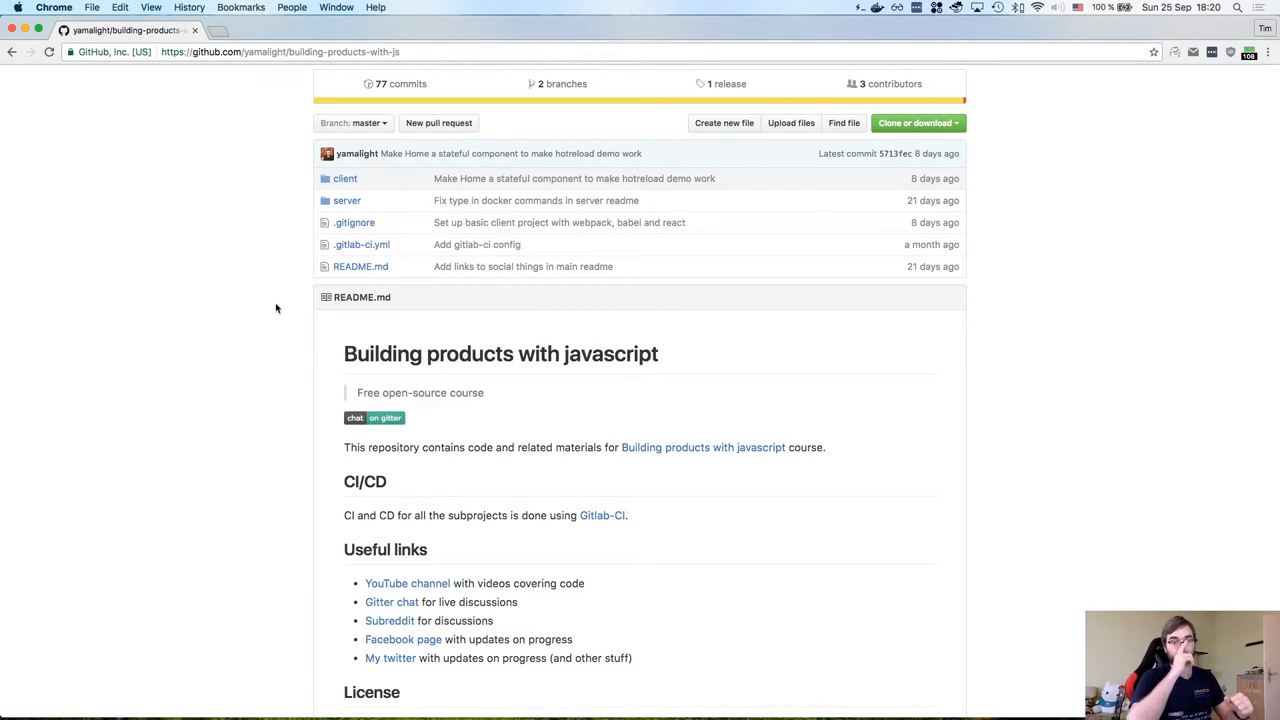
mouse_move(376, 292)
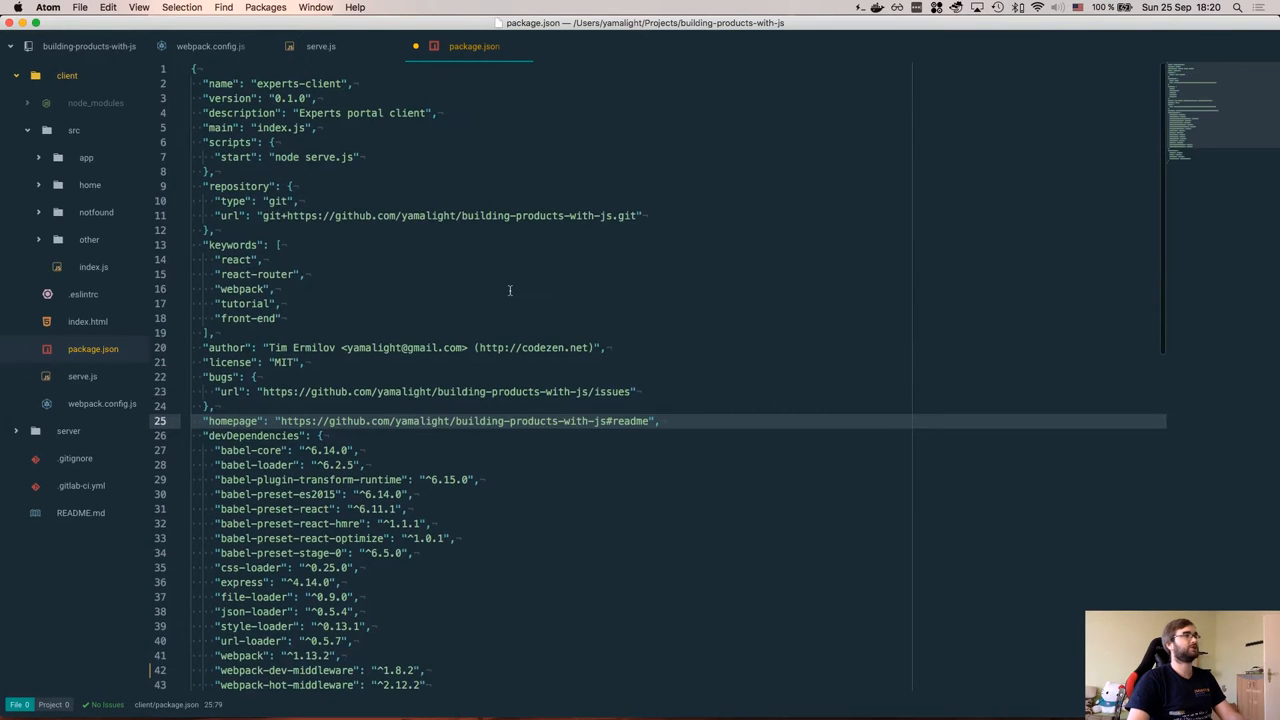
- Switch to webpack.config.js and review its devtool, entry and loader rules for CSS, Babel, fonts and images
click(210, 46)
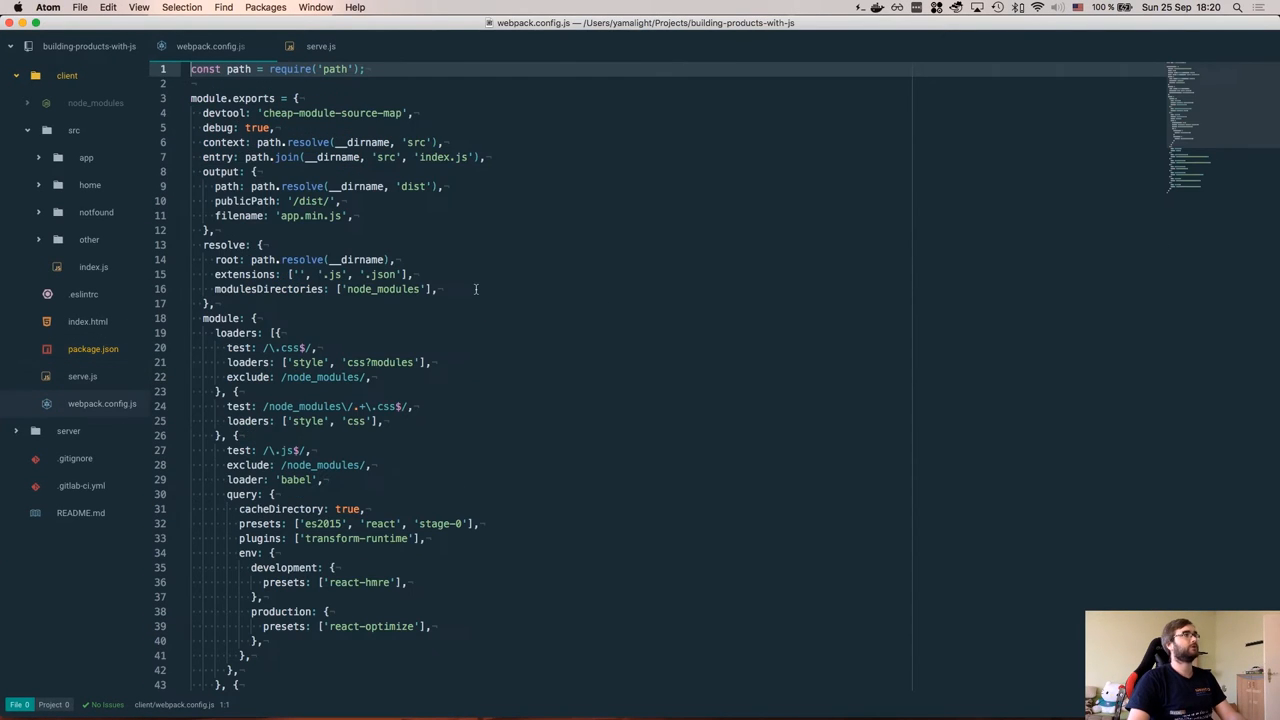
mouse_move(414, 296)
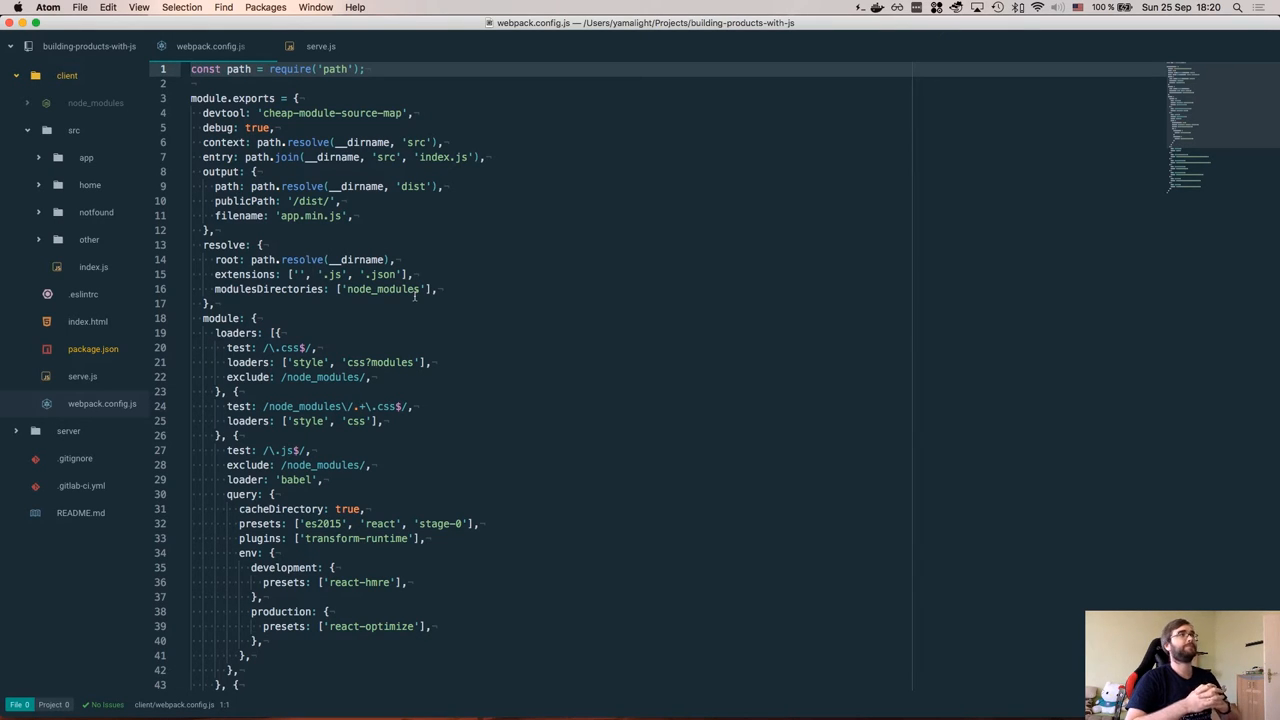
scroll(down, 3)
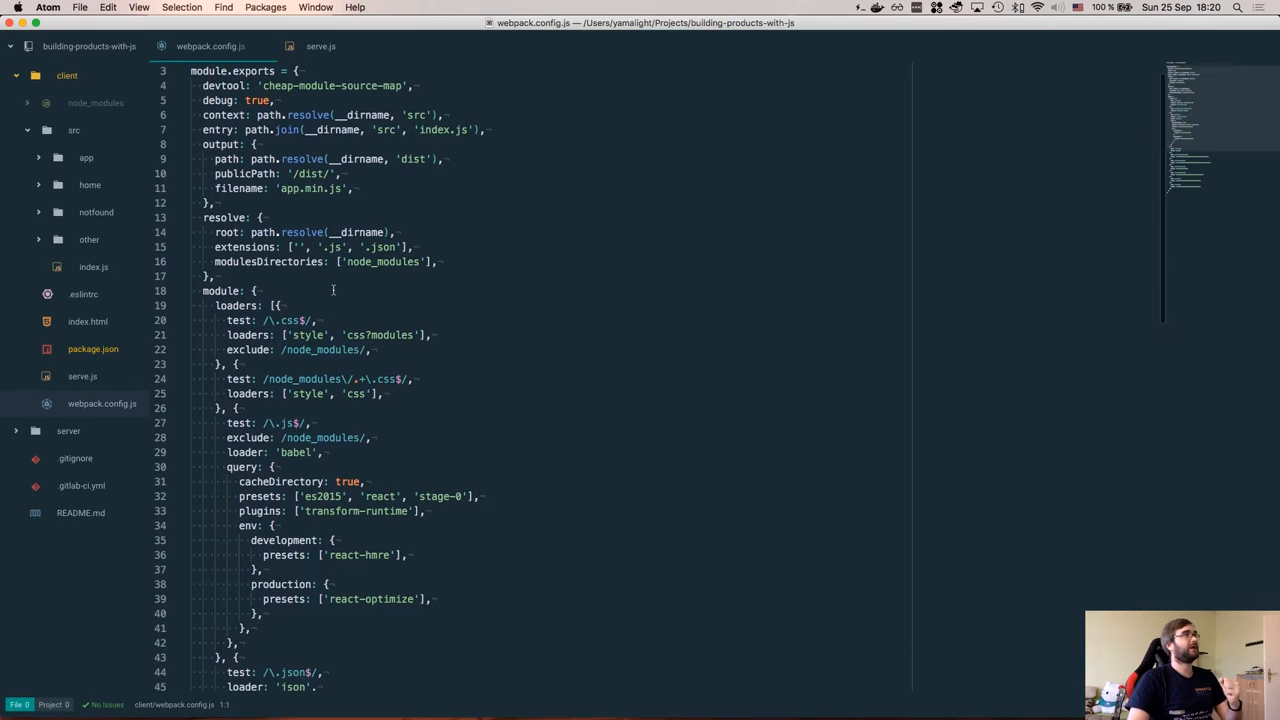
scroll(down, 3)
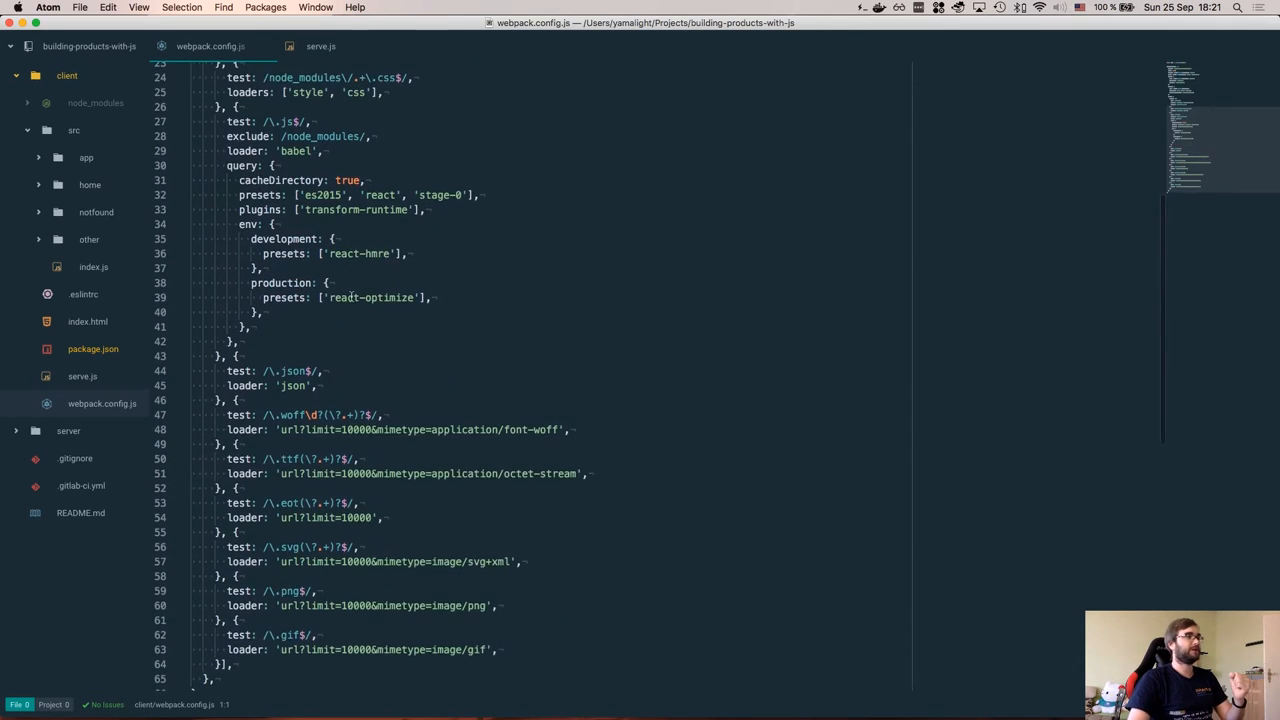
scroll(up, 3)
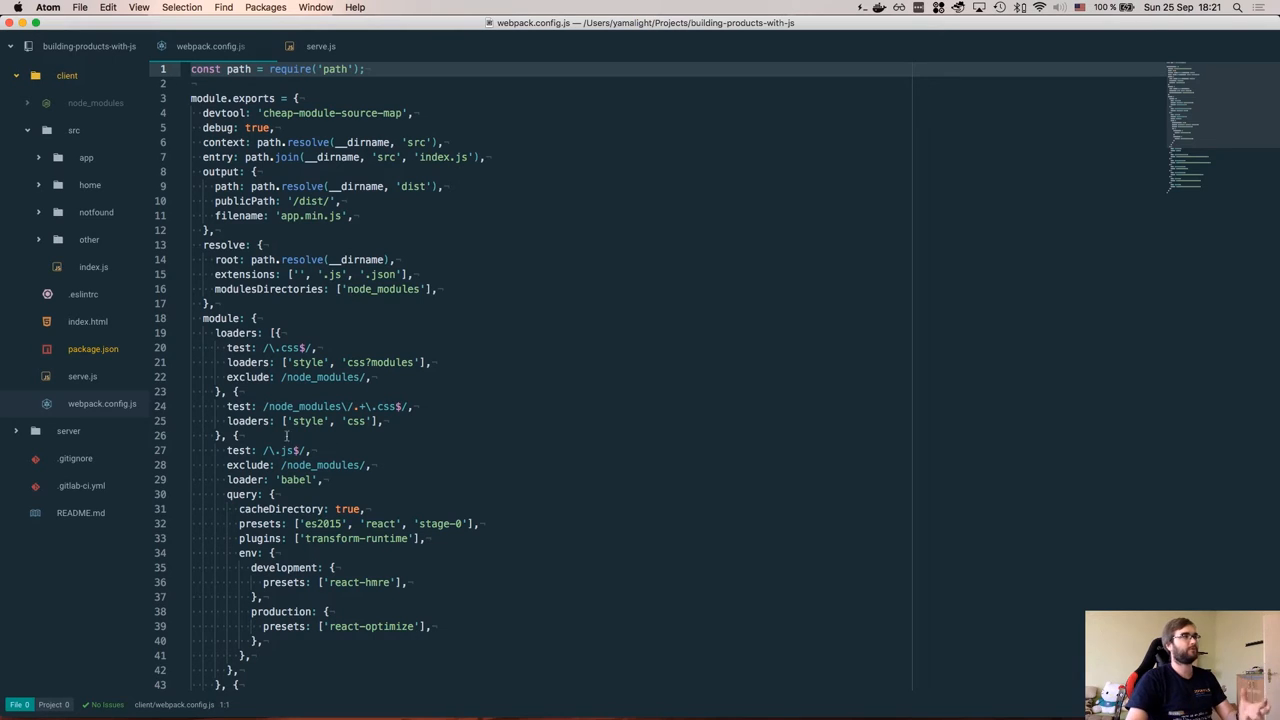
scroll(down, 3)
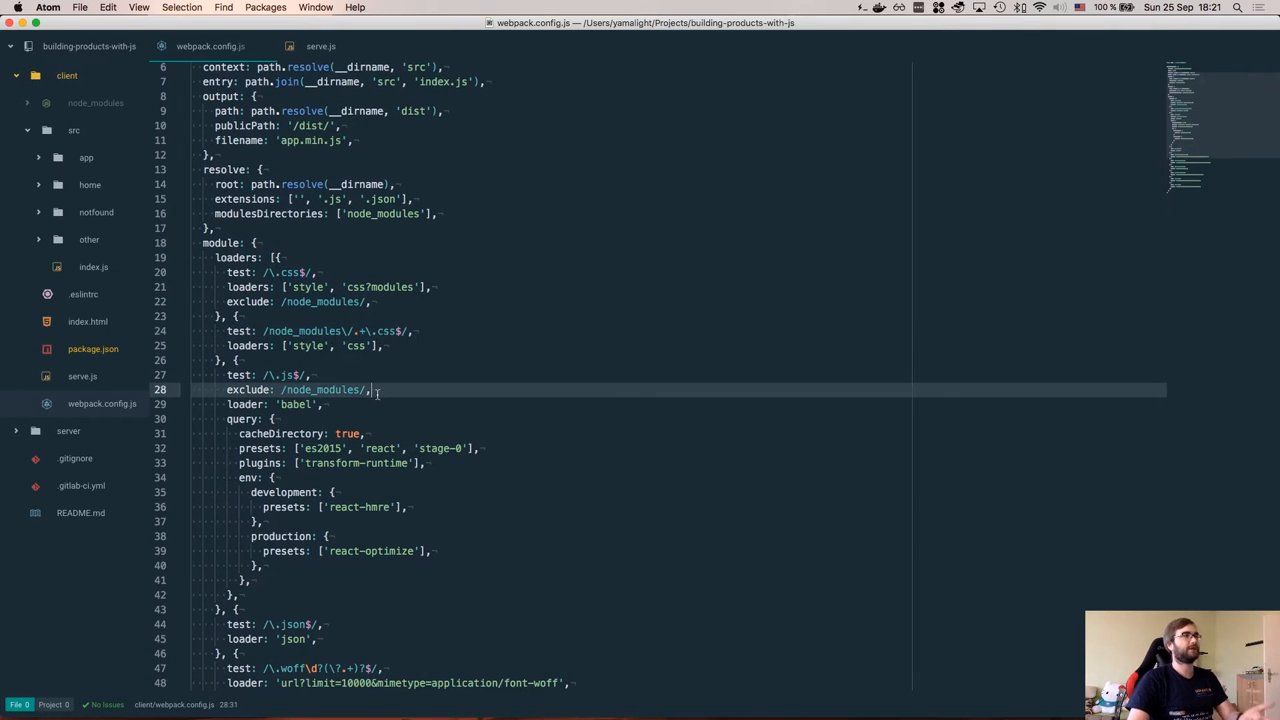
scroll(up, 3)
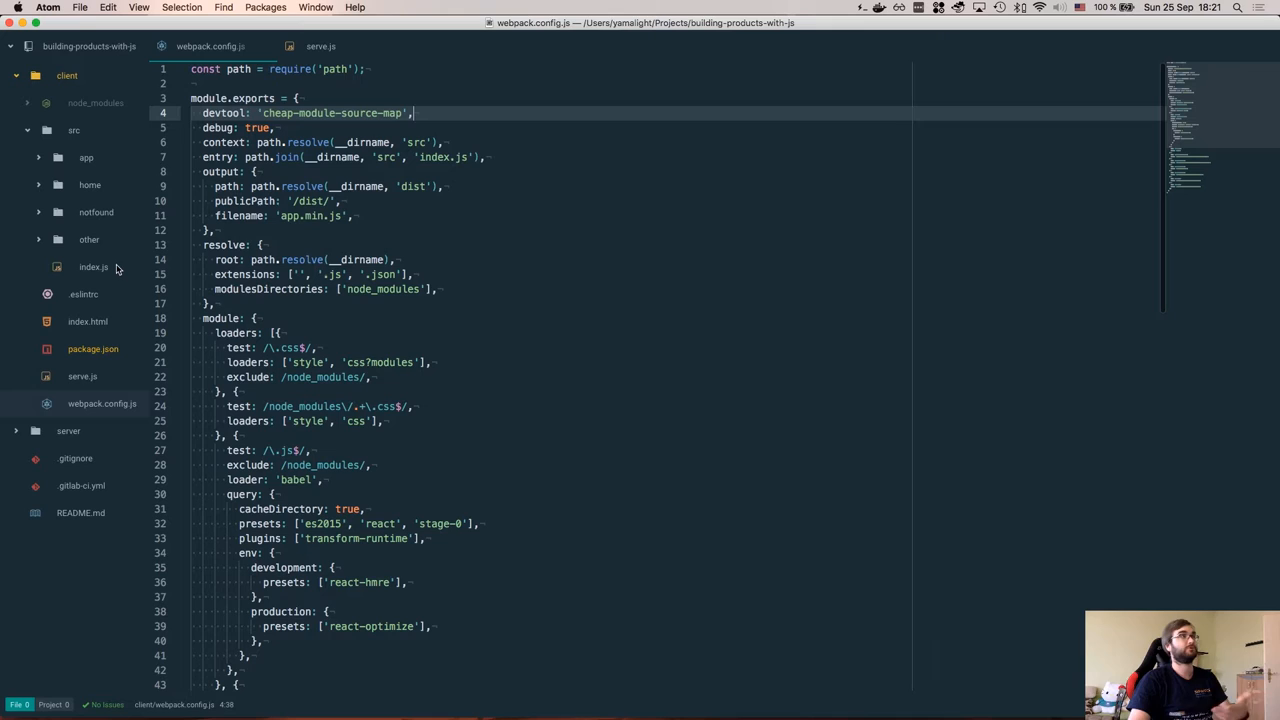
mouse_move(138, 240)
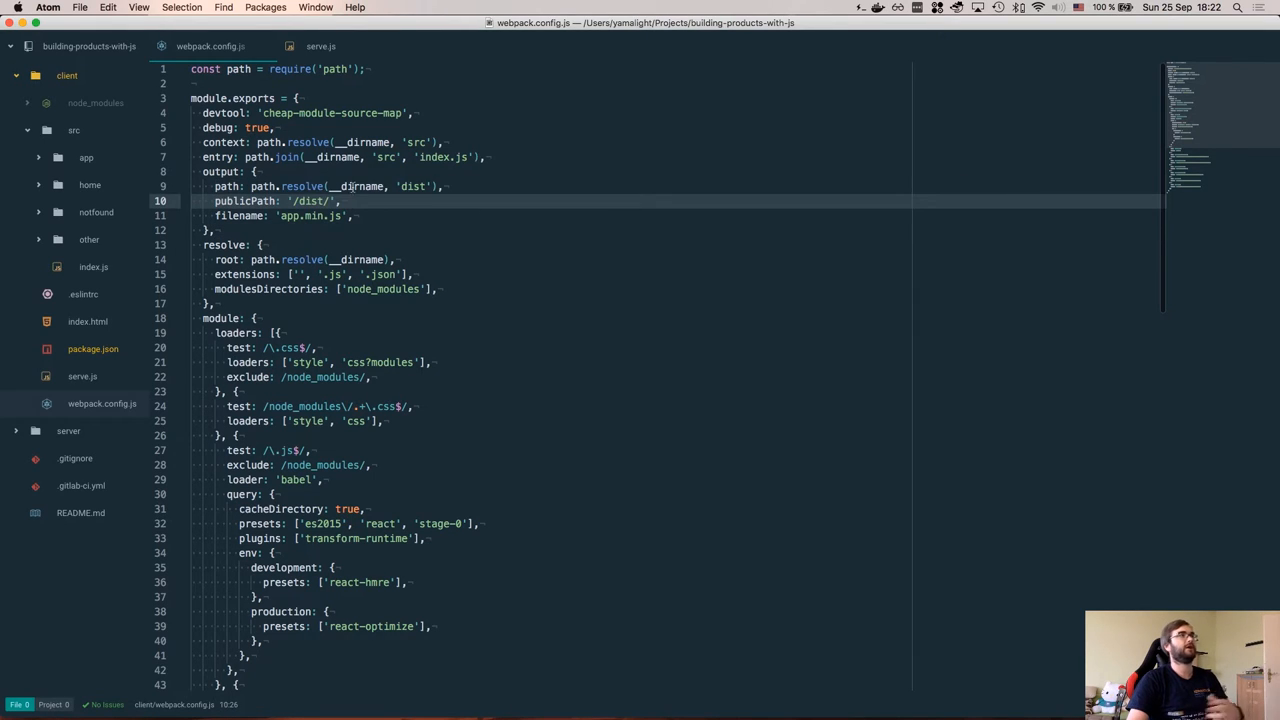
- Collapse the src folder and highlight the app.min.js output filename before moving to the resolve block
double_click(356, 186)
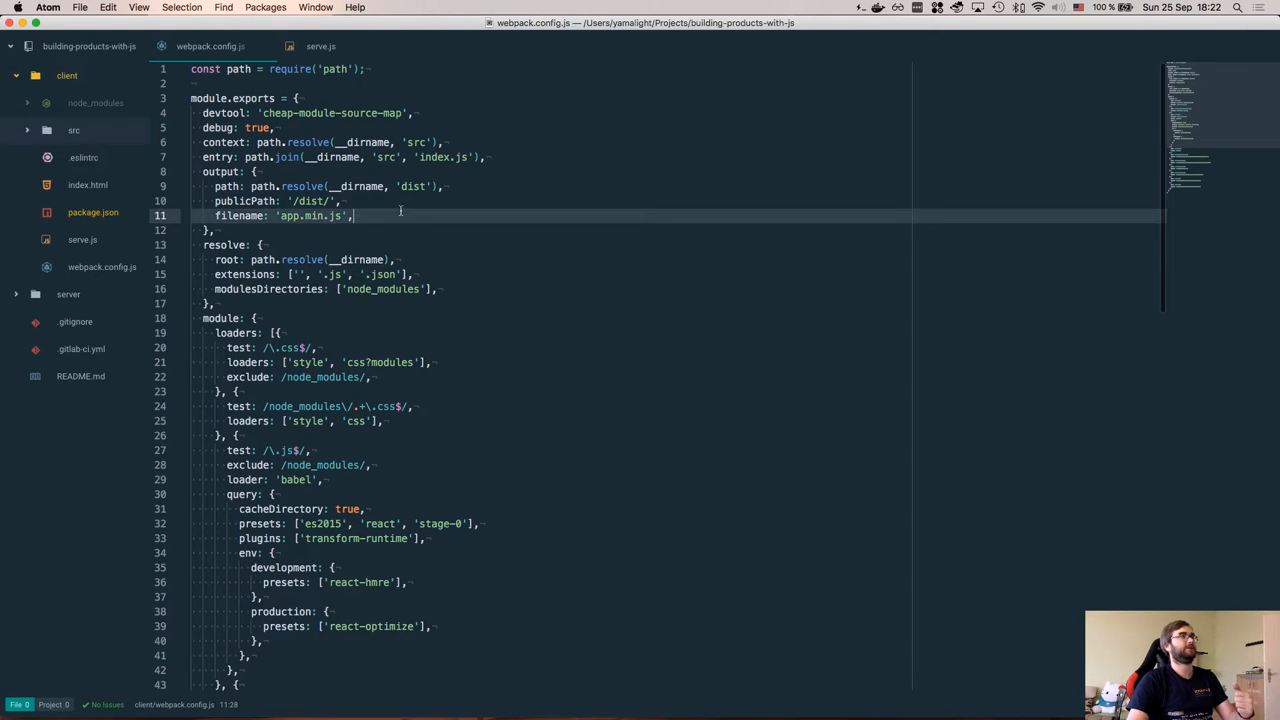
double_click(312, 216)
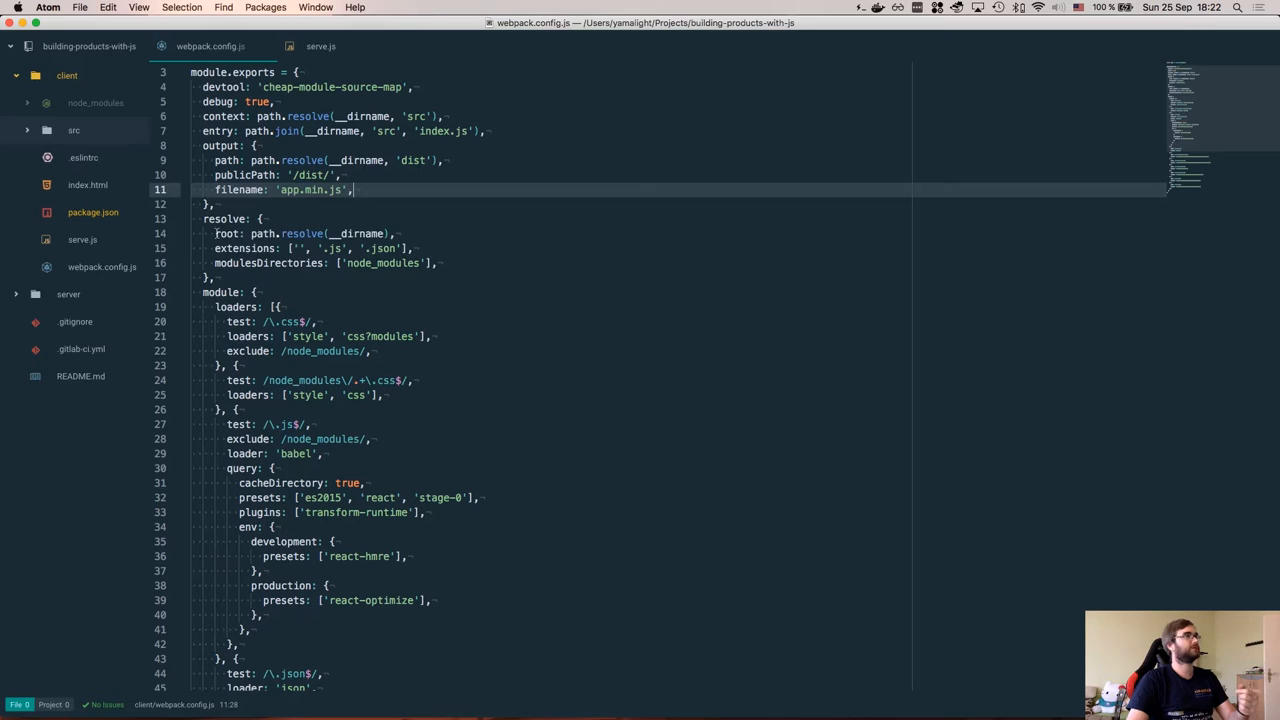
click(414, 248)
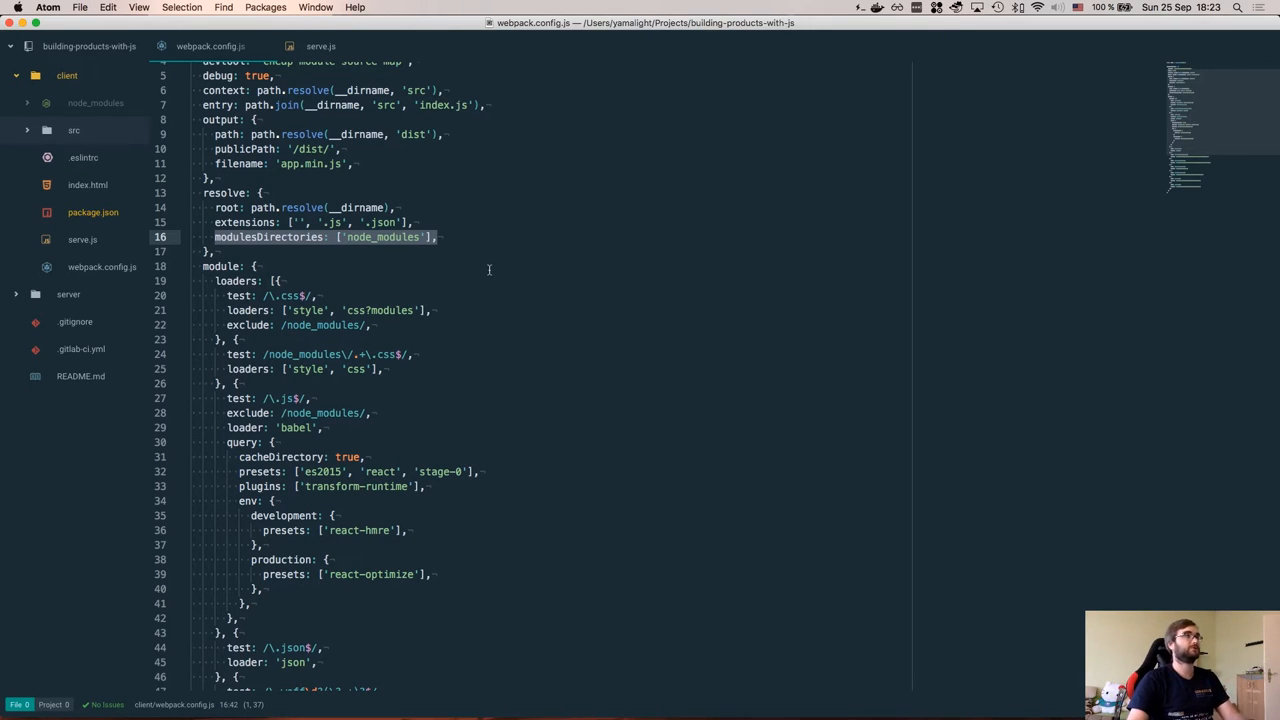
mouse_move(480, 268)
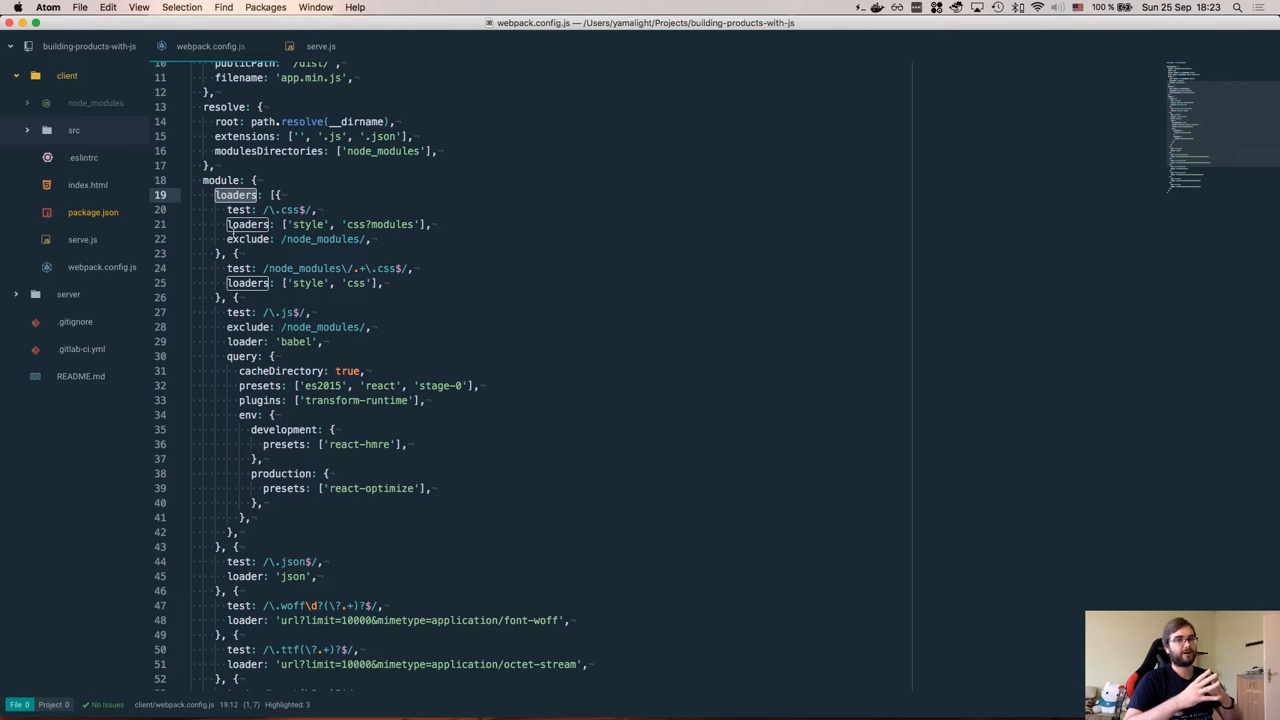
- Search Google for css-modules and open the css-modules GitHub repository result
scroll(up, 3)
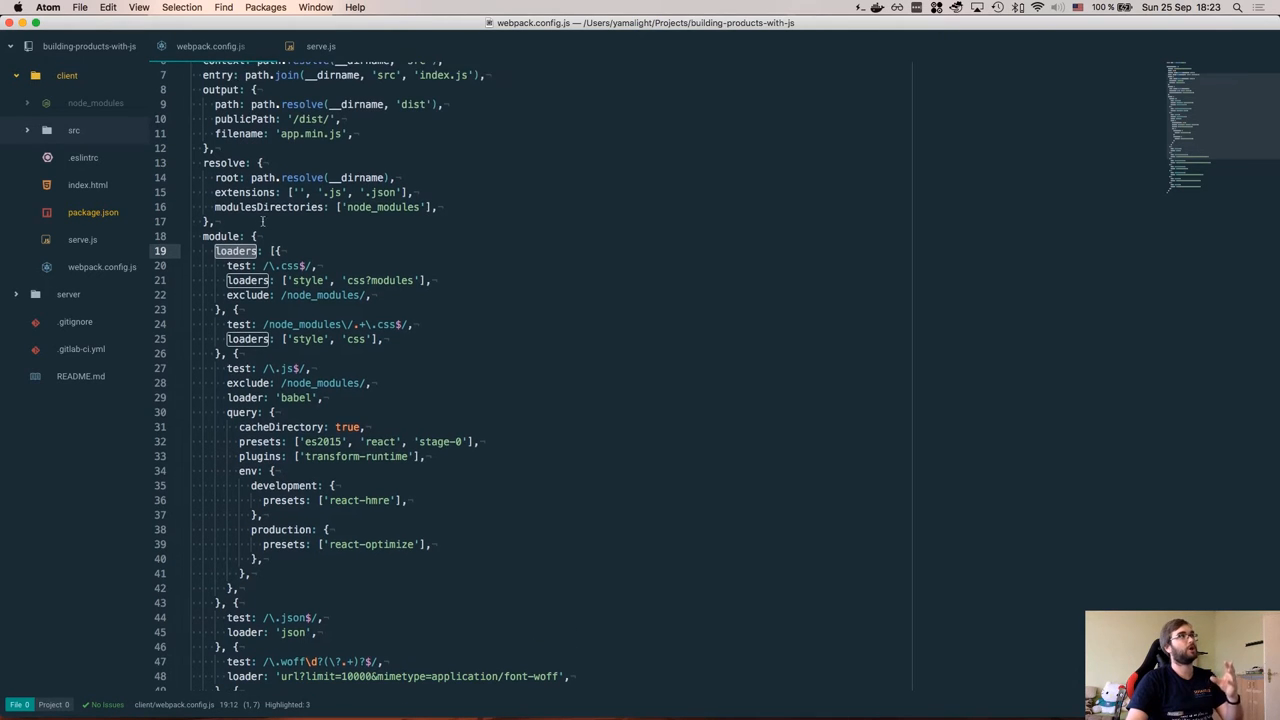
scroll(up, 3)
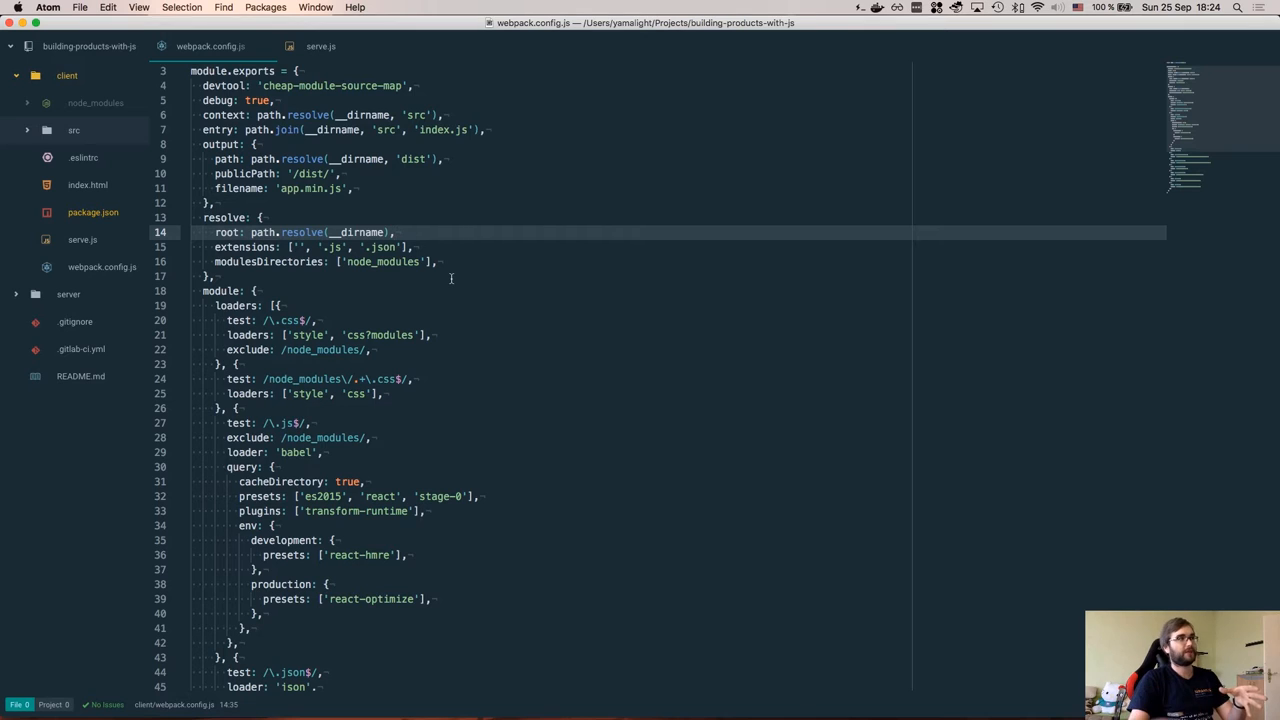
scroll(down, 3)
text(css-modules)
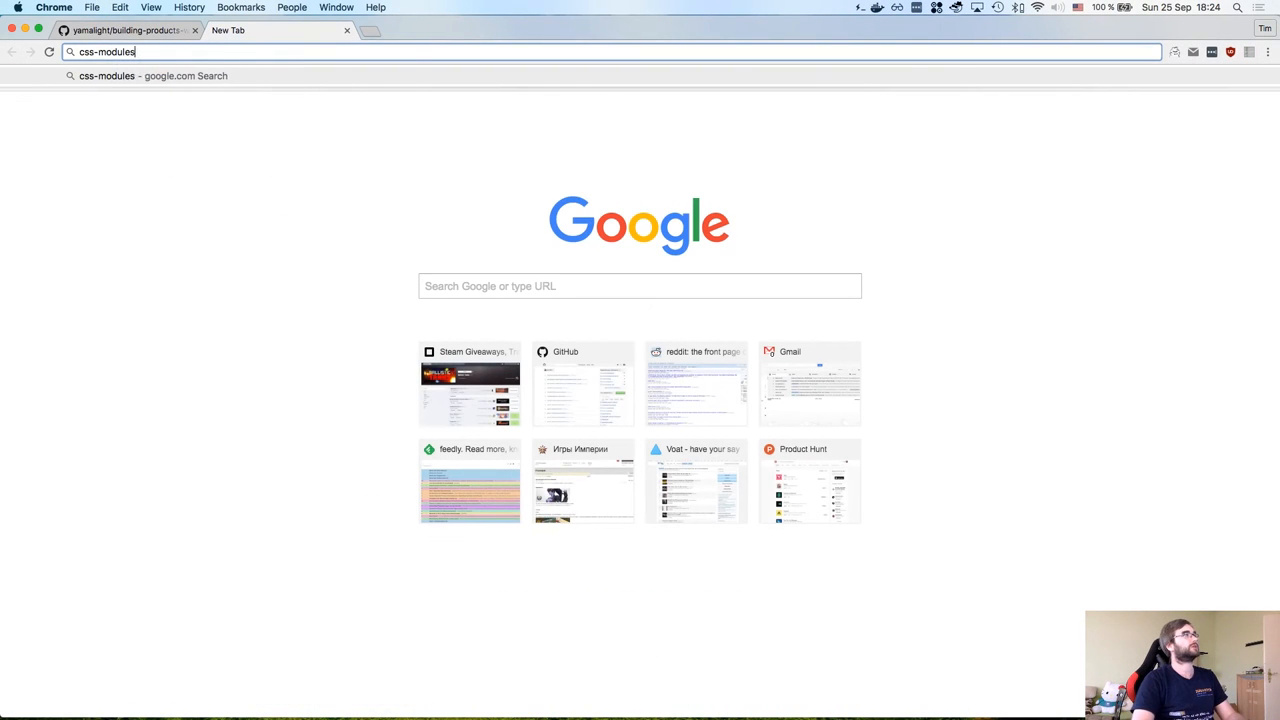
key(Return)
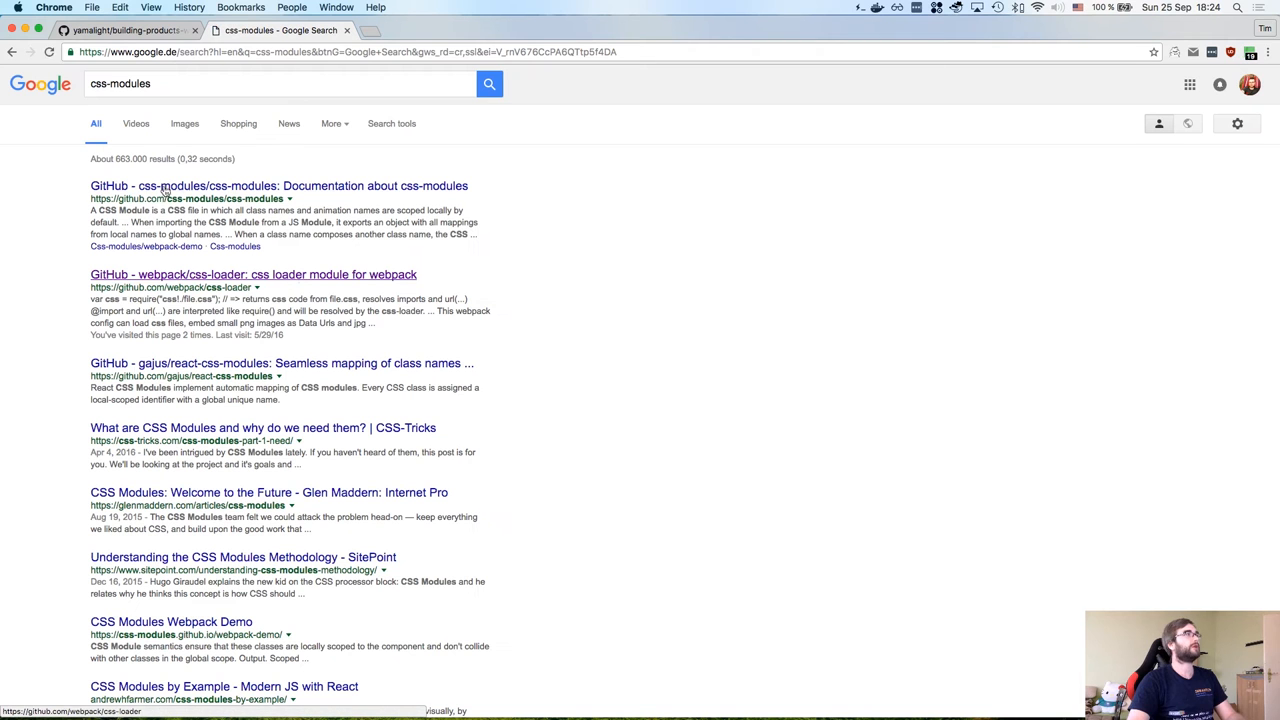
click(278, 184)
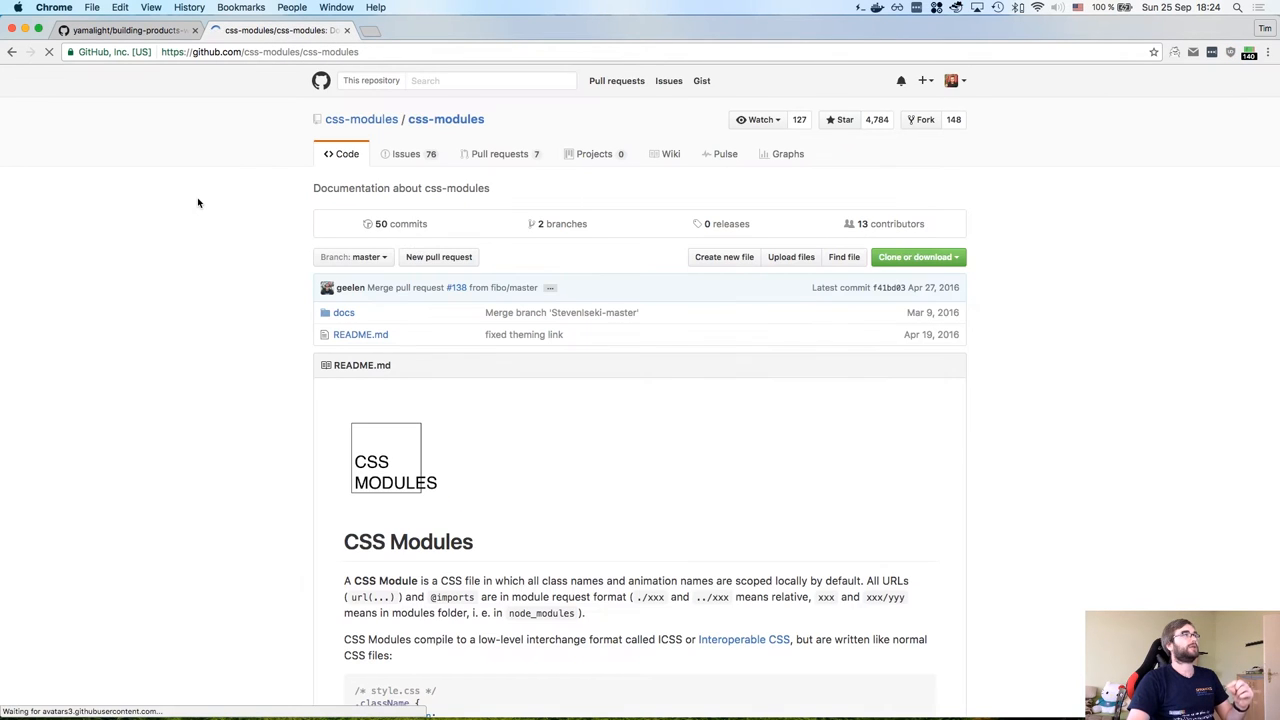
scroll(down, 3)
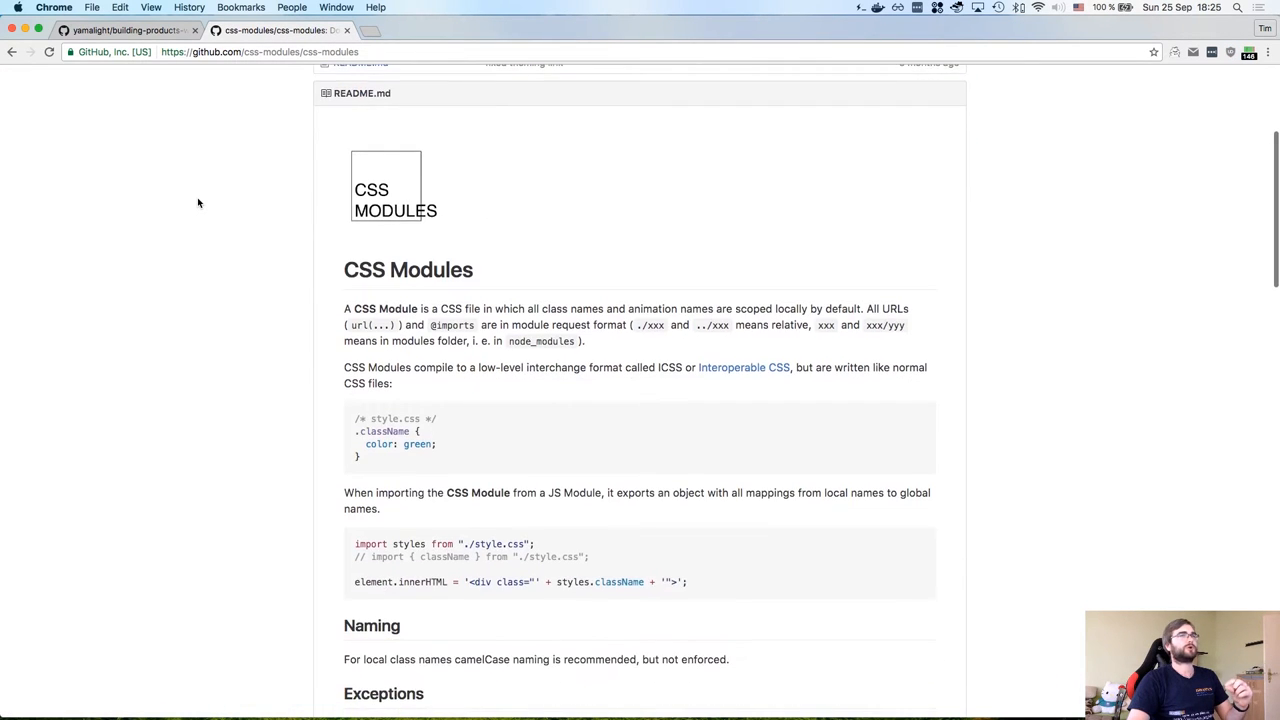
scroll(down, 3)
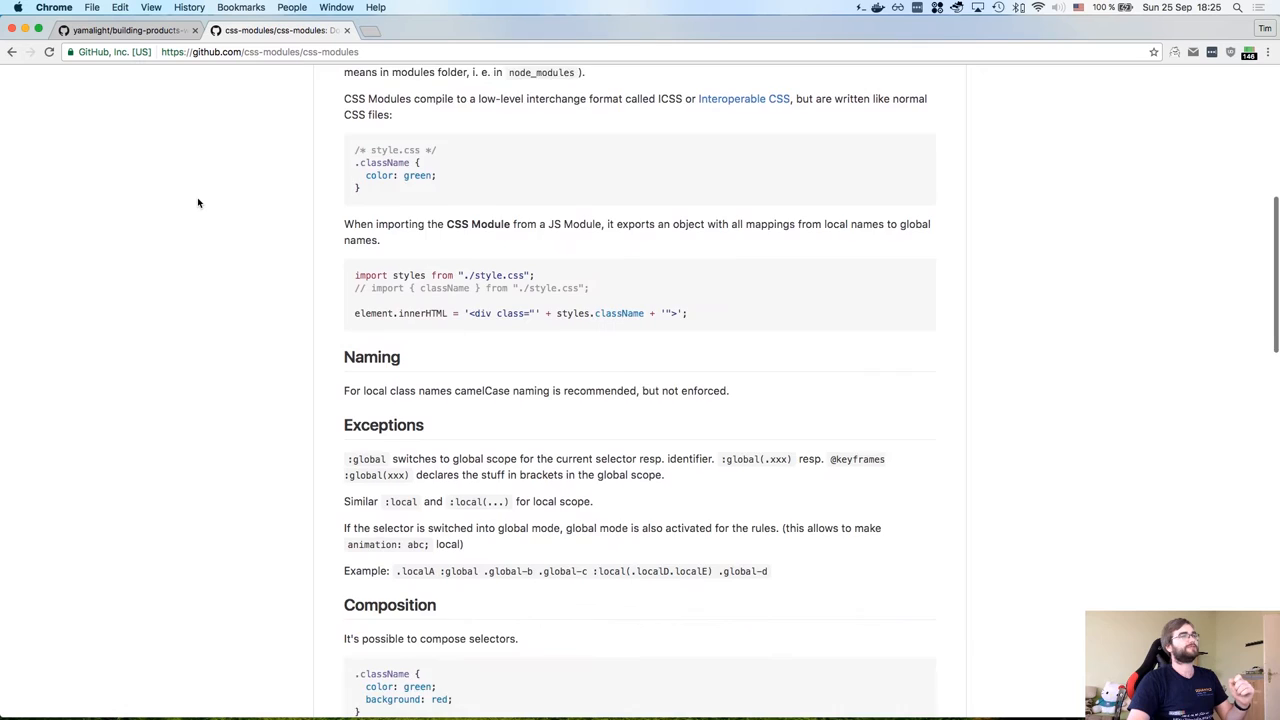
scroll(down, 3)
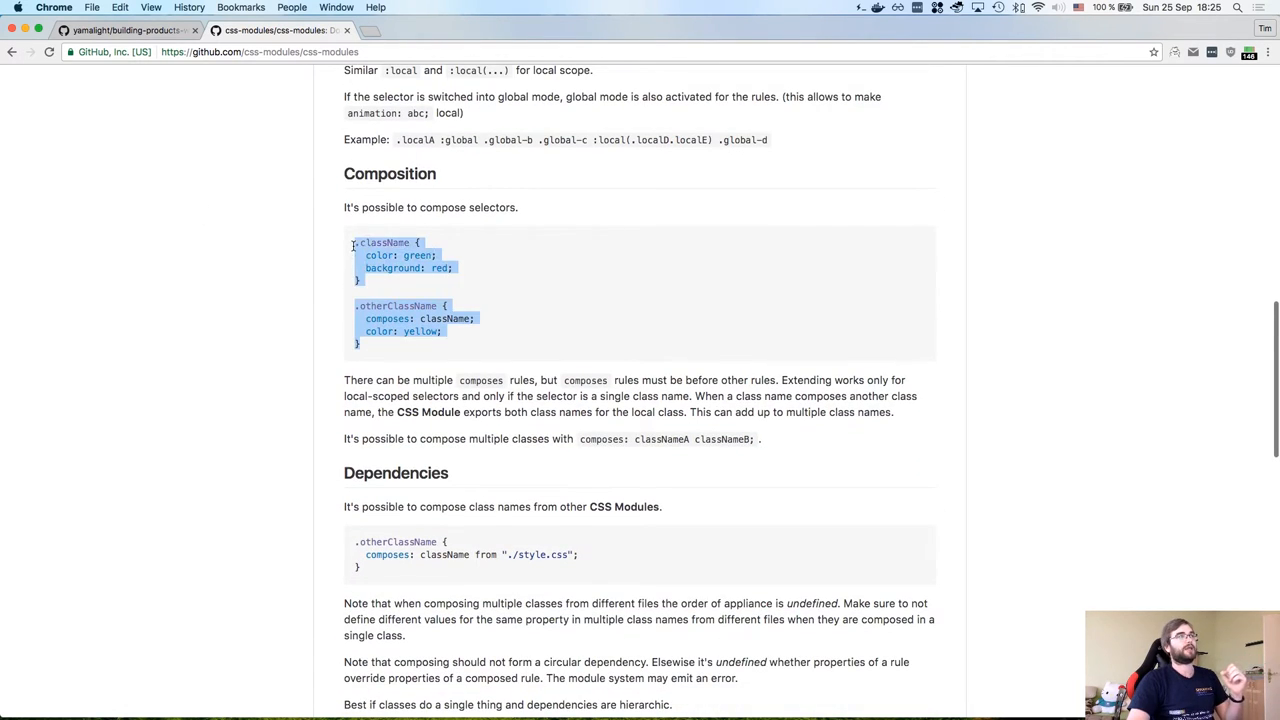
scroll(down, 3)
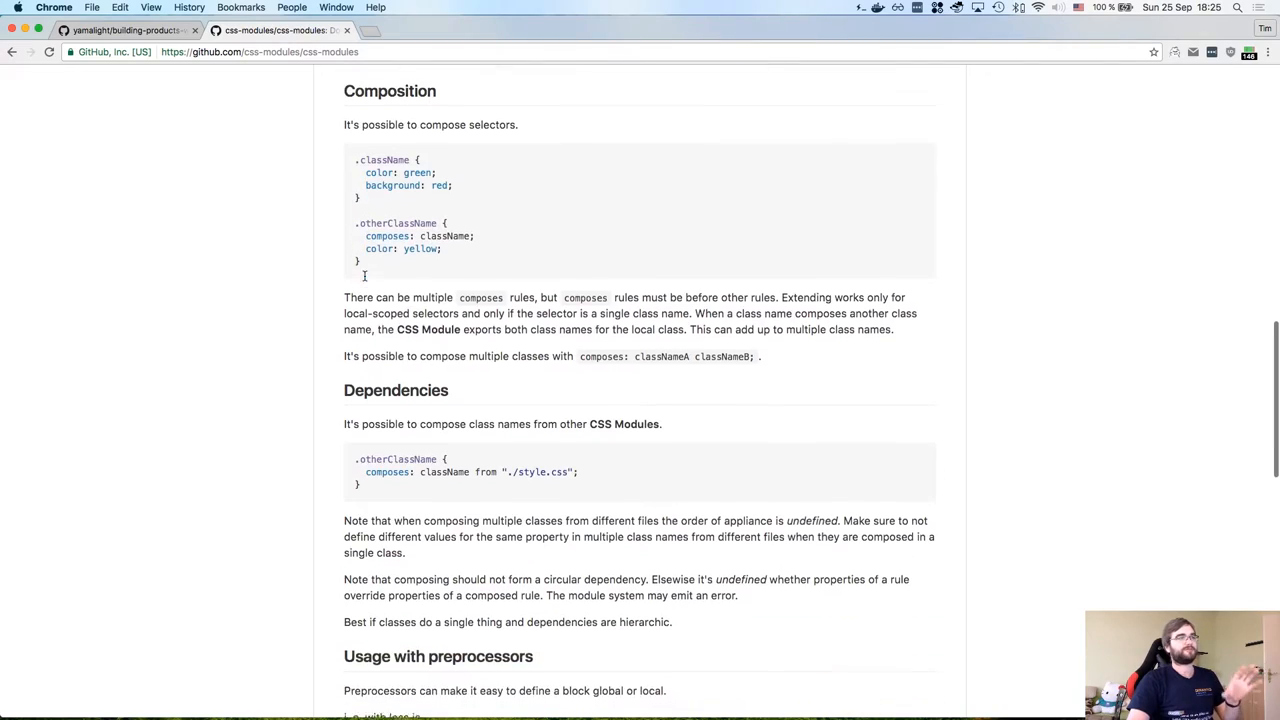
scroll(down, 3)
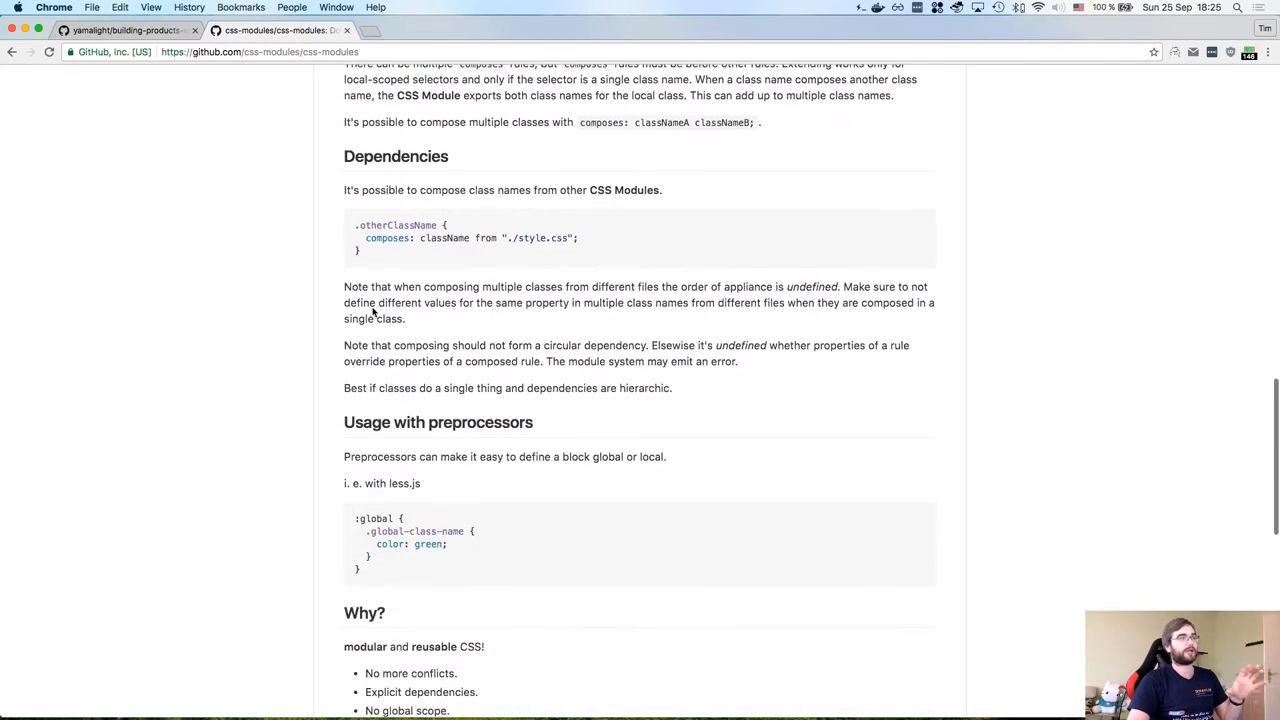
scroll(down, 3)
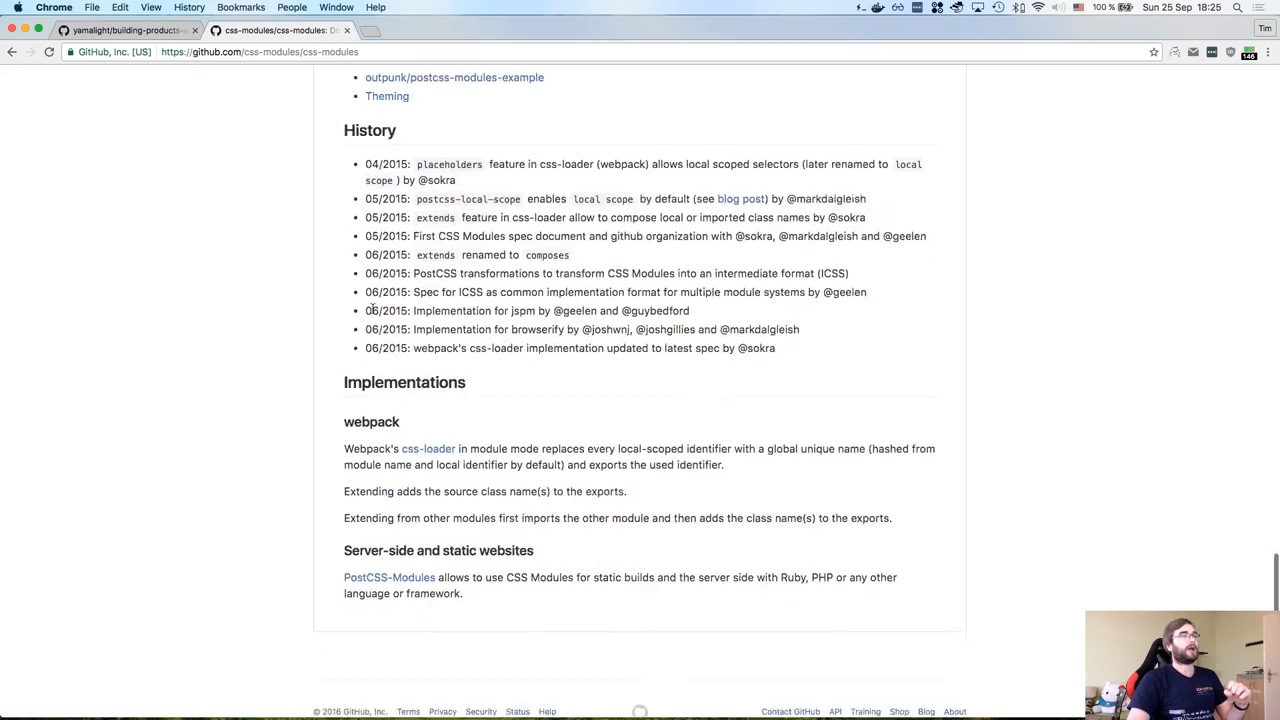
scroll(up, 3)
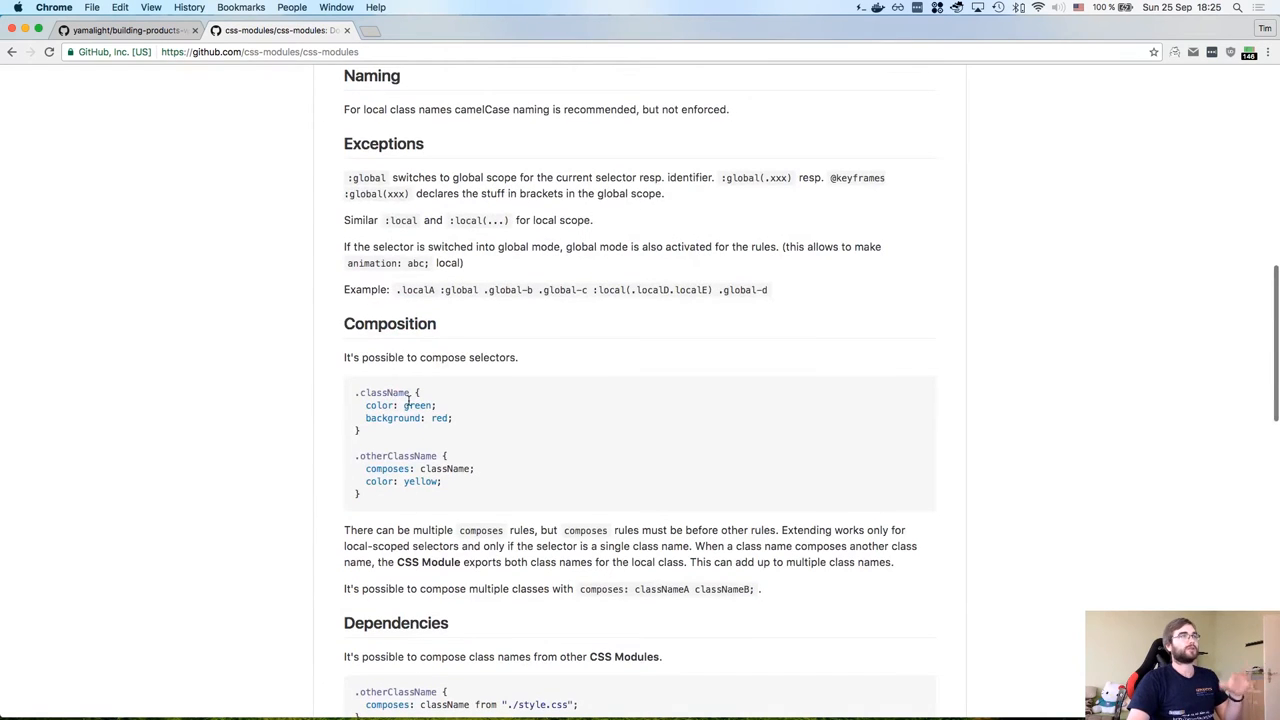
scroll(up, 3)
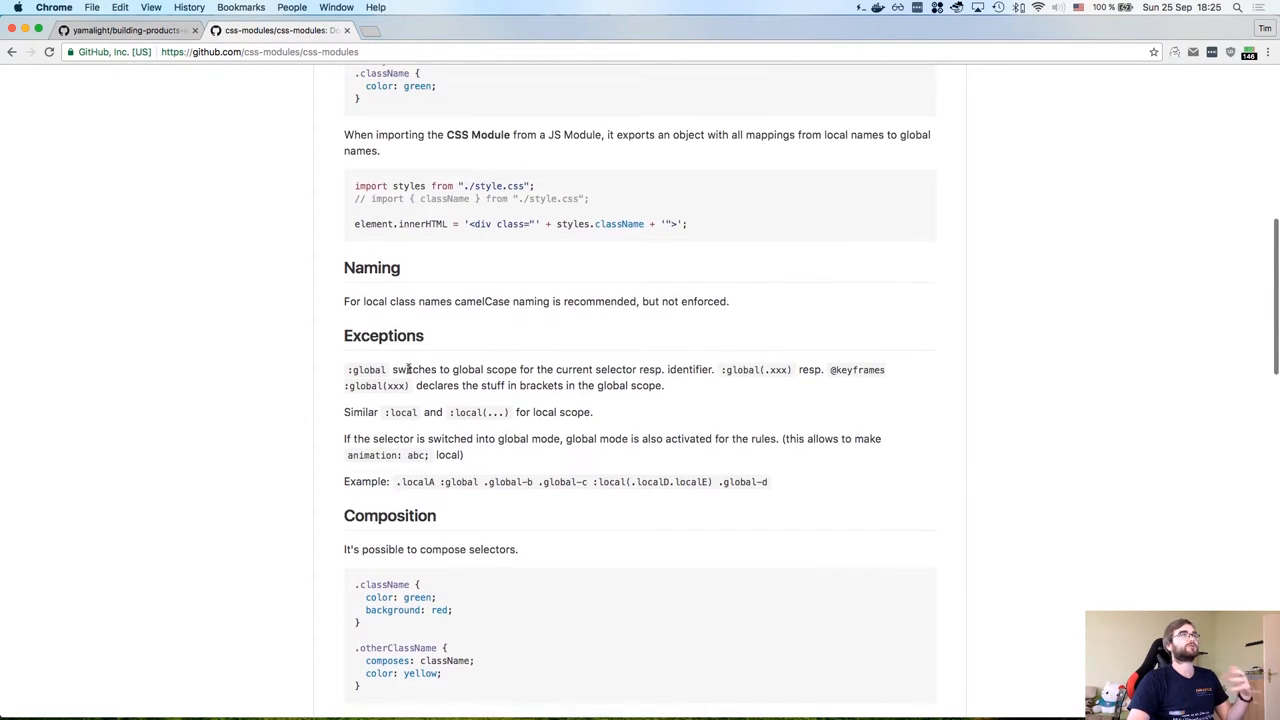
scroll(up, 3)
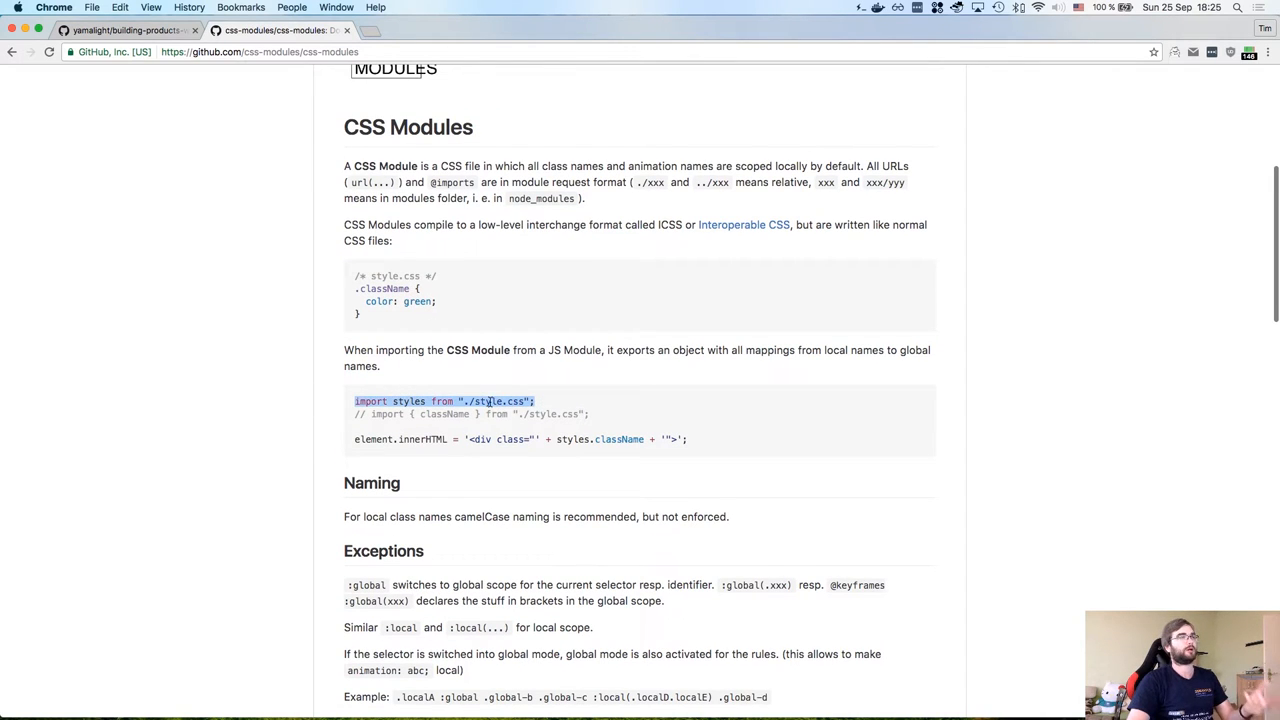
double_click(572, 440)
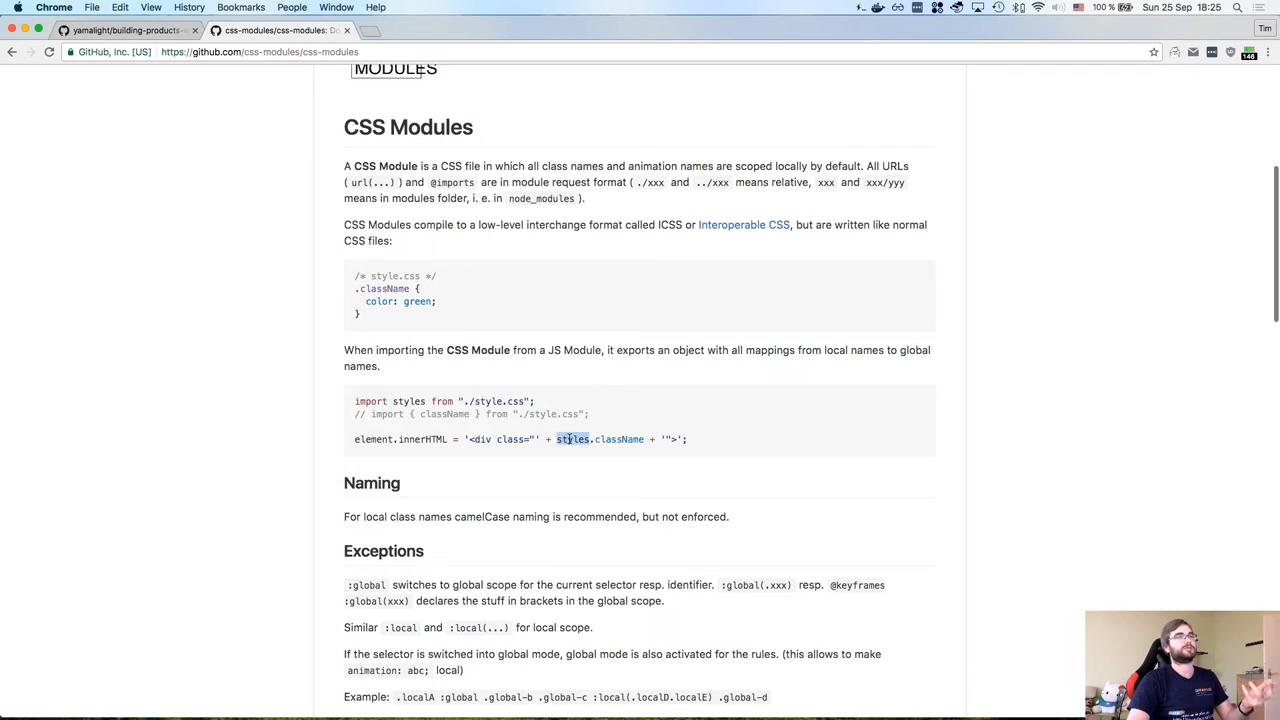
double_click(618, 440)
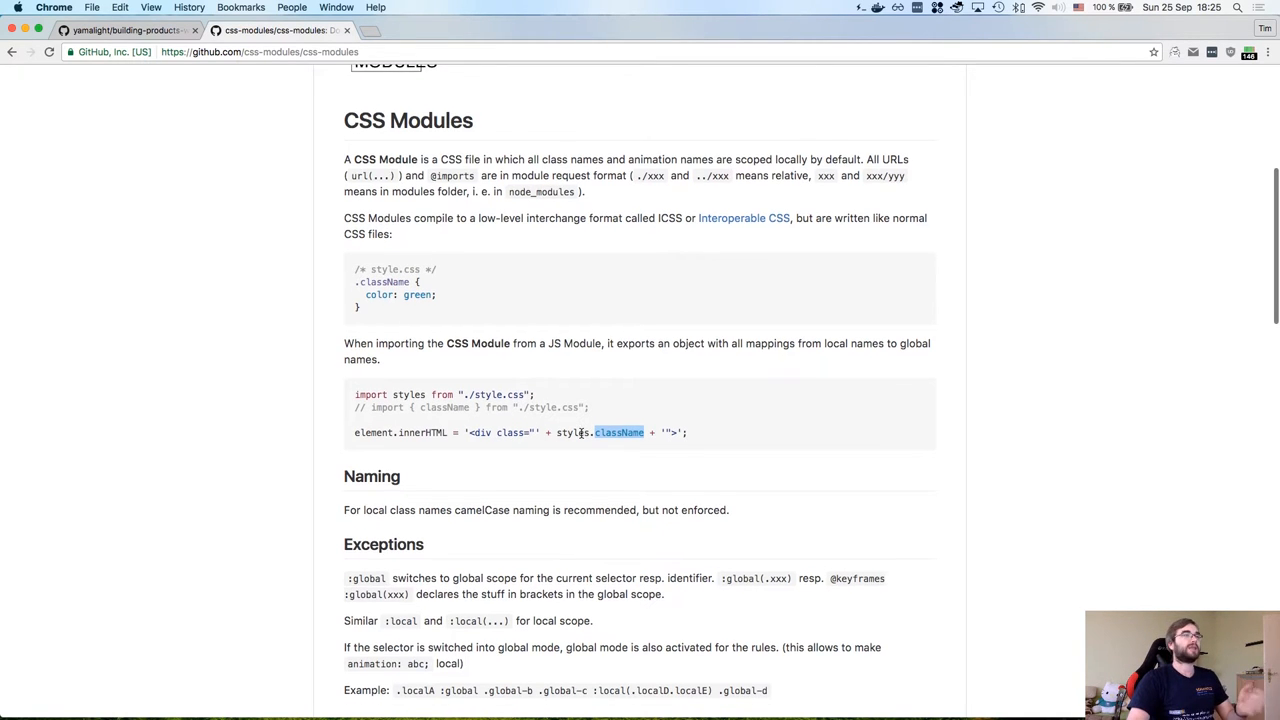
scroll(down, 3)
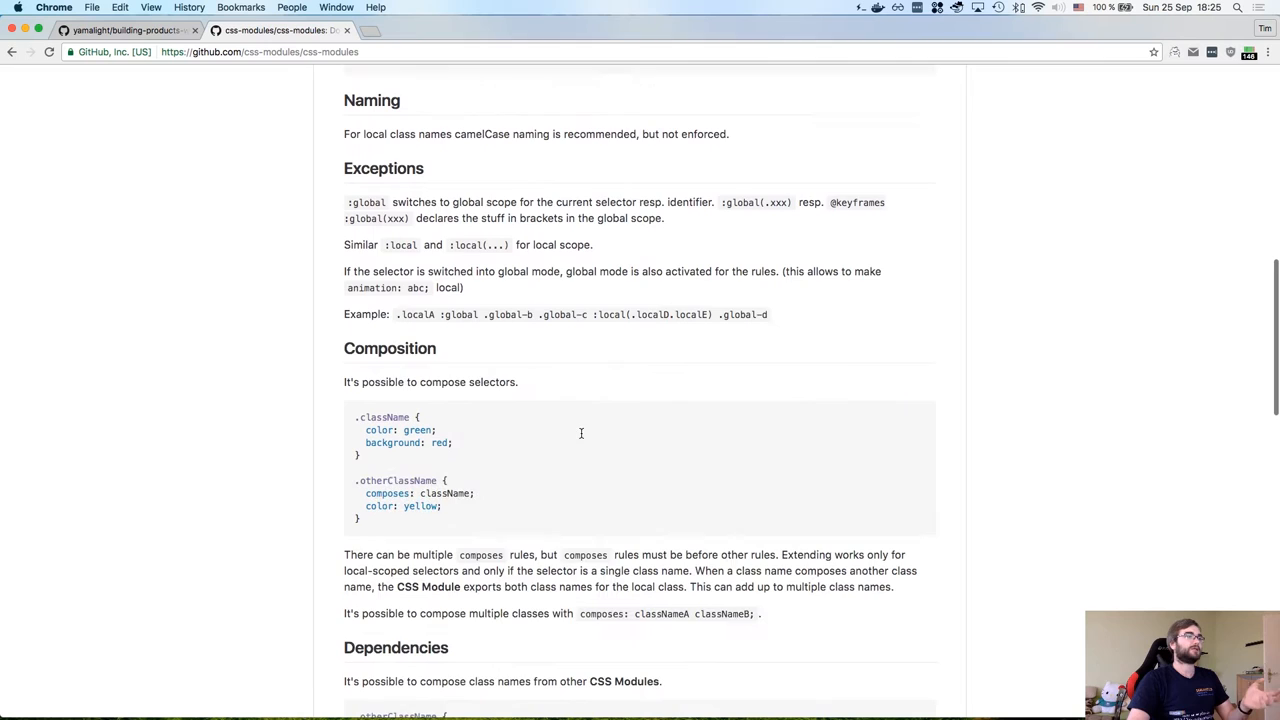
scroll(down, 3)
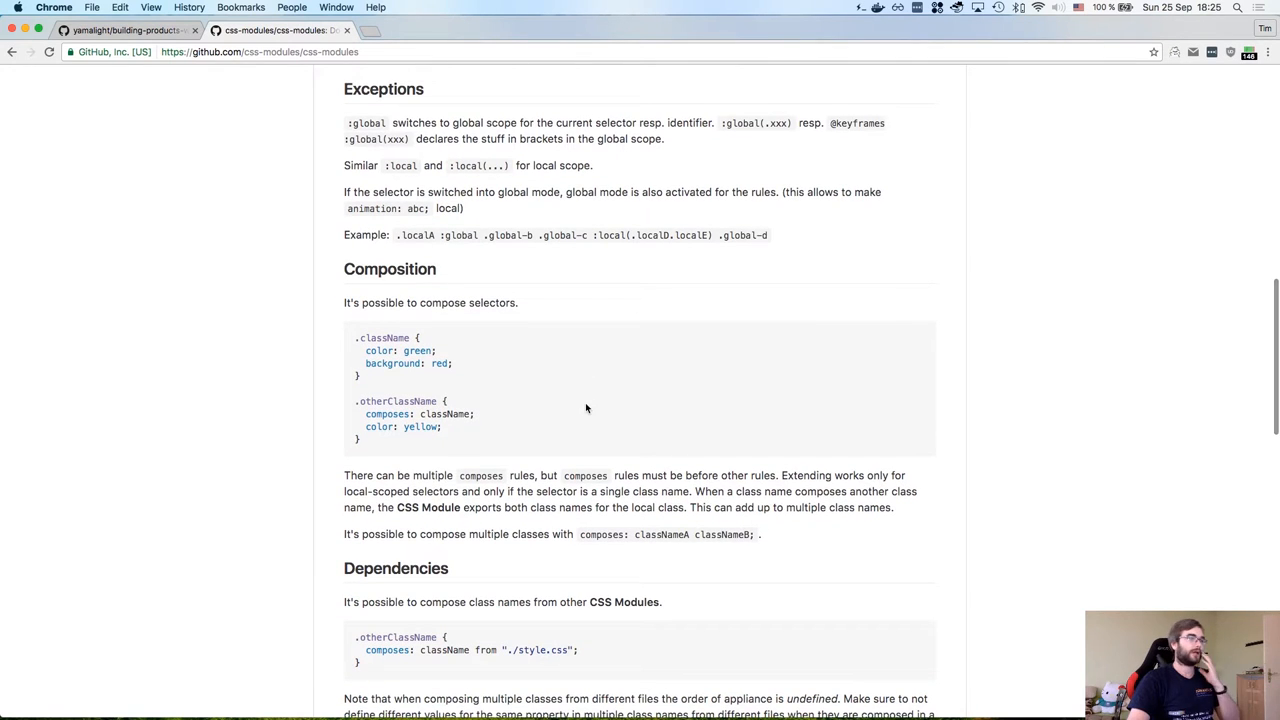
scroll(down, 3)
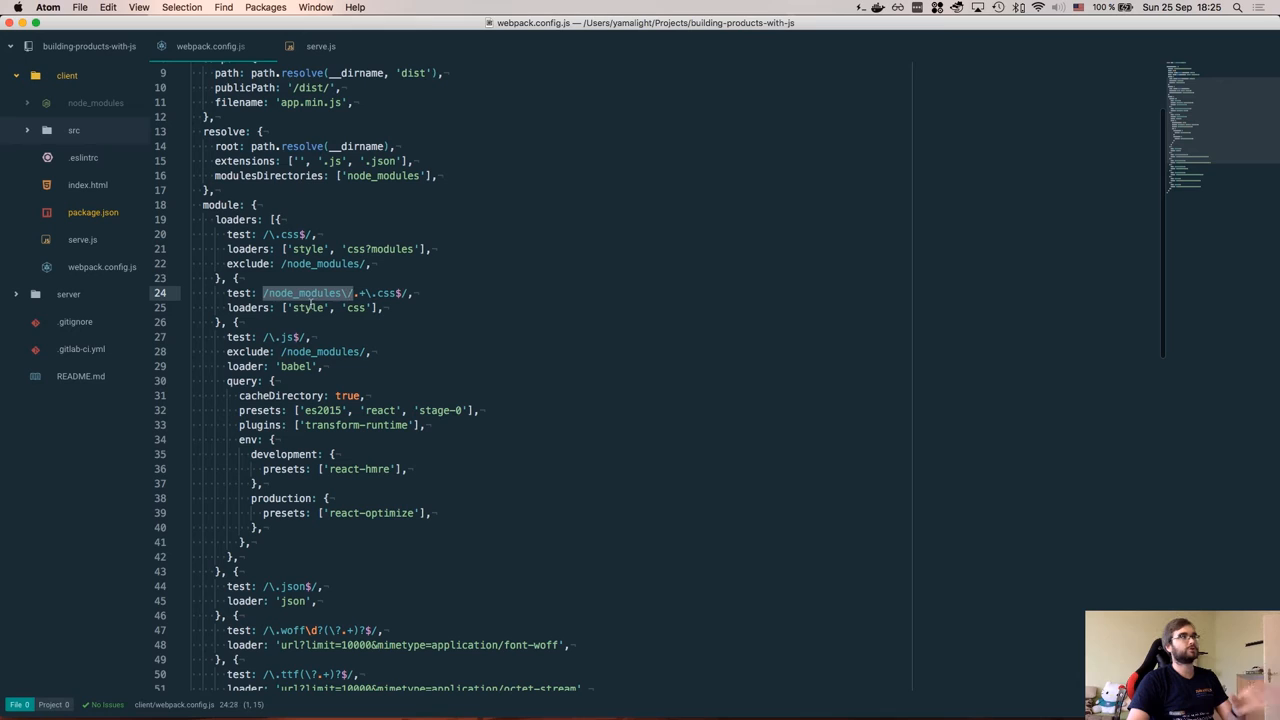
- Highlight the style loader name in the CSS loader rule and review the node_modules CSS rule
click(312, 308)
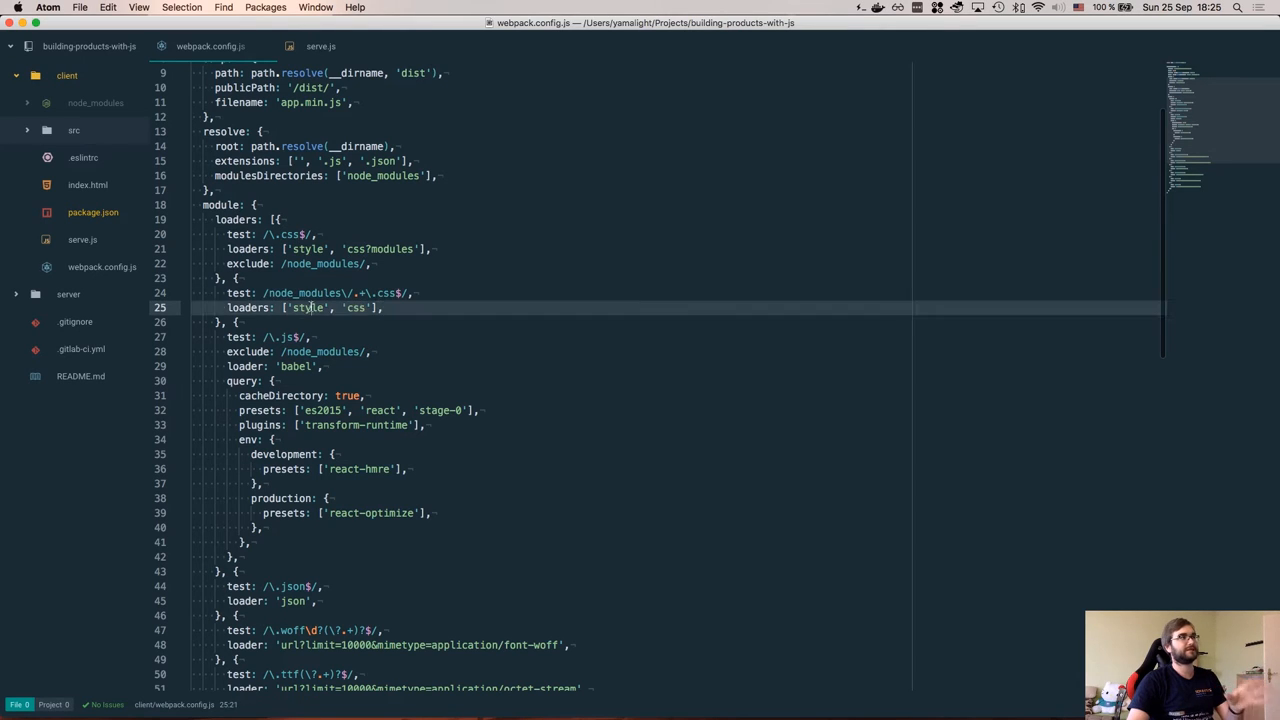
double_click(308, 308)
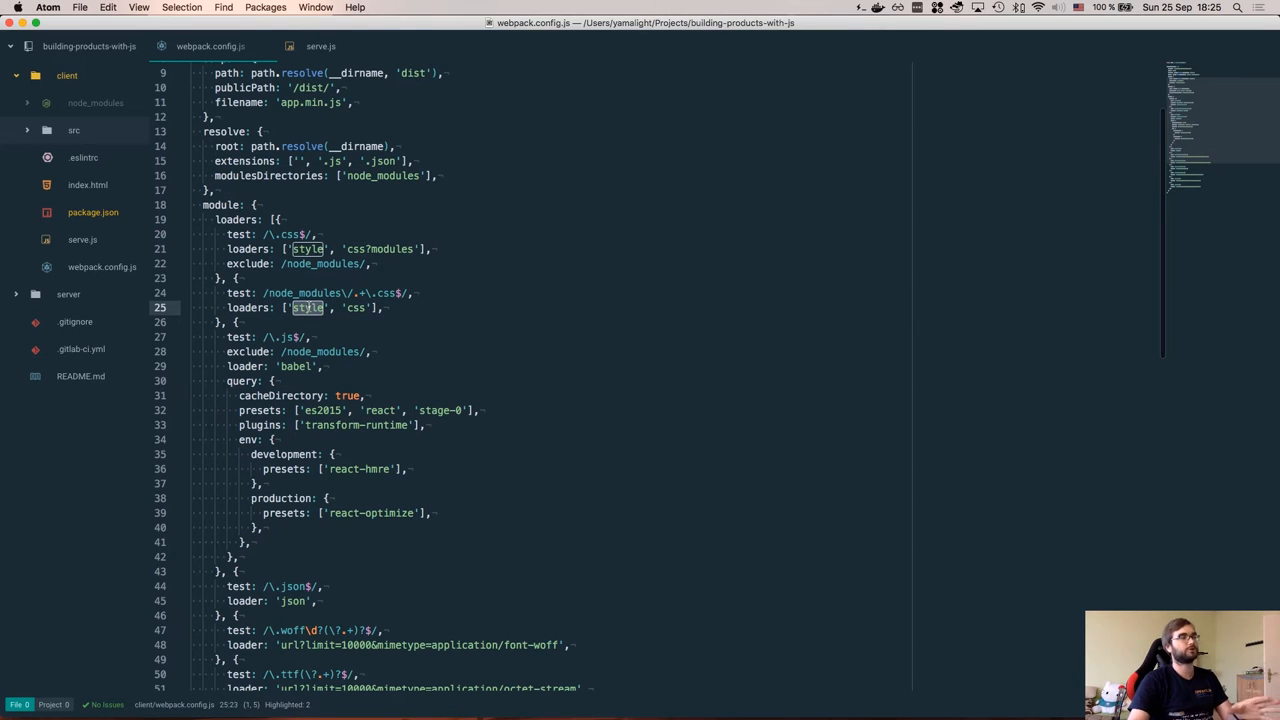
click(332, 308)
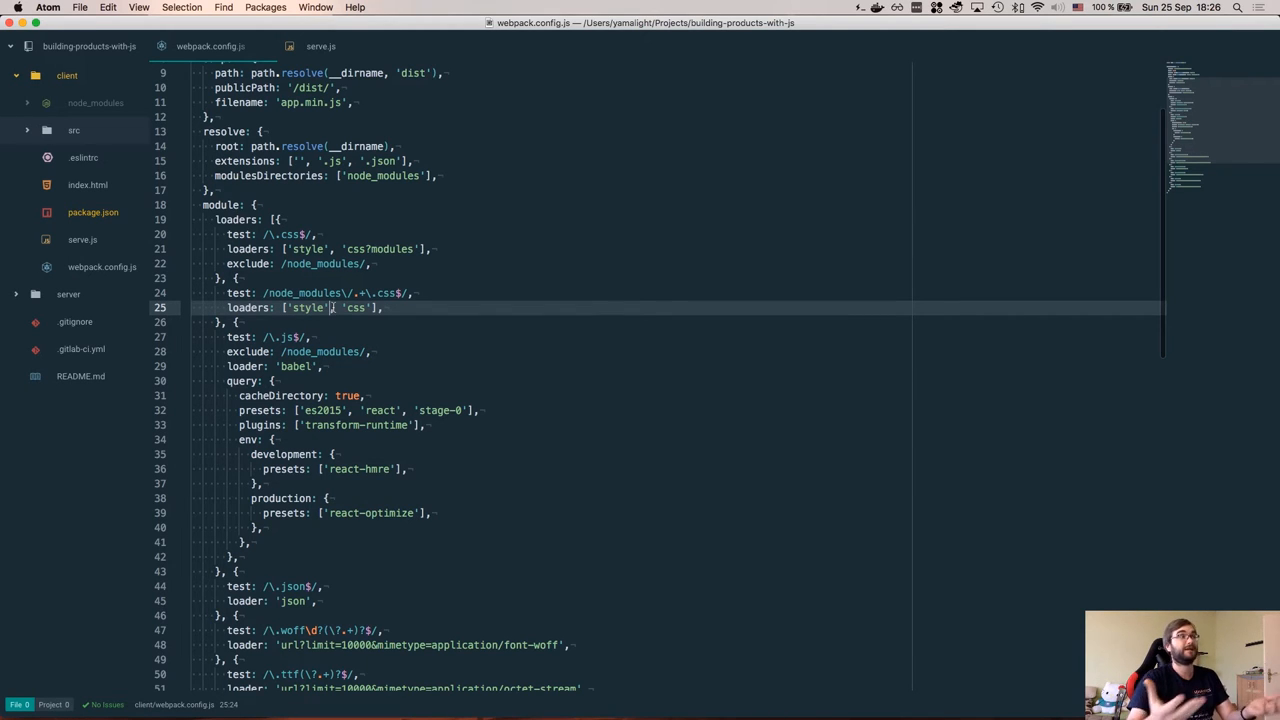
scroll(down, 3)
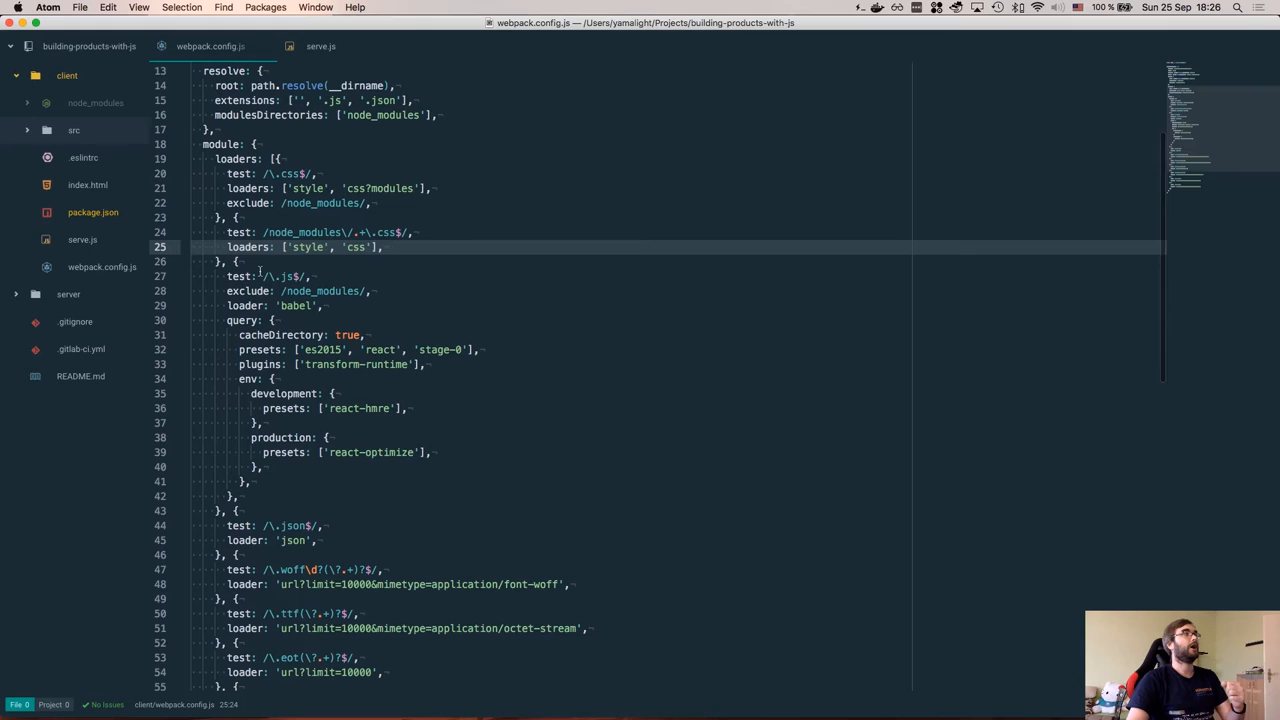
scroll(up, 3)
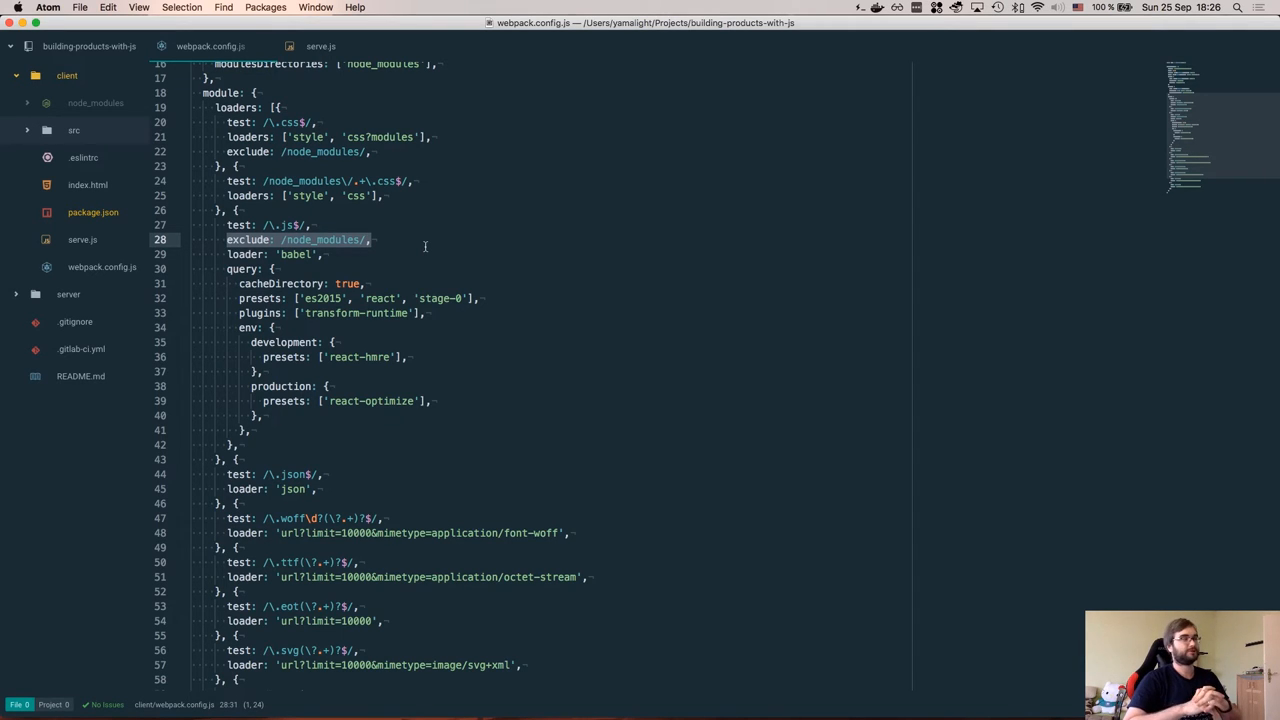
mouse_move(224, 248)
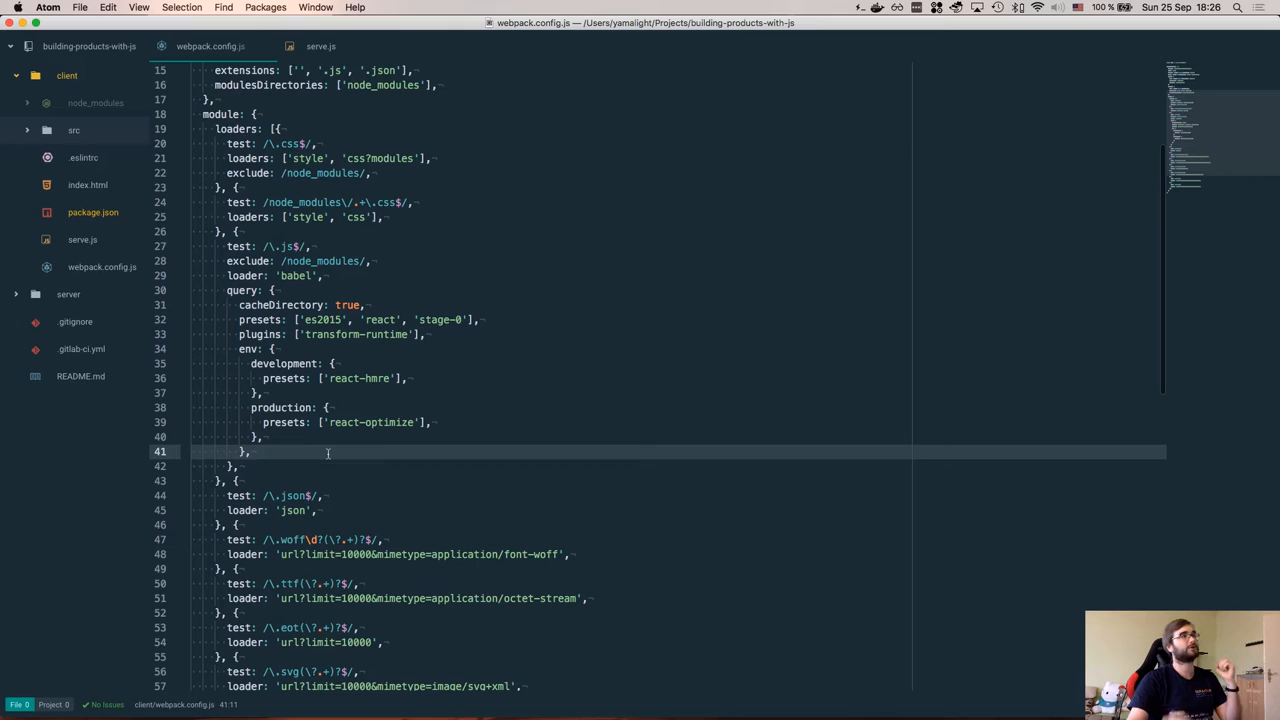
- In the Babel loader query, pick out the es2015 preset and the transform-runtime plugins entry
scroll(up, 3)
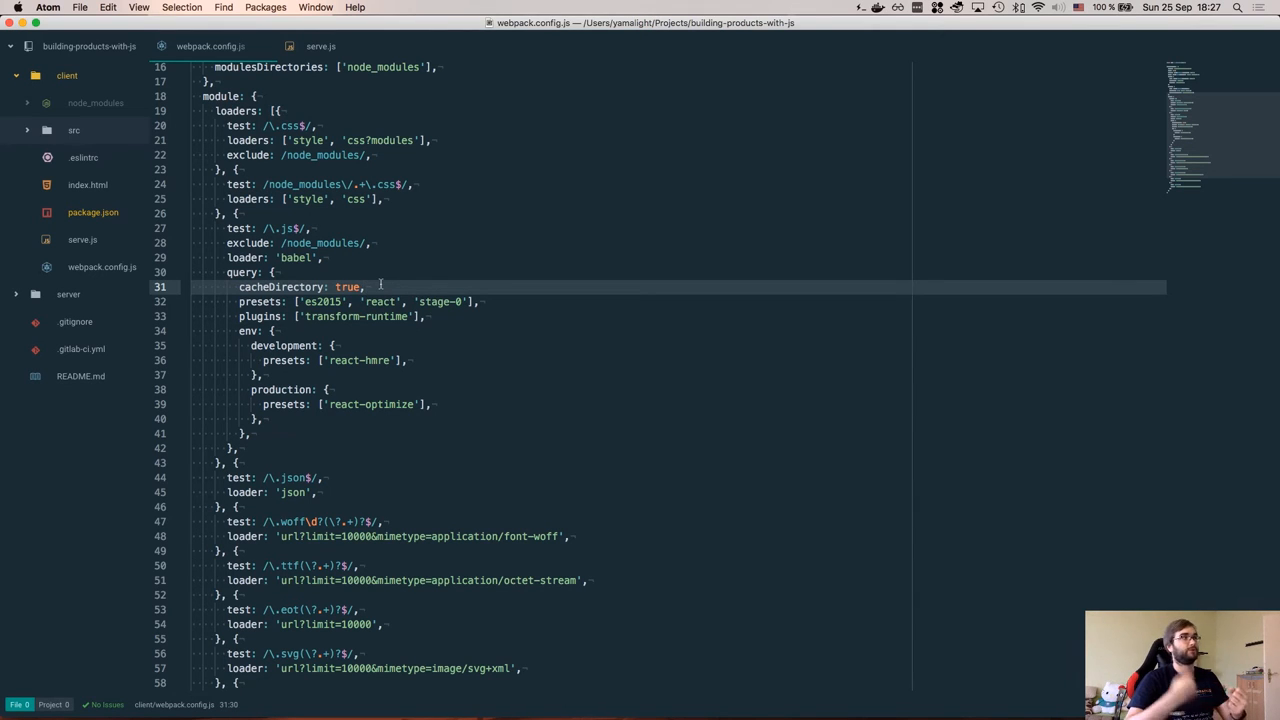
scroll(down, 3)
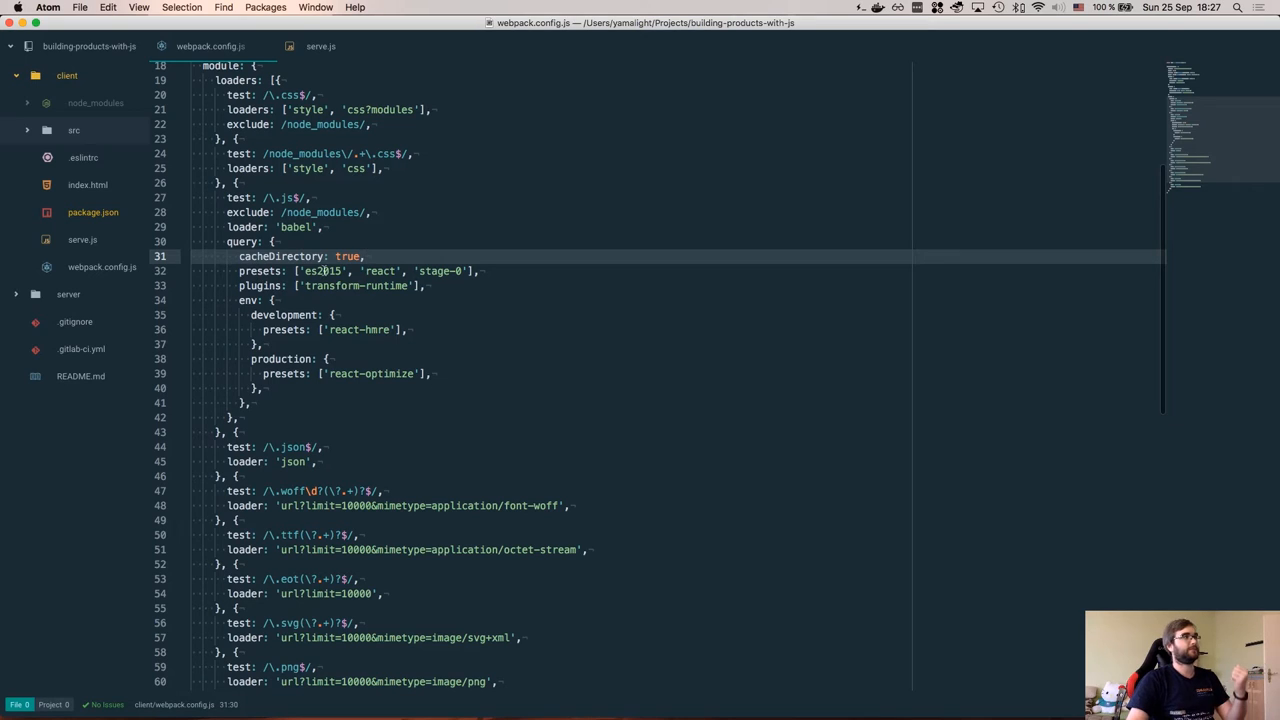
double_click(322, 272)
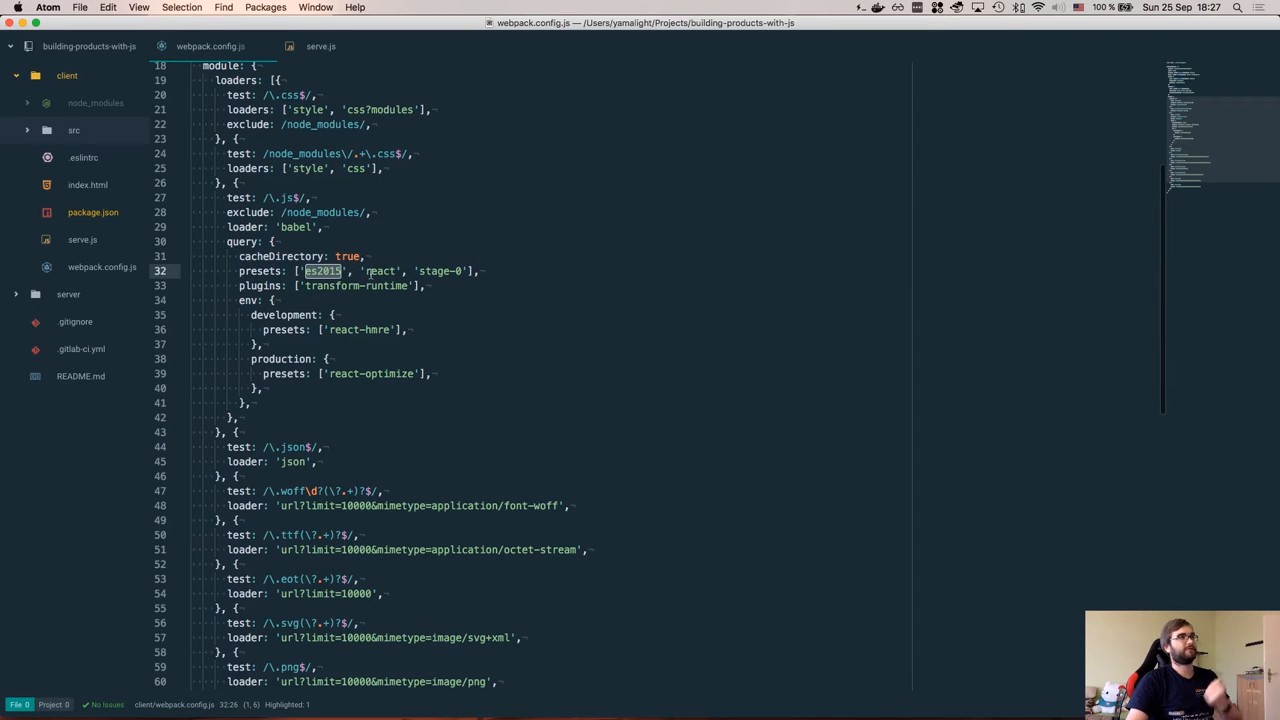
double_click(380, 272)
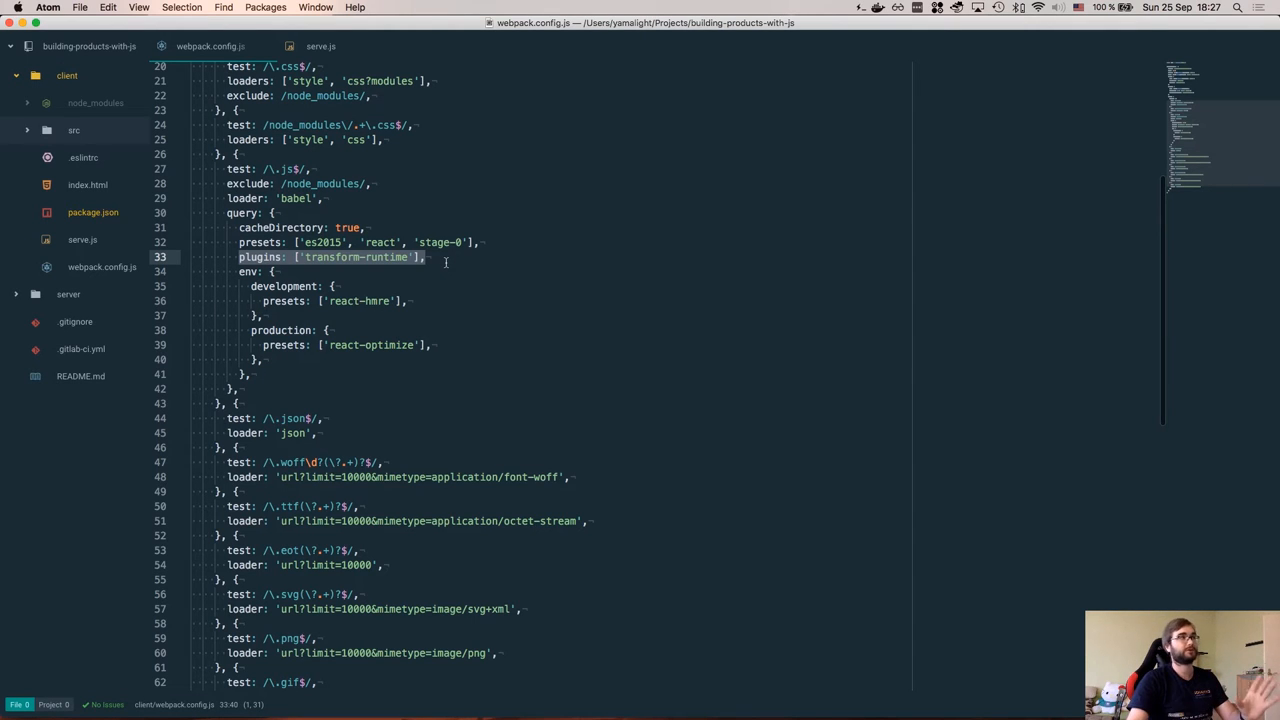
scroll(down, 3)
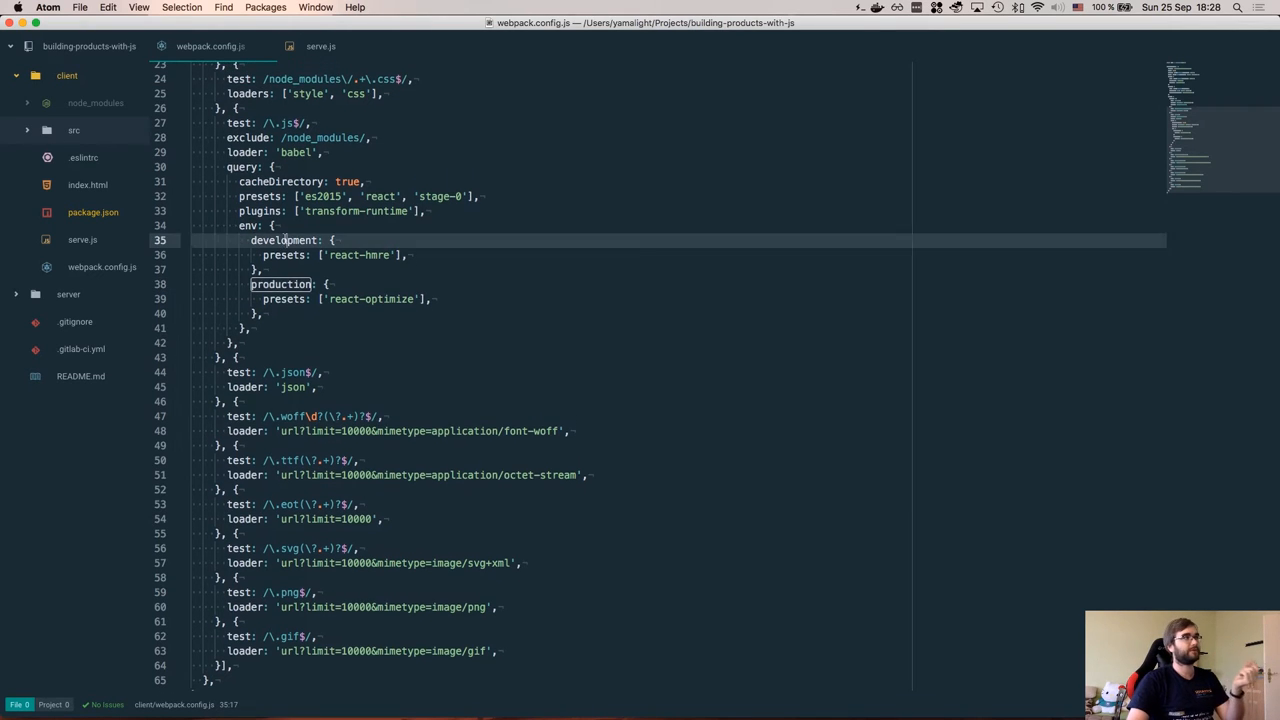
double_click(284, 240)
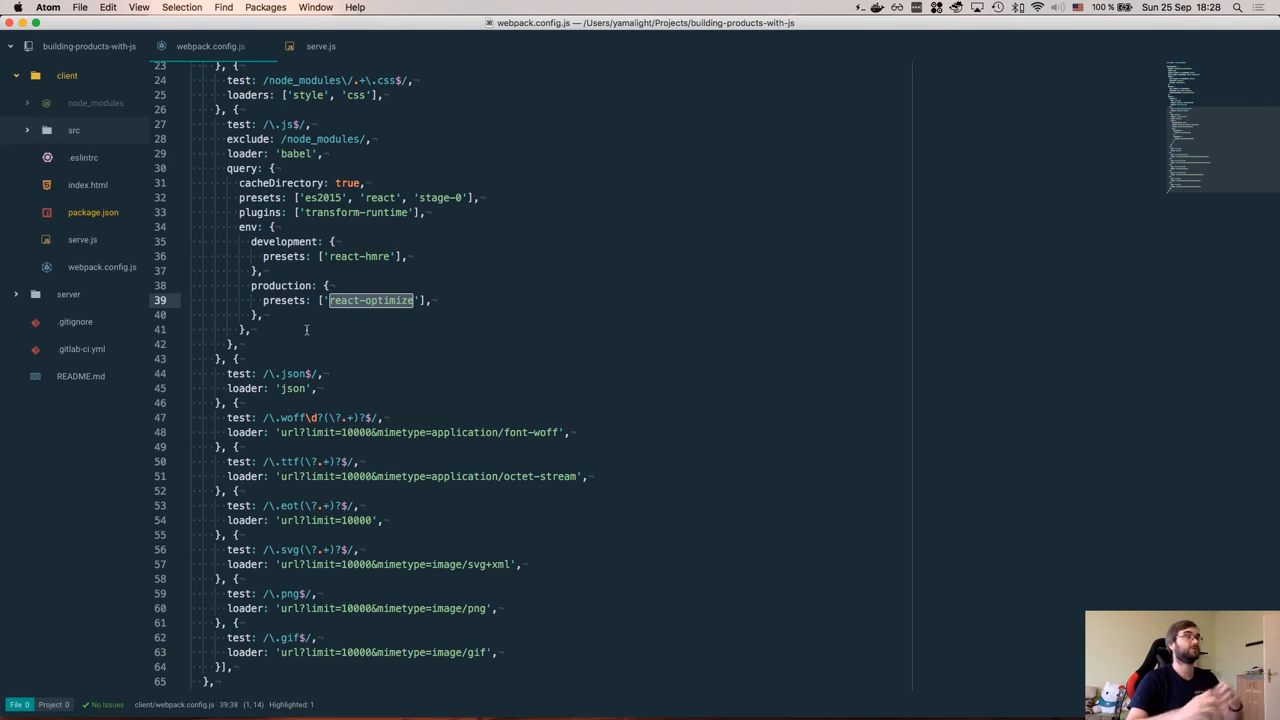
scroll(down, 3)
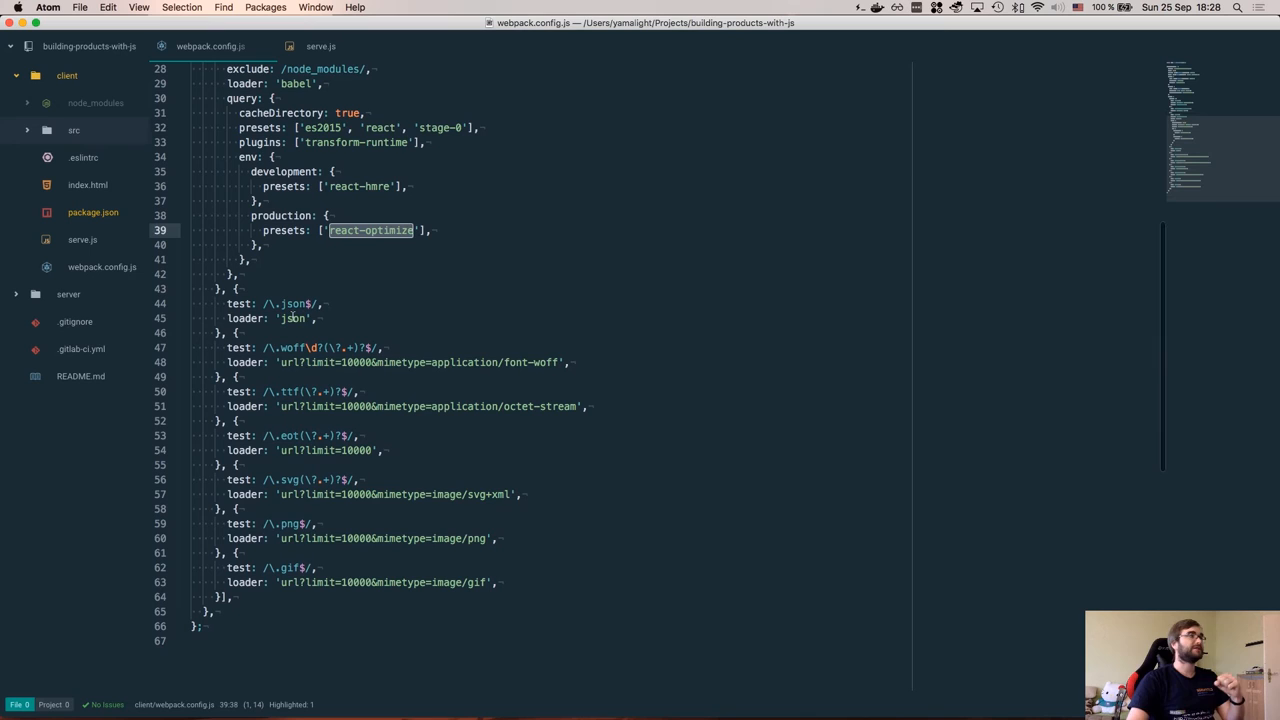
scroll(up, 3)
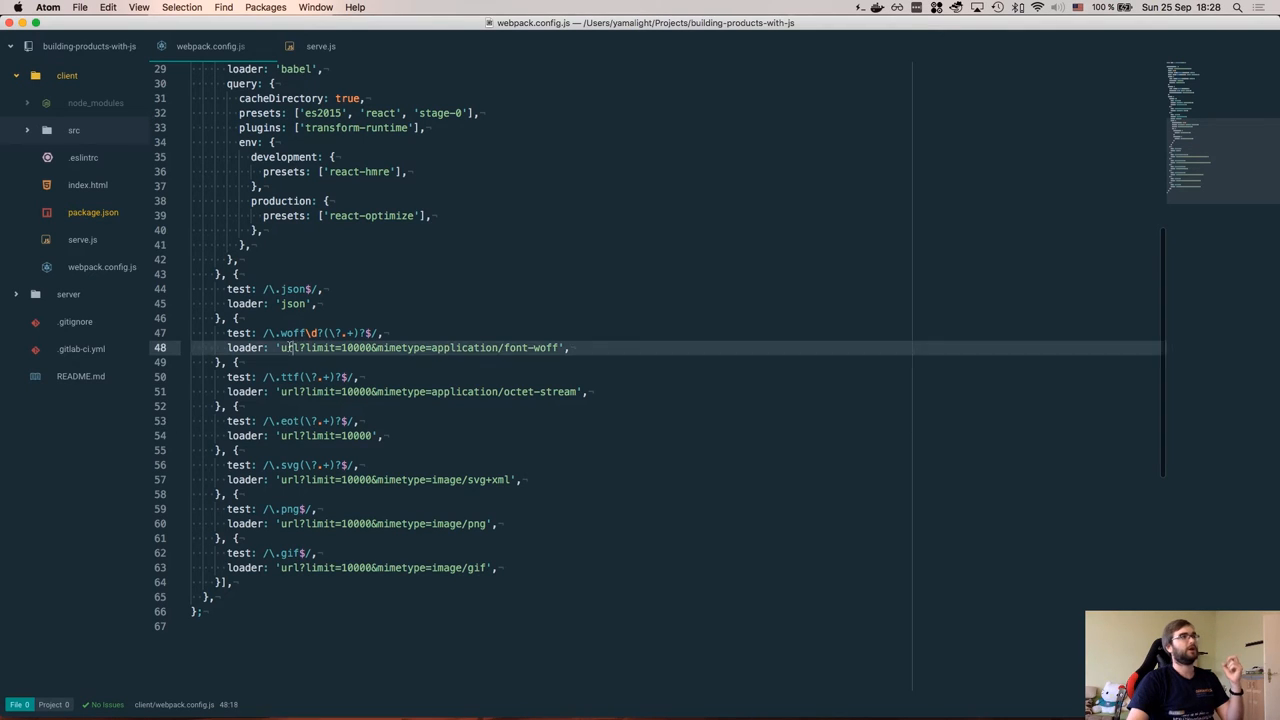
double_click(288, 348)
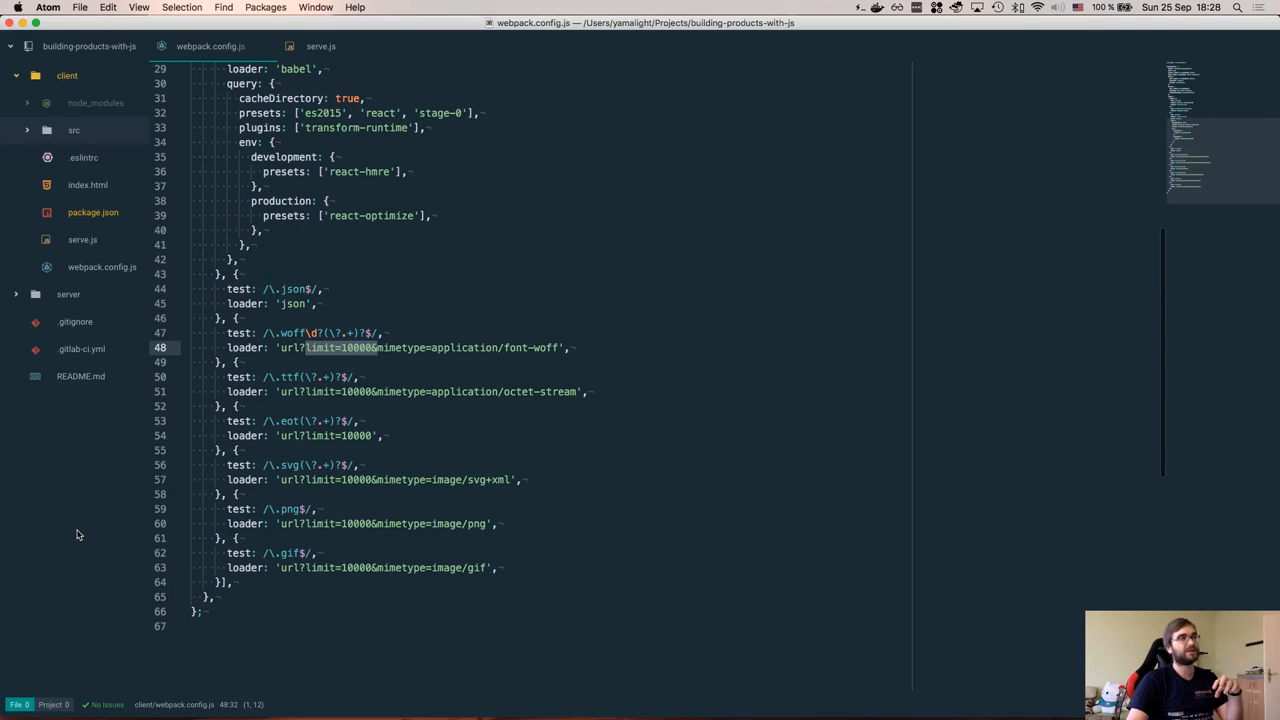
mouse_move(188, 516)
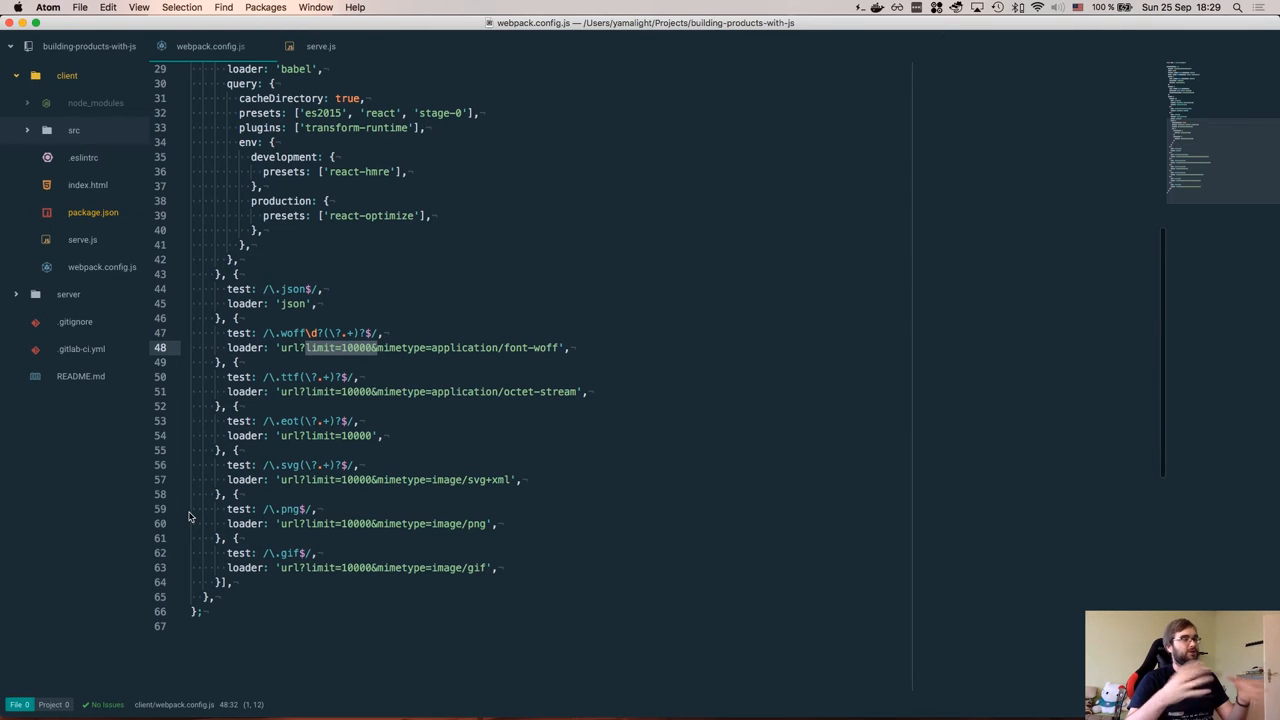
double_click(400, 348)
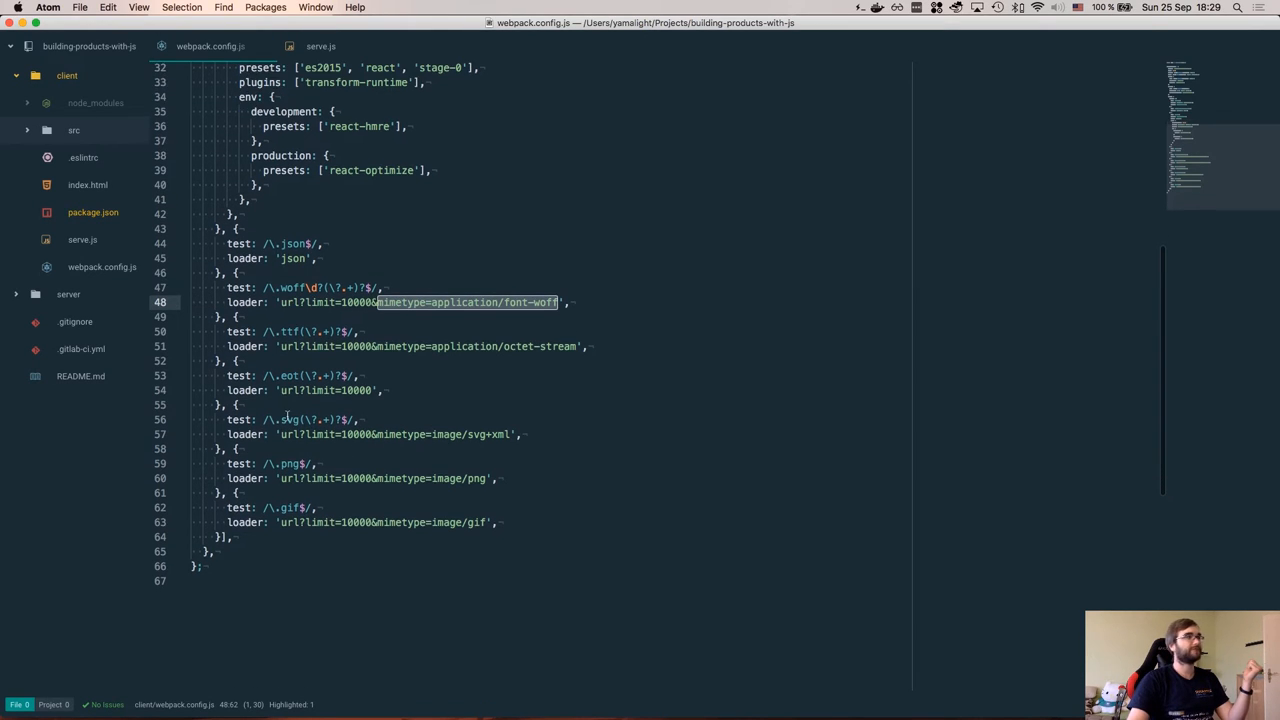
click(290, 464)
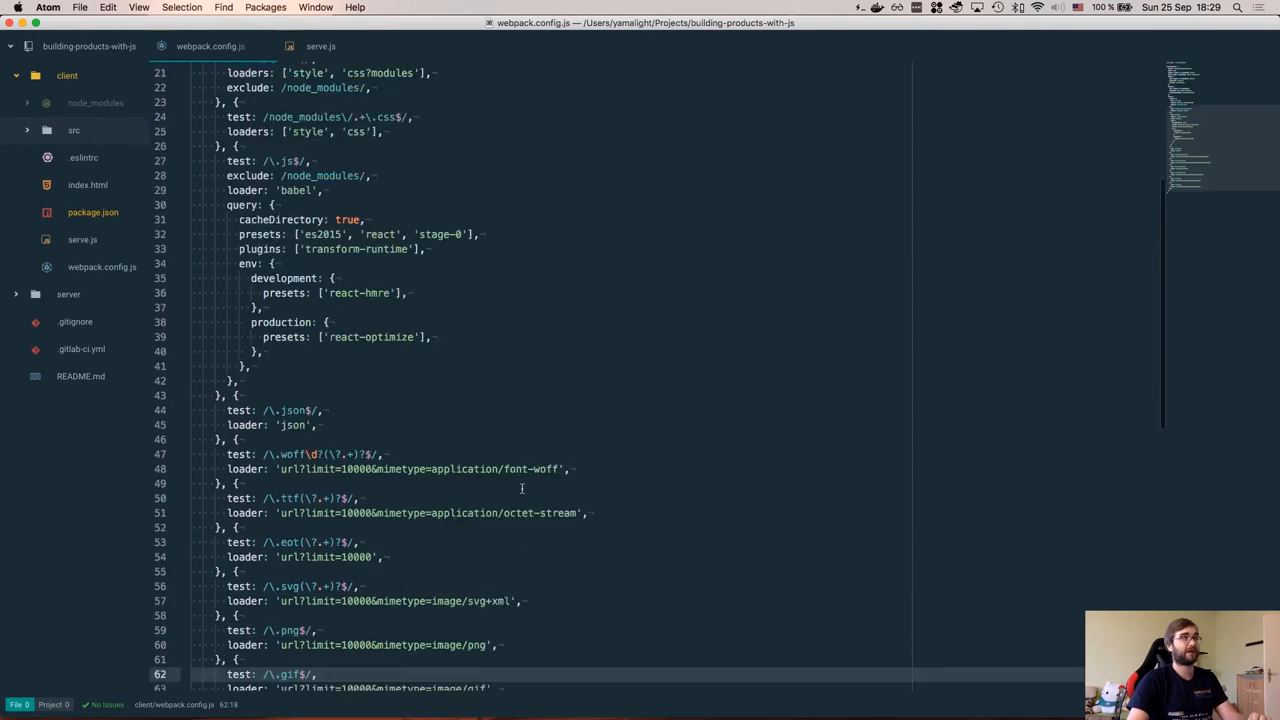
scroll(up, 3)
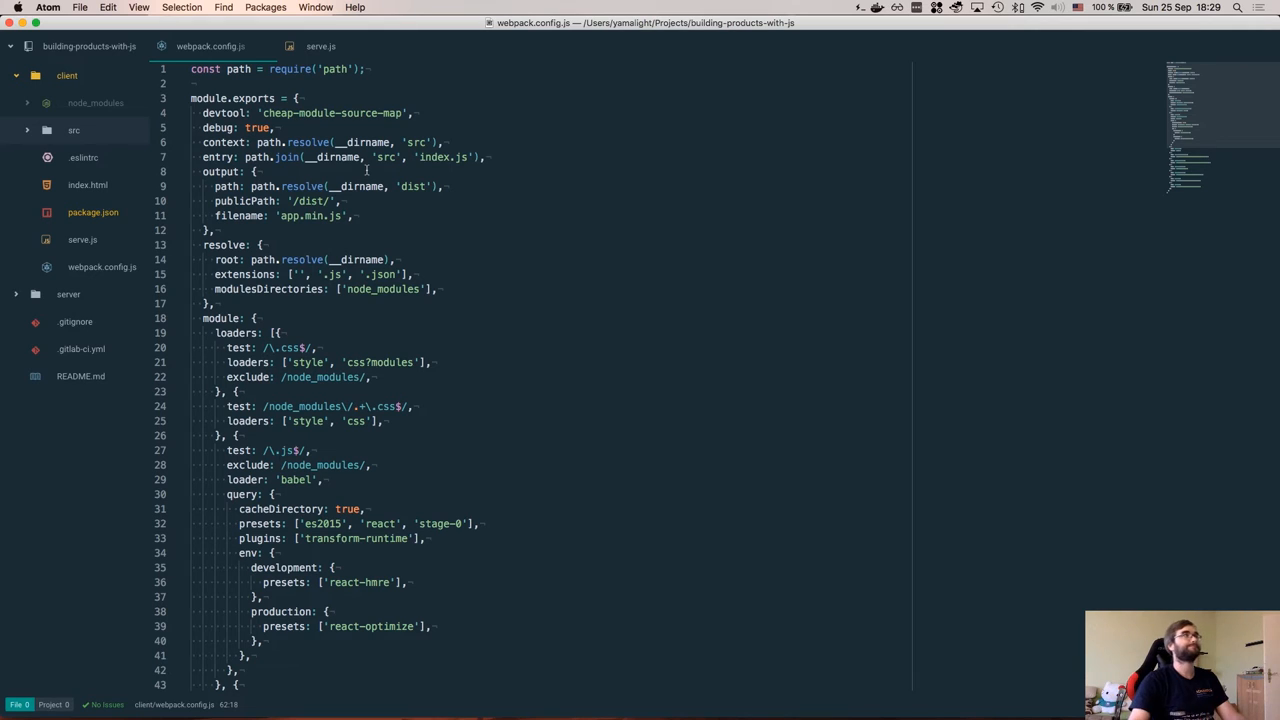
click(320, 46)
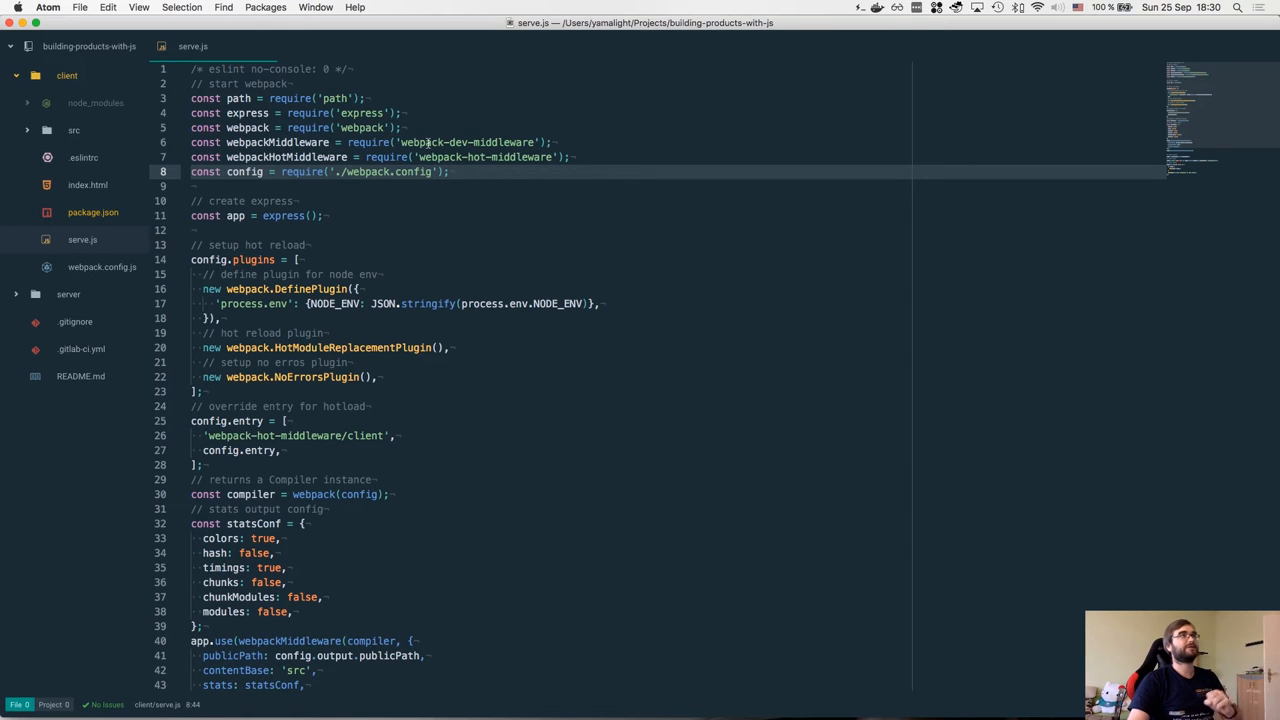
double_click(484, 156)
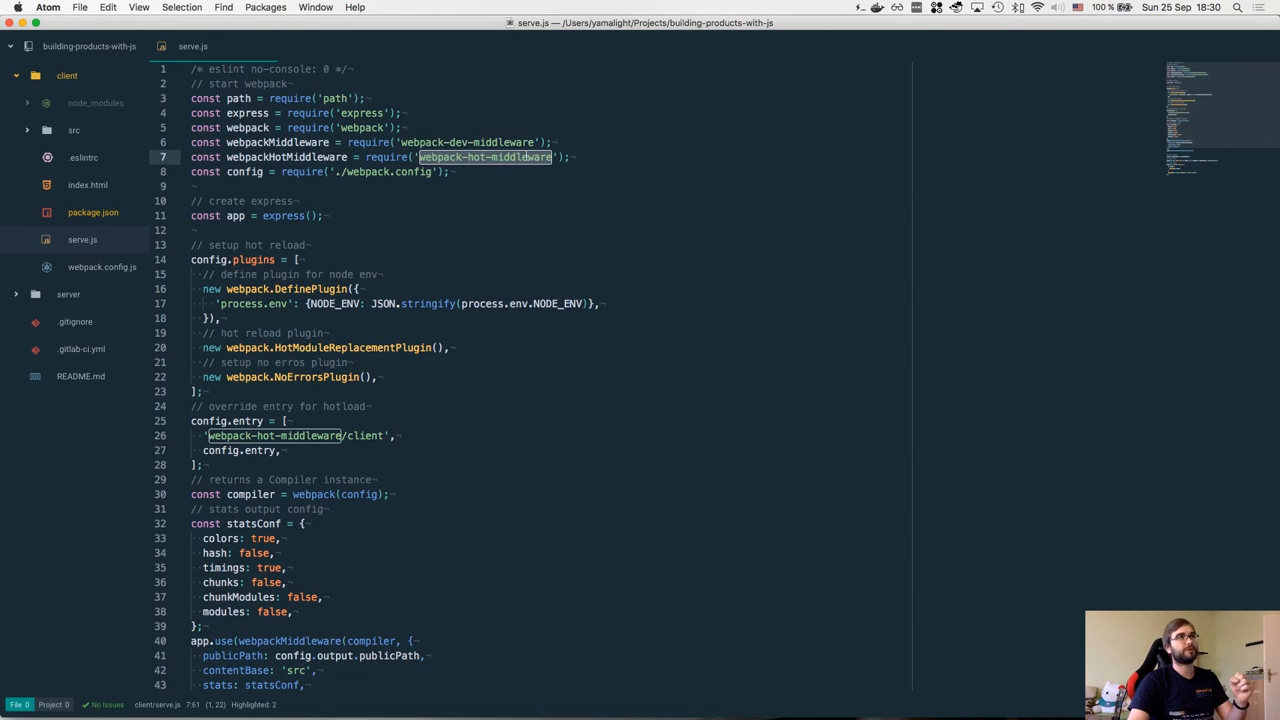
click(430, 168)
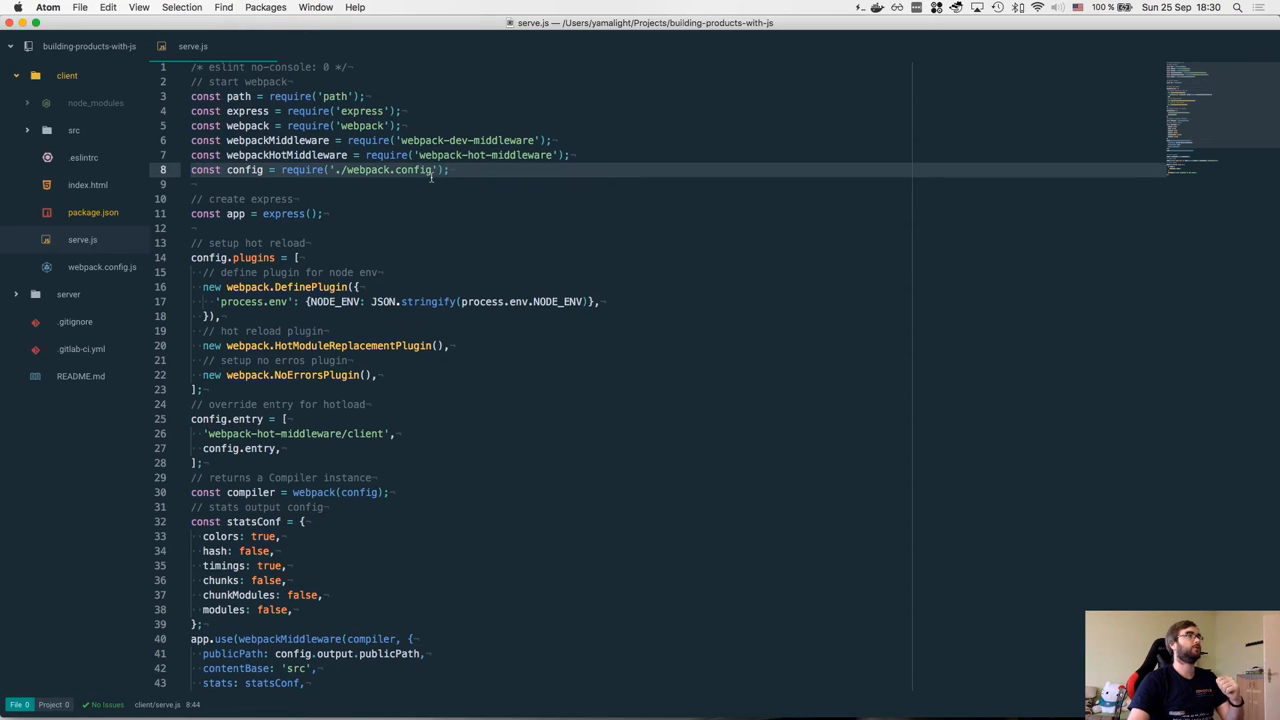
scroll(down, 3)
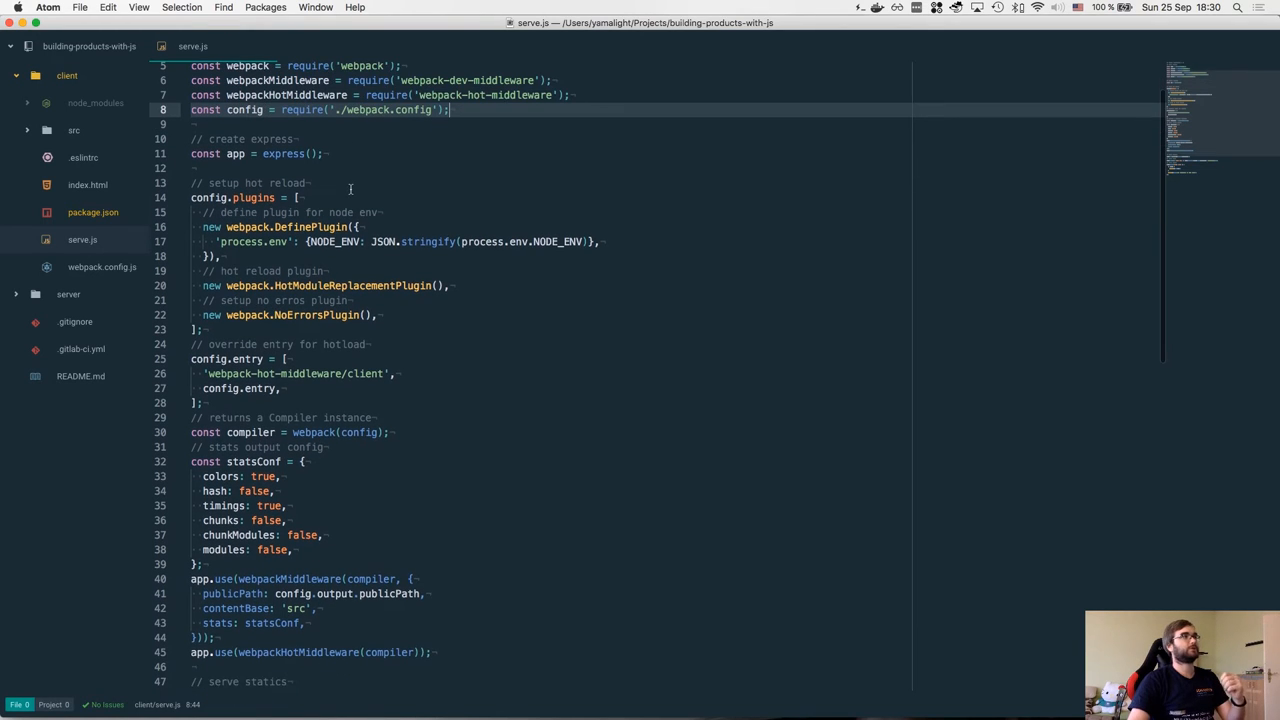
double_click(244, 108)
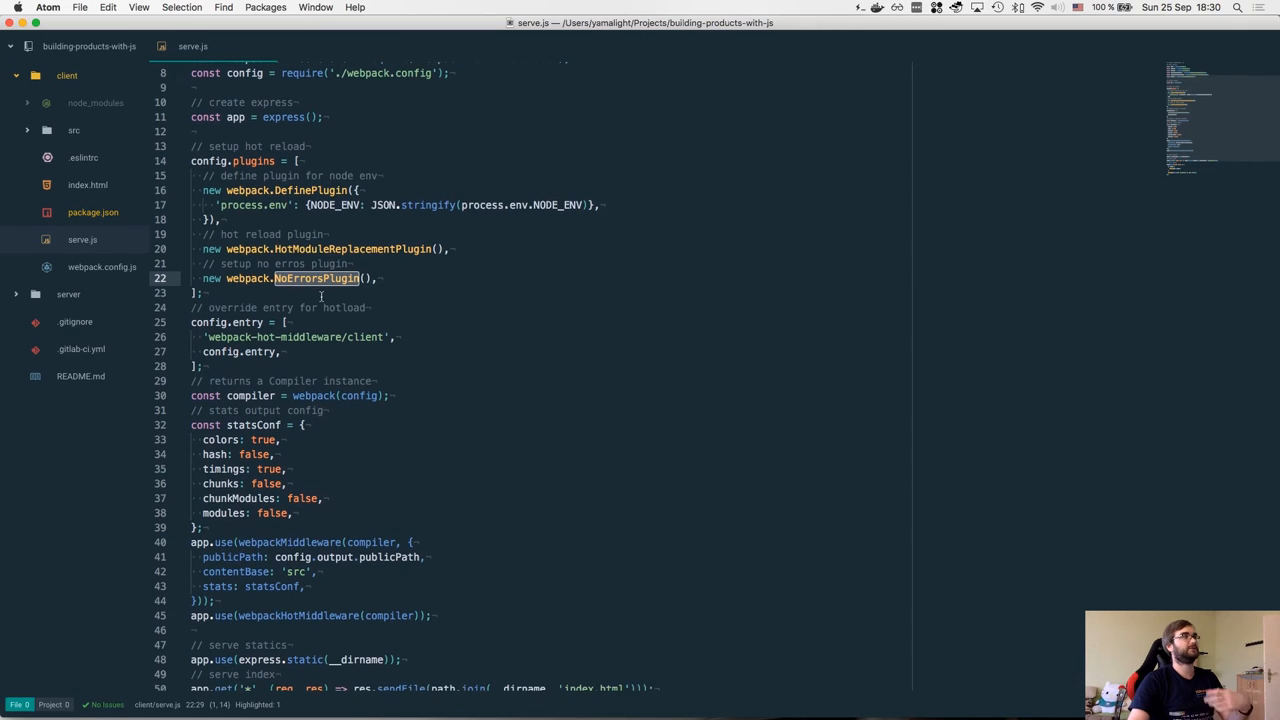
scroll(down, 3)
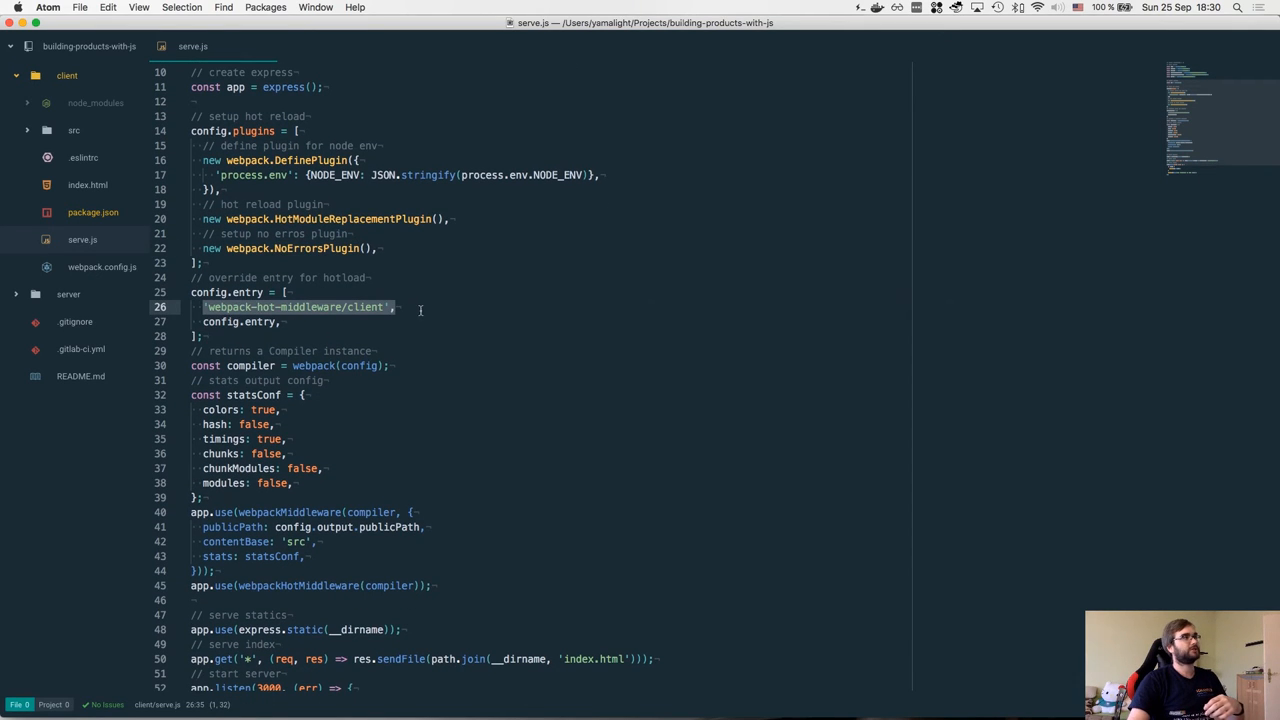
scroll(up, 3)
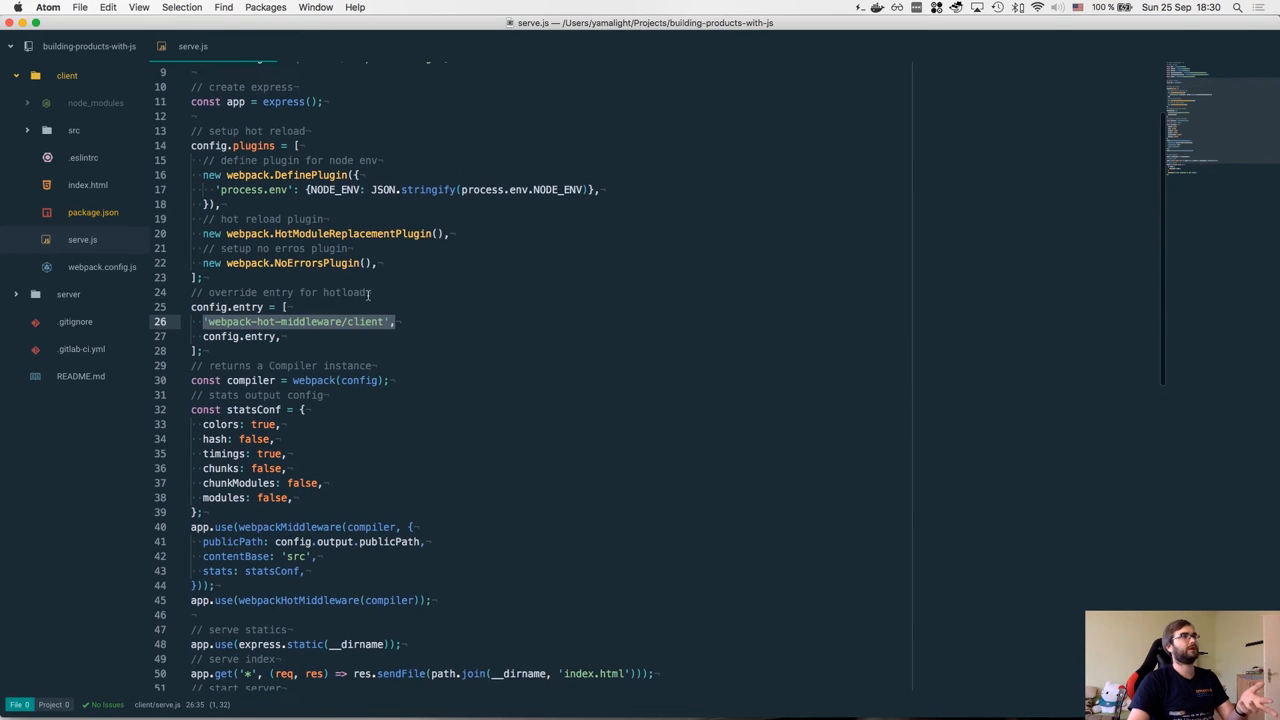
scroll(up, 3)
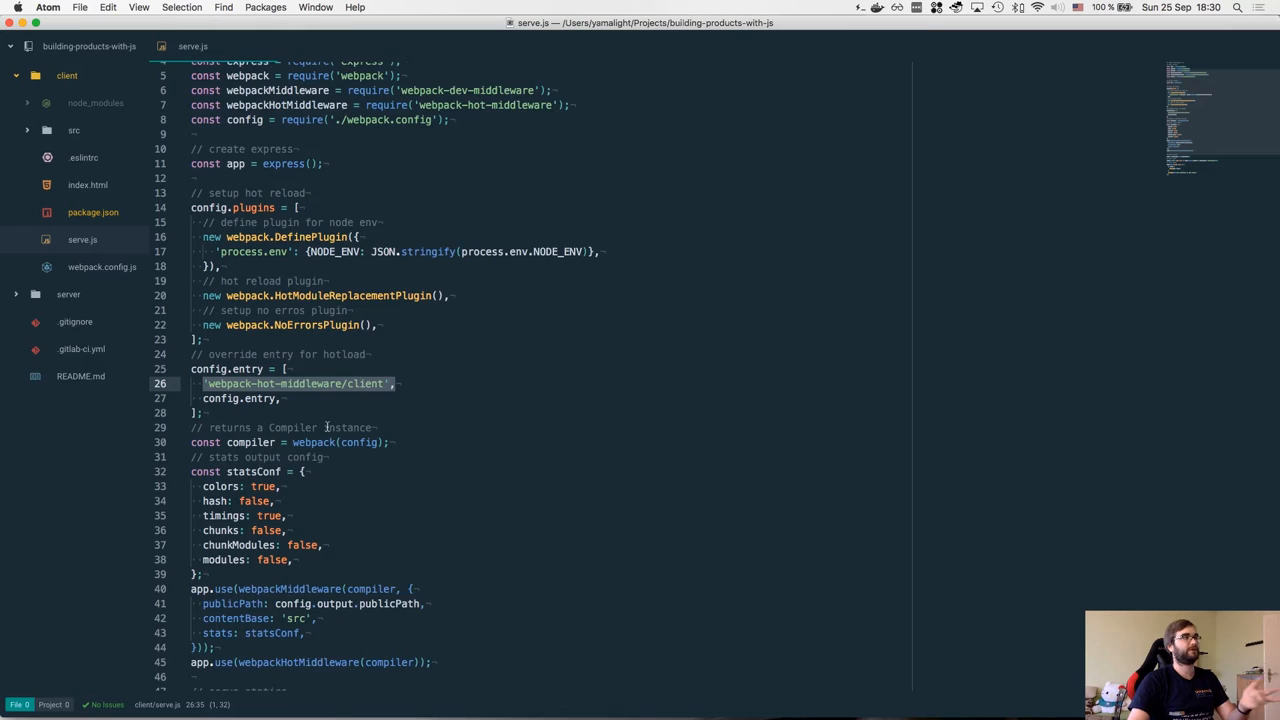
scroll(down, 3)
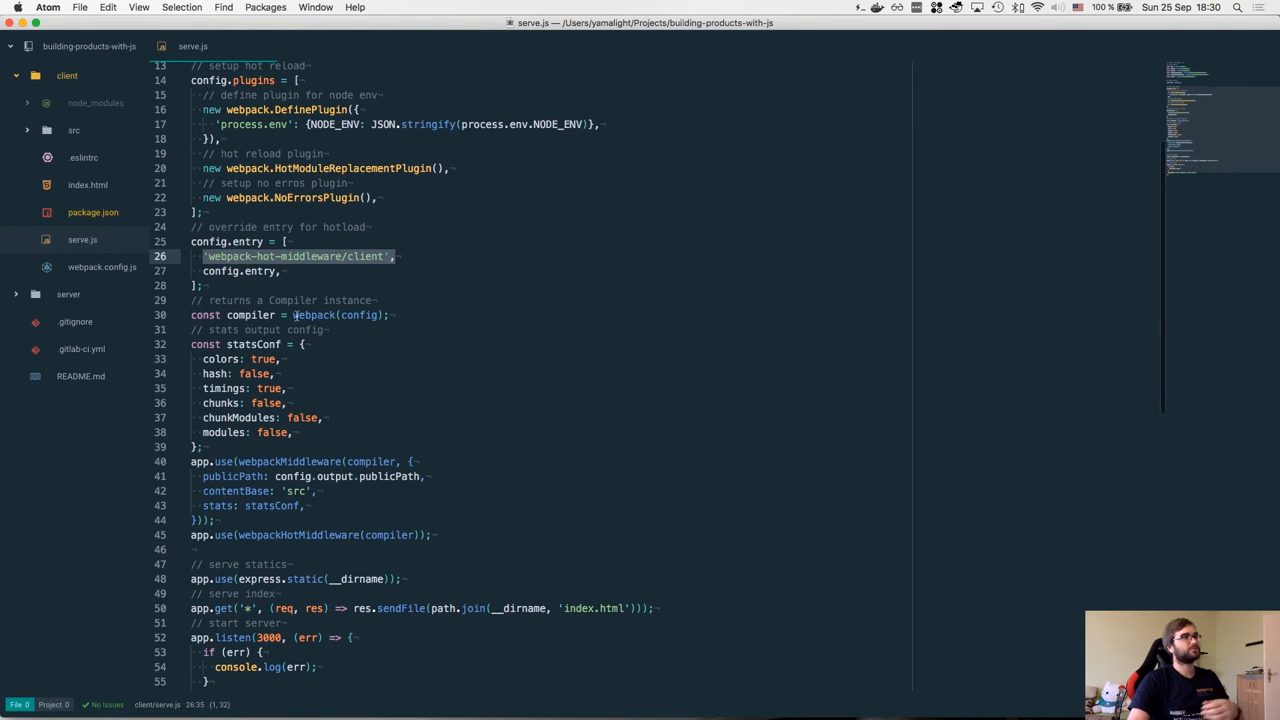
- In serve.js, highlight the compiler uses, the app.use middleware calls and the index route, up to the port 3000 listener
double_click(250, 316)
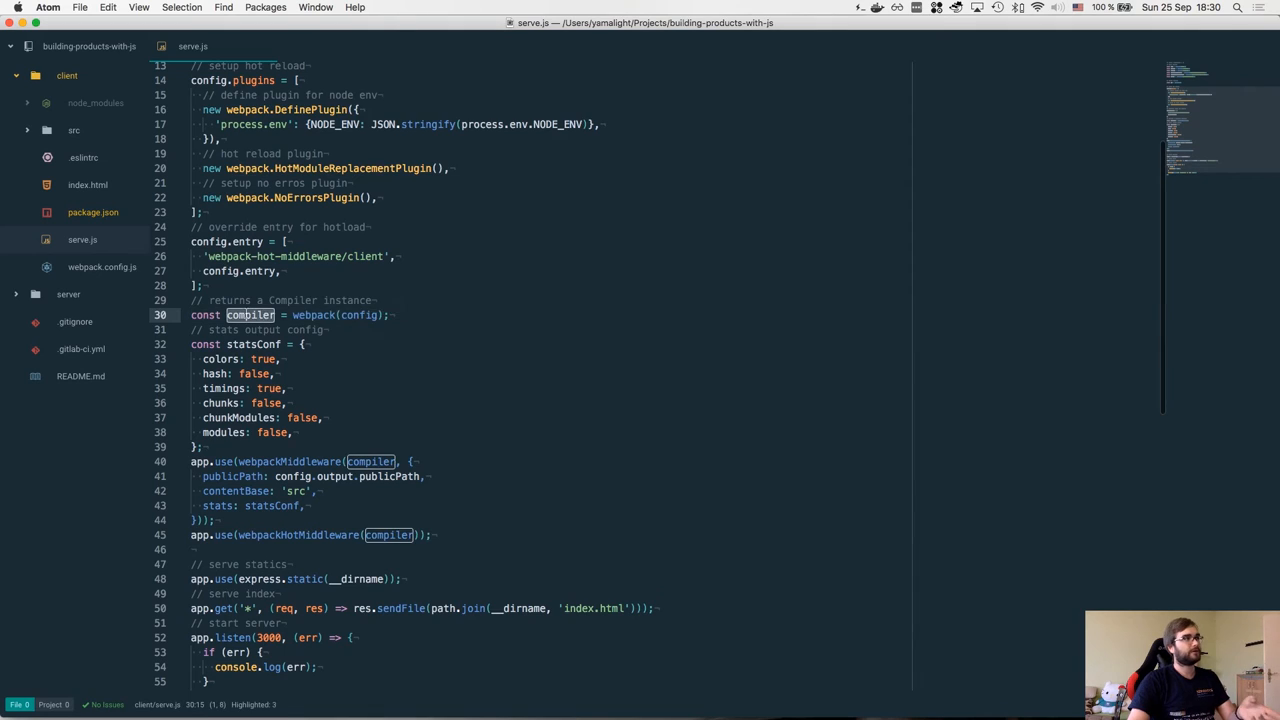
scroll(down, 3)
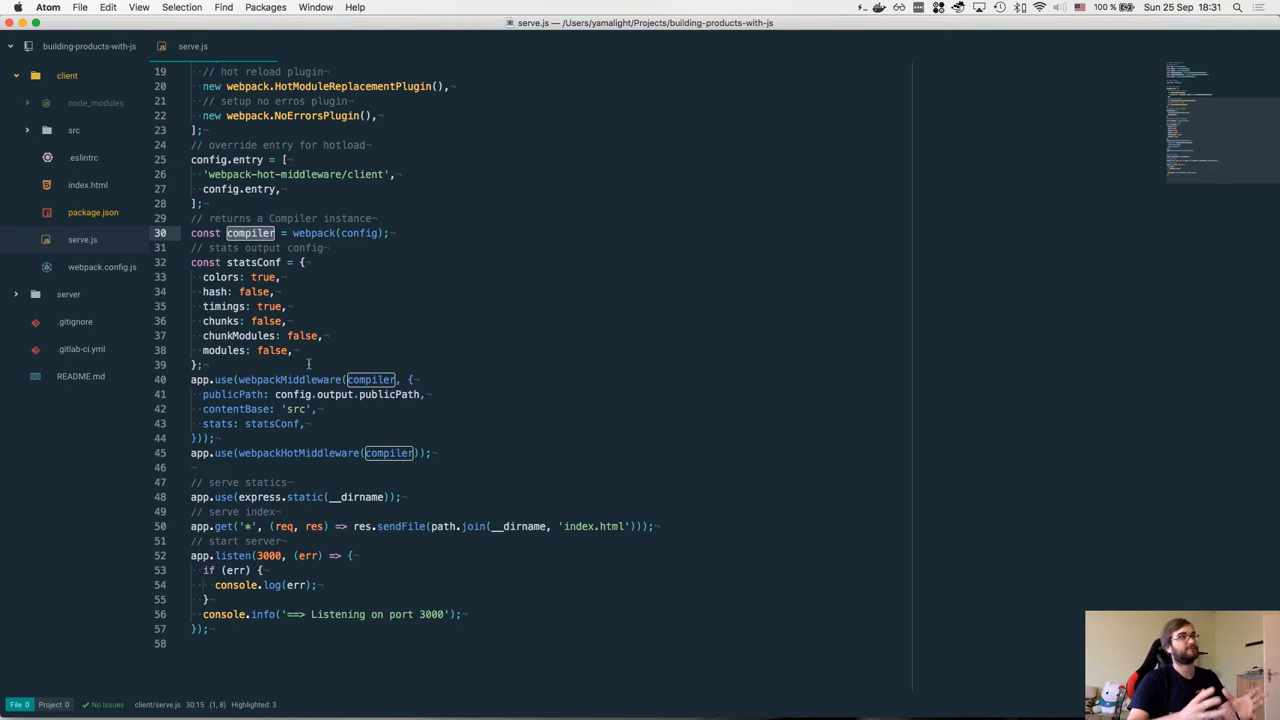
double_click(288, 380)
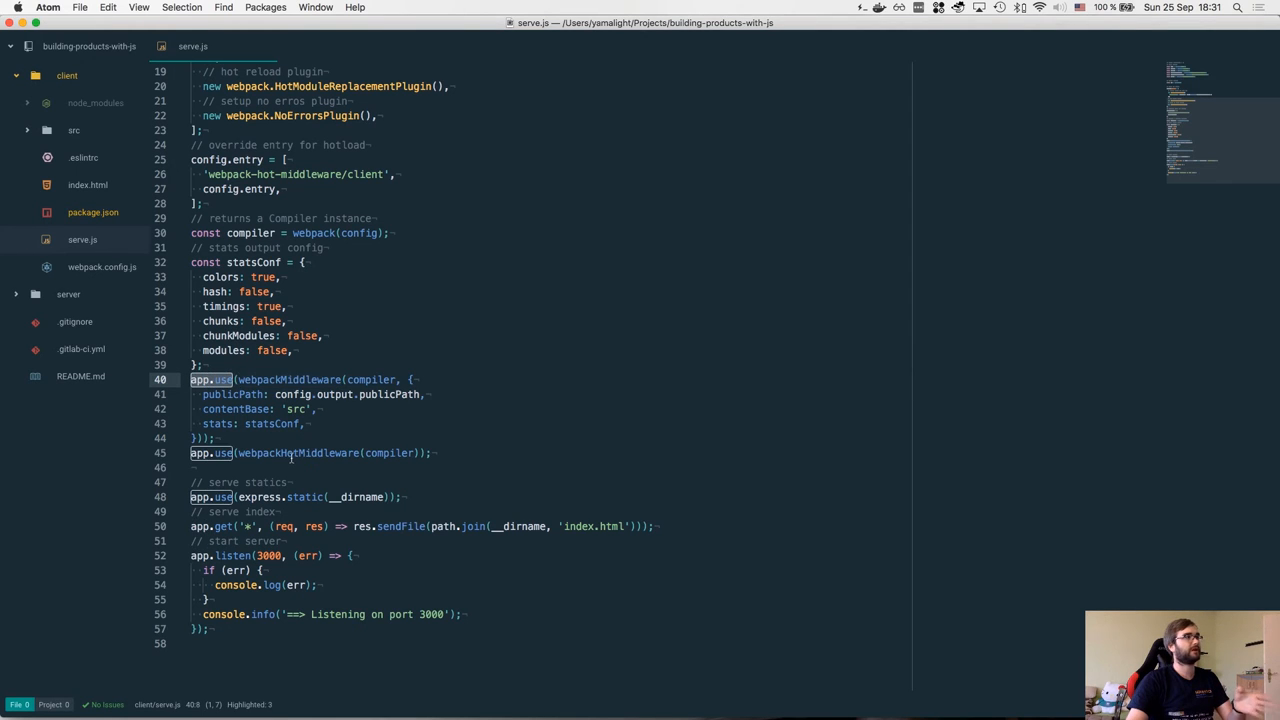
scroll(up, 3)
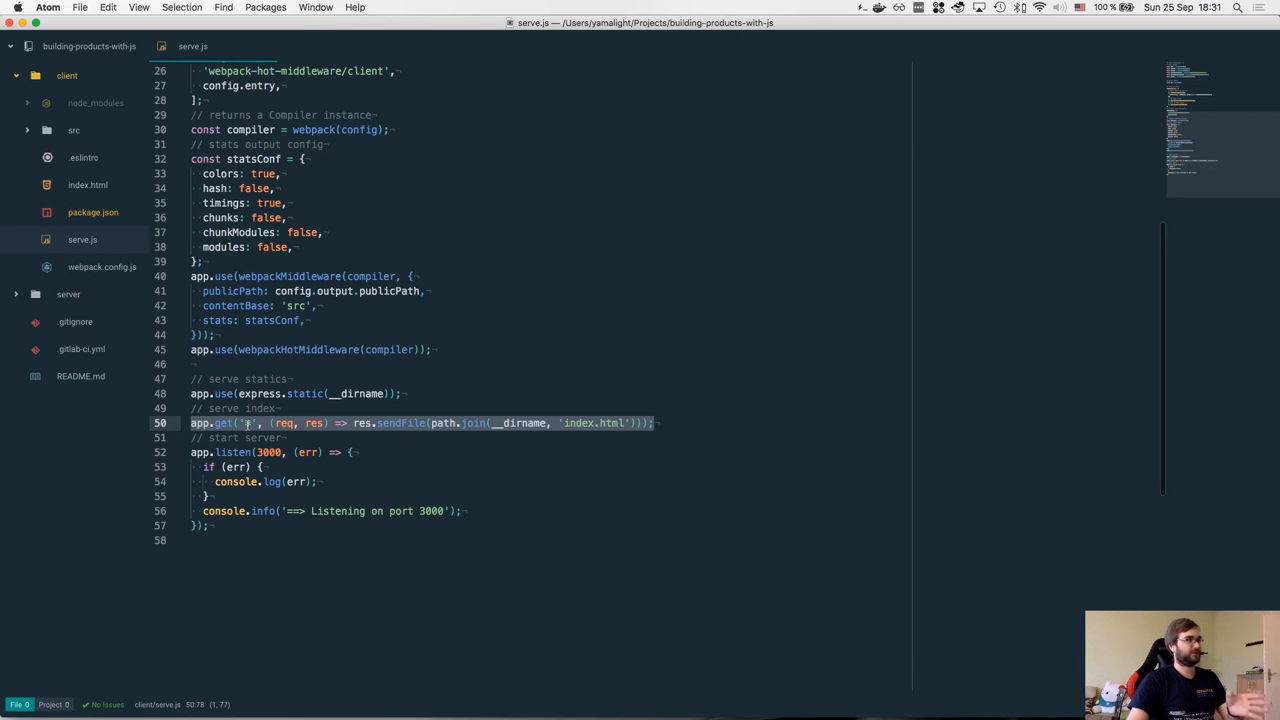
double_click(578, 422)
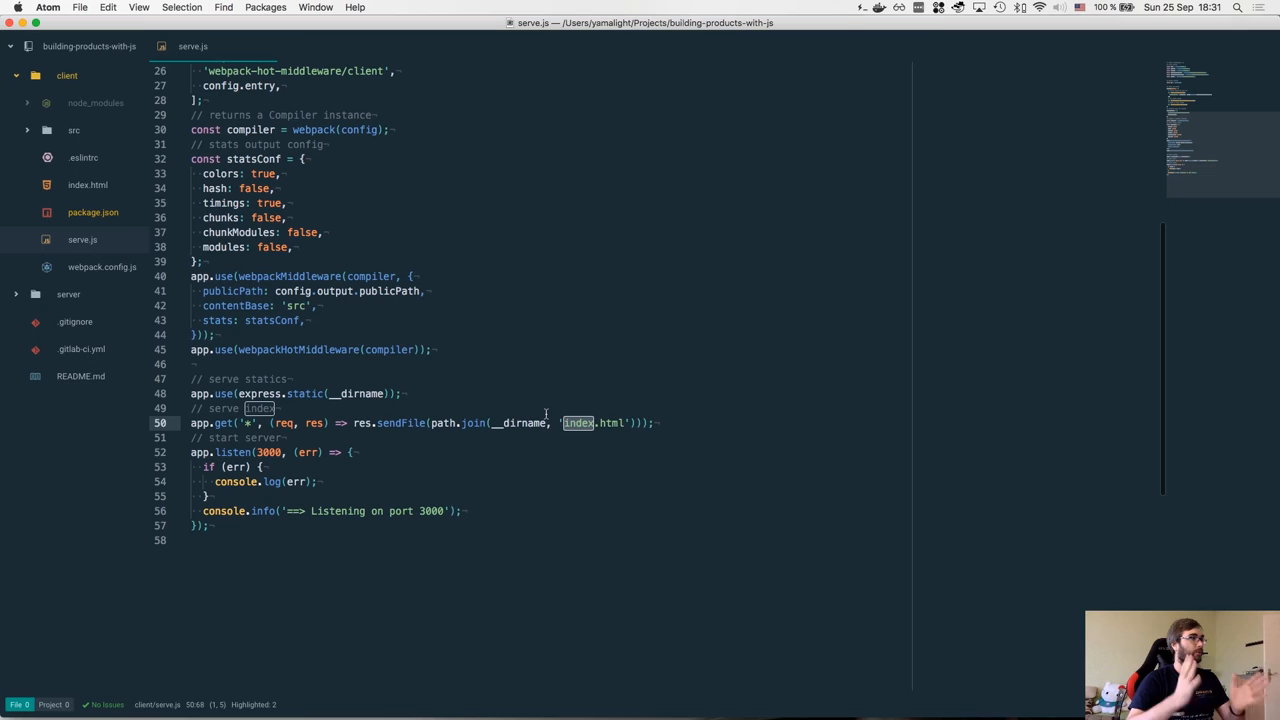
mouse_move(526, 436)
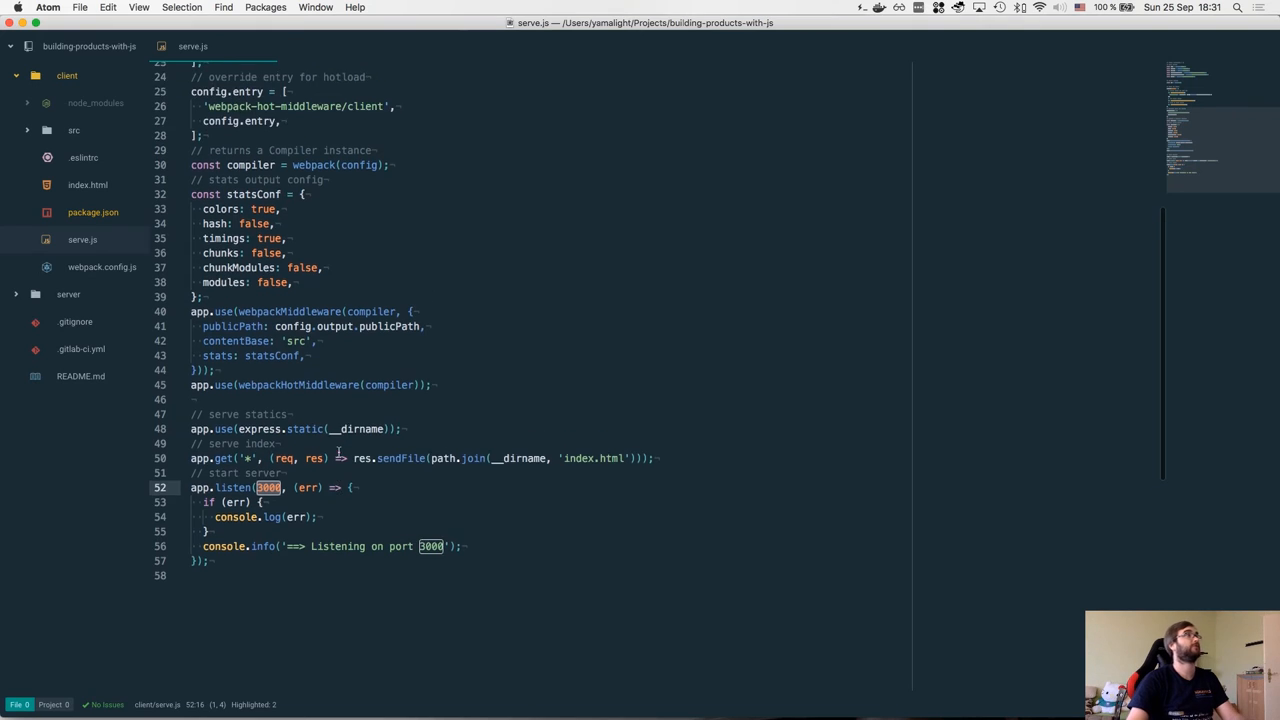
scroll(up, 3)
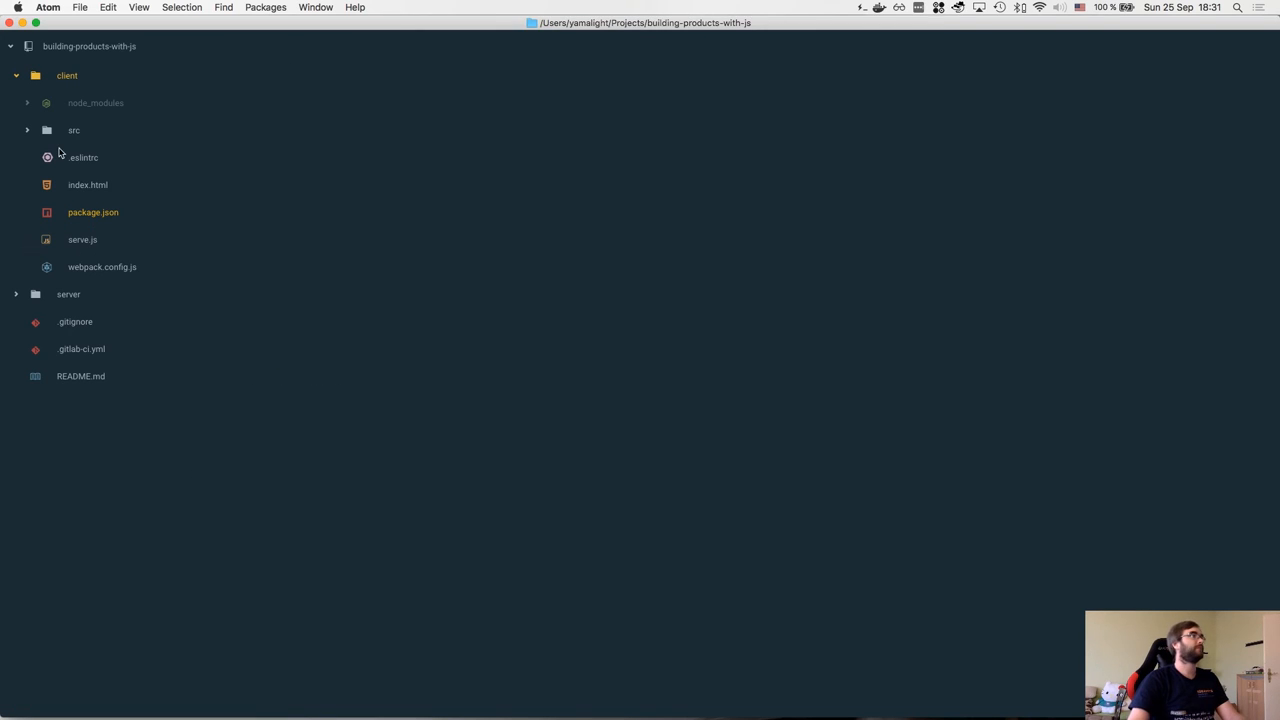
- Expand client/src and review index.js, highlighting the ReactDOM render line and the 'app' element id
click(72, 130)
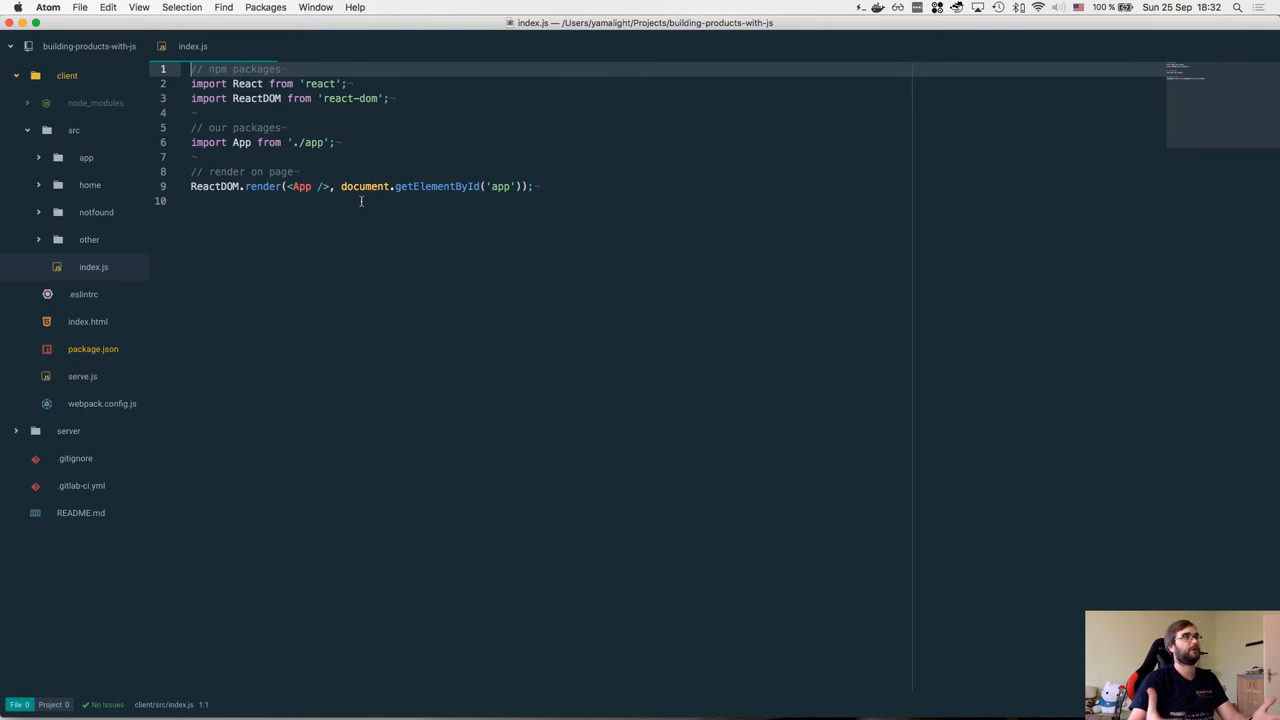
mouse_move(264, 46)
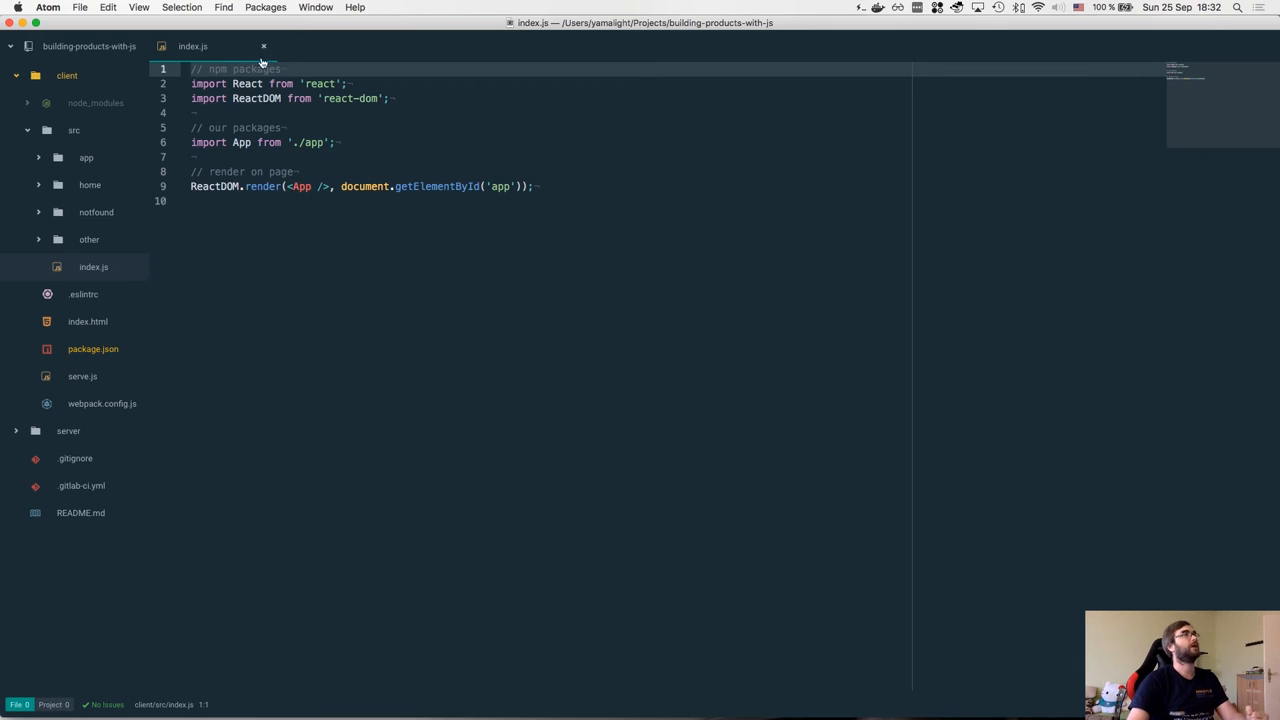
double_click(248, 84)
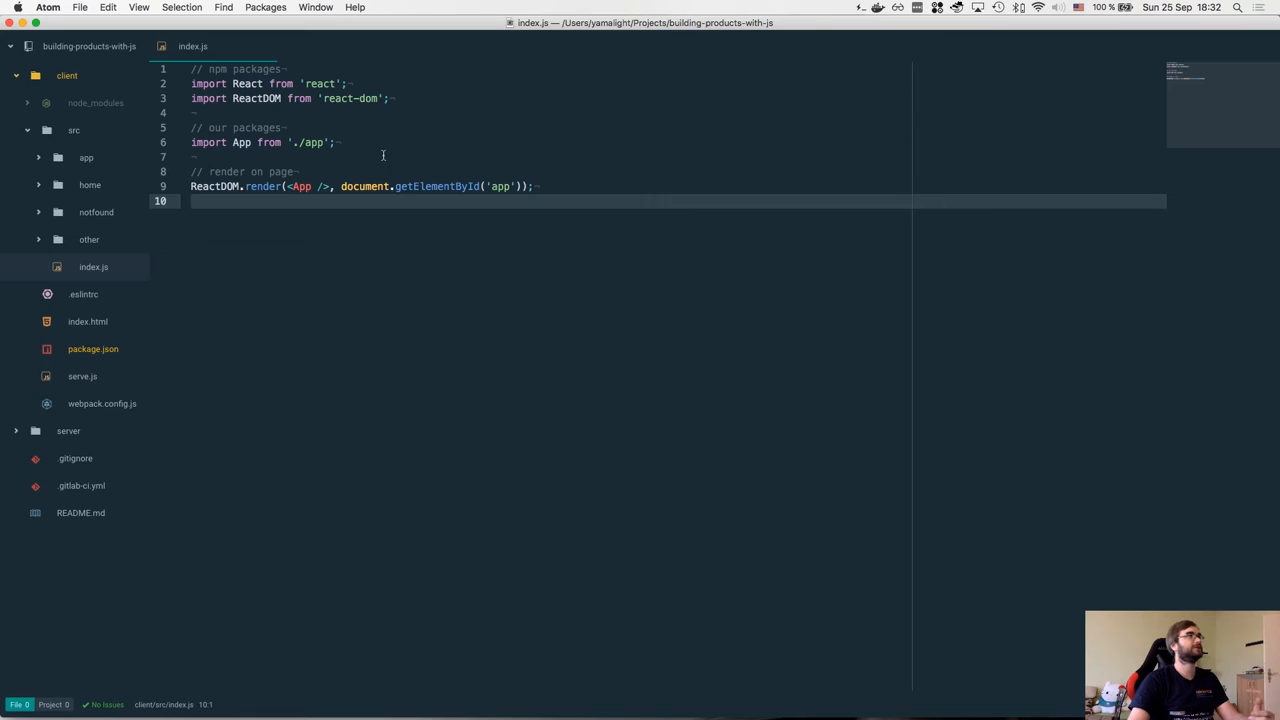
double_click(256, 98)
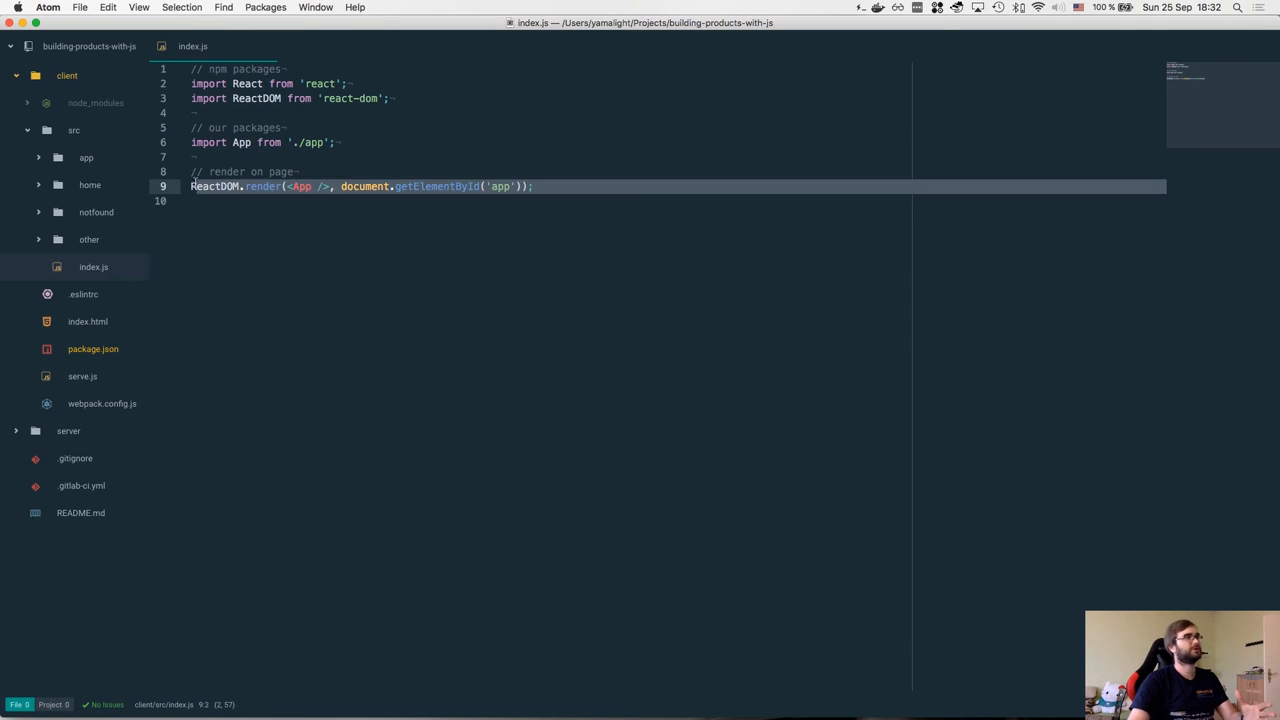
double_click(364, 186)
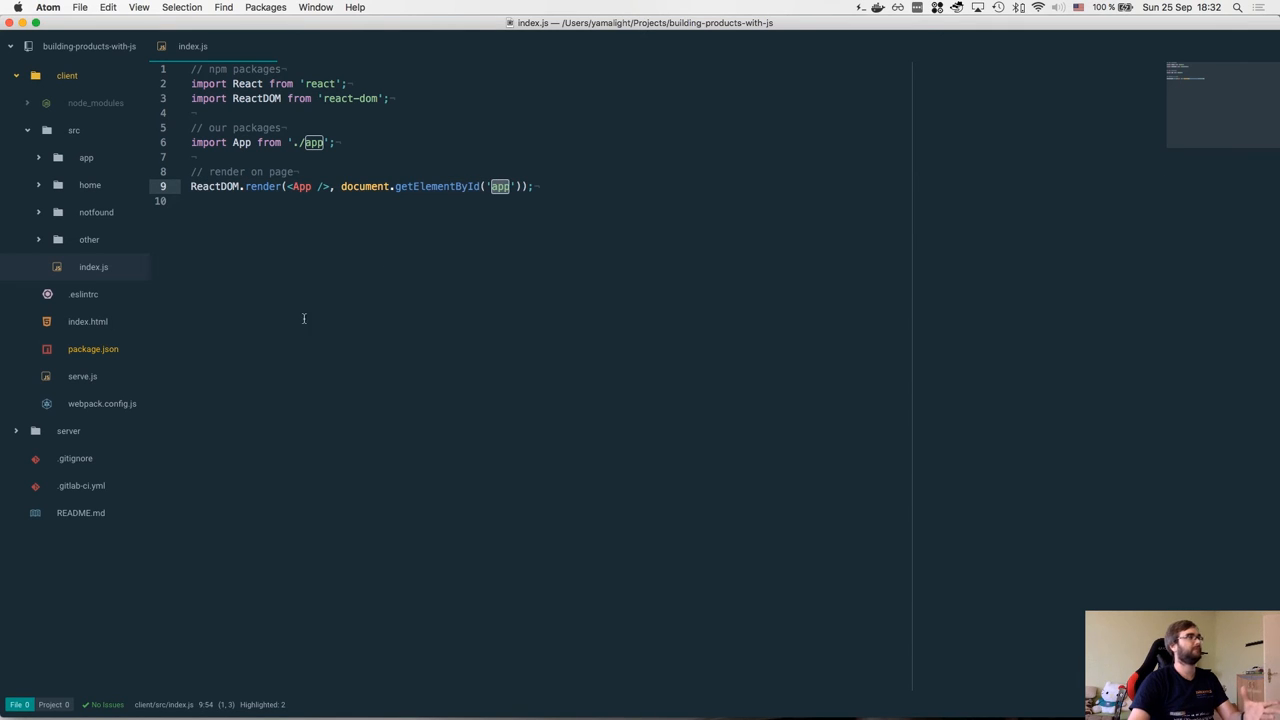
click(88, 320)
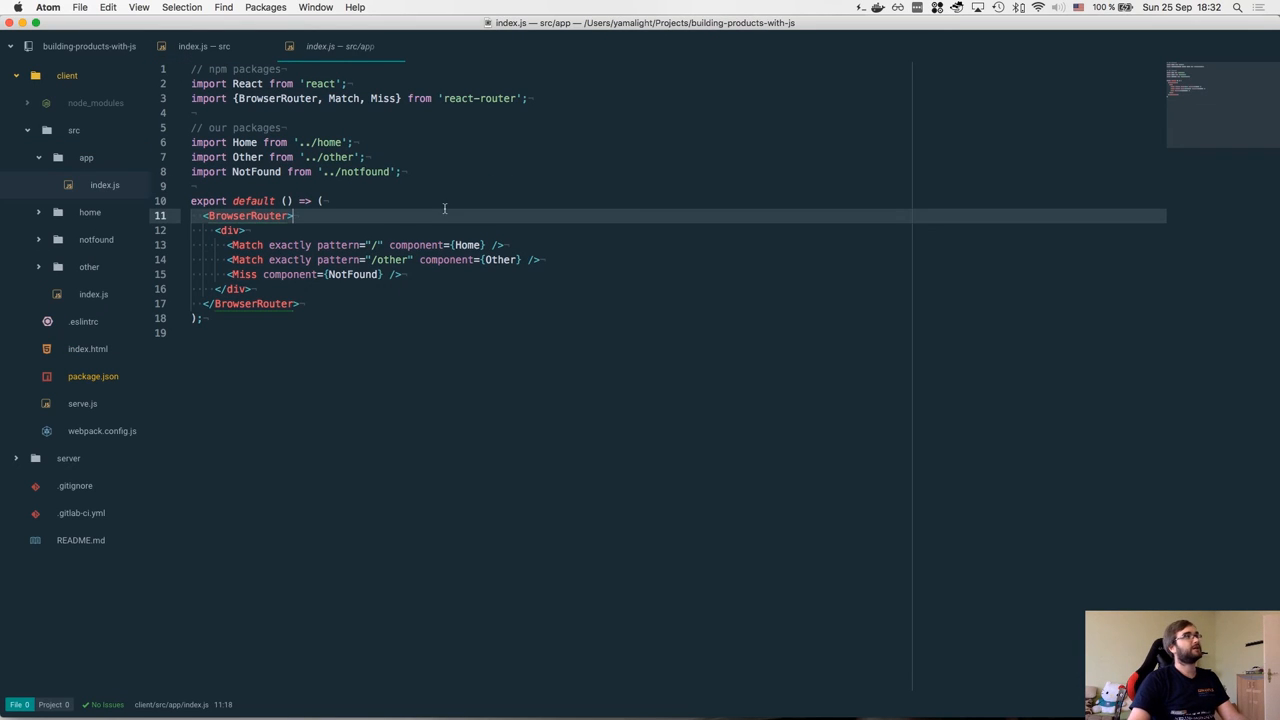
- In src/app/index.js highlight the BrowserRouter occurrences and the default exported arrow function
click(456, 188)
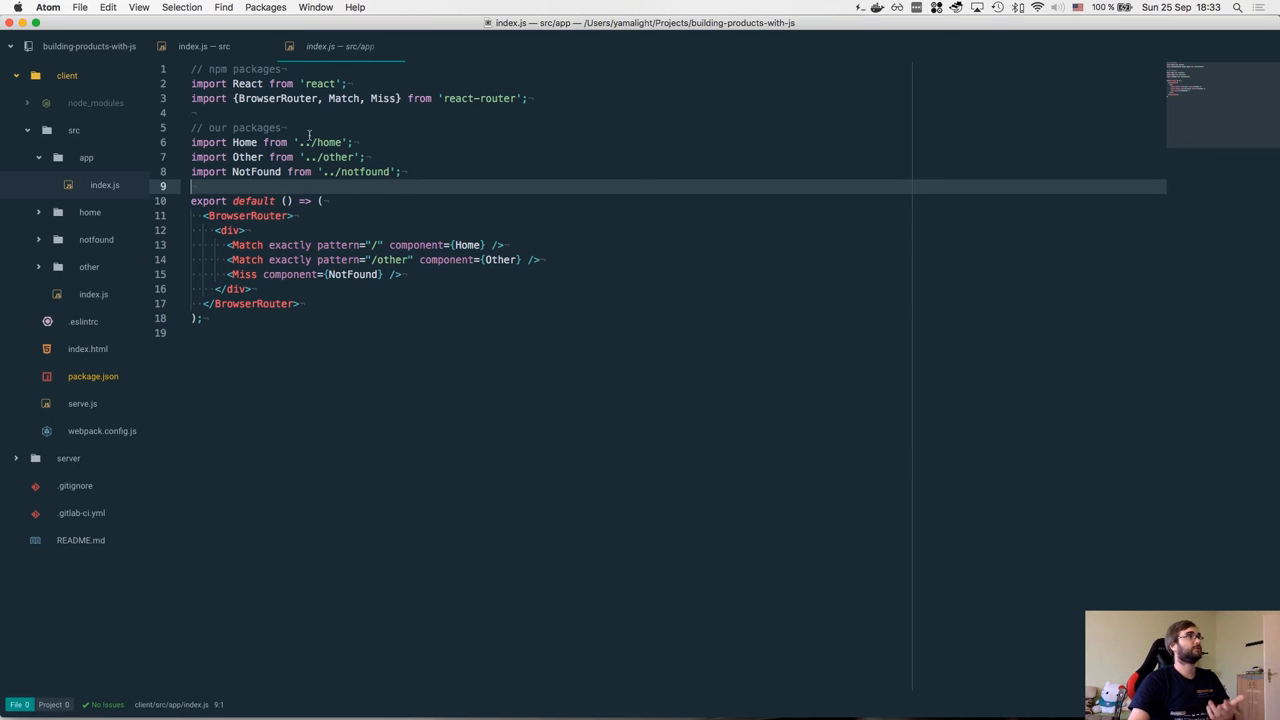
double_click(248, 216)
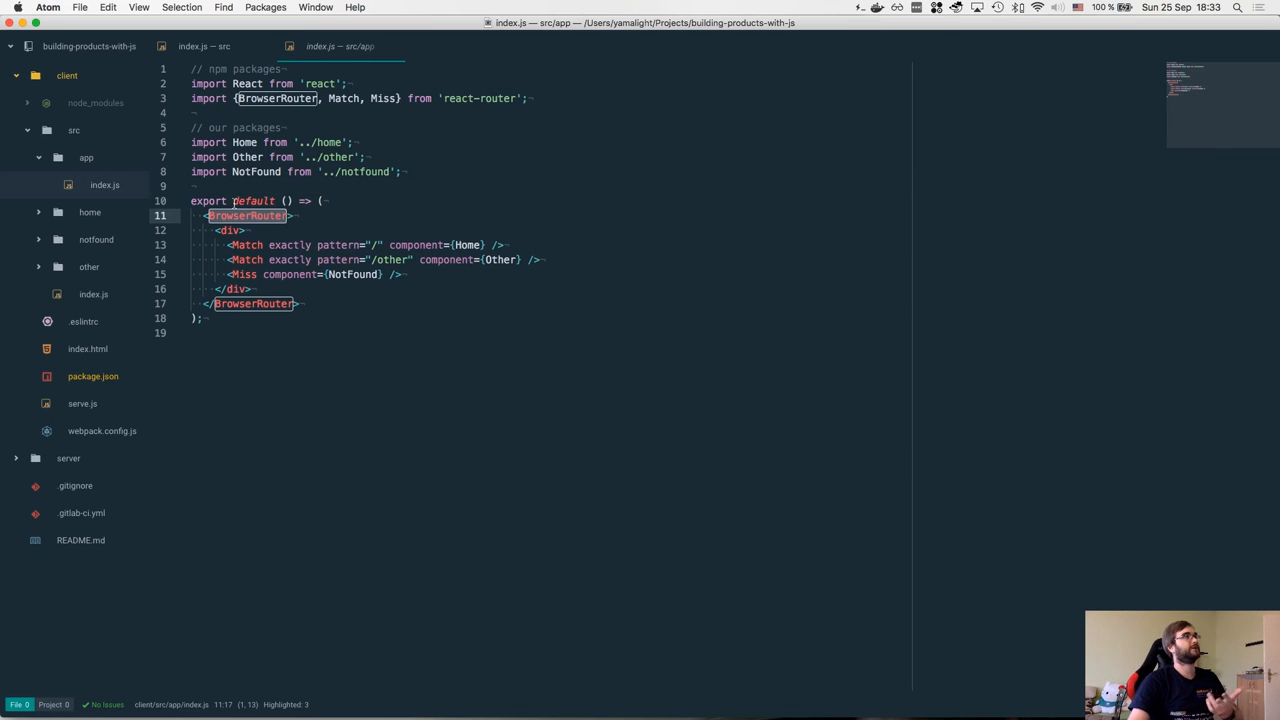
click(408, 200)
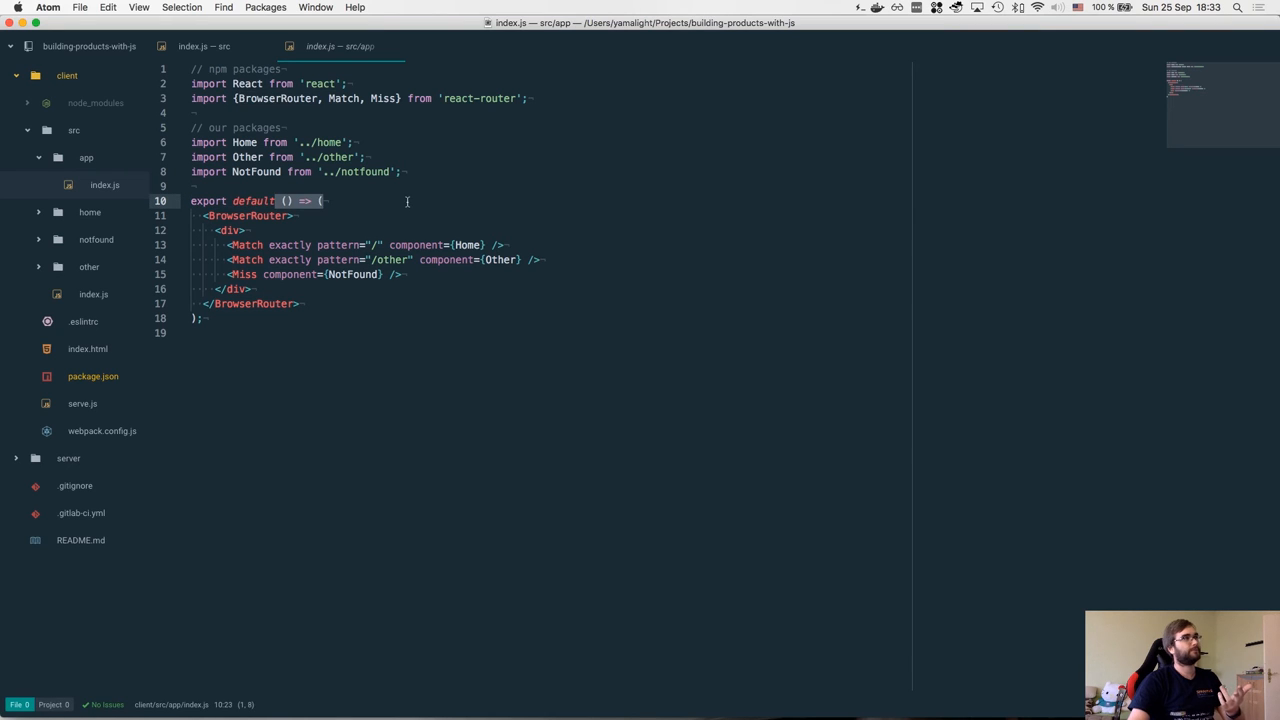
click(320, 200)
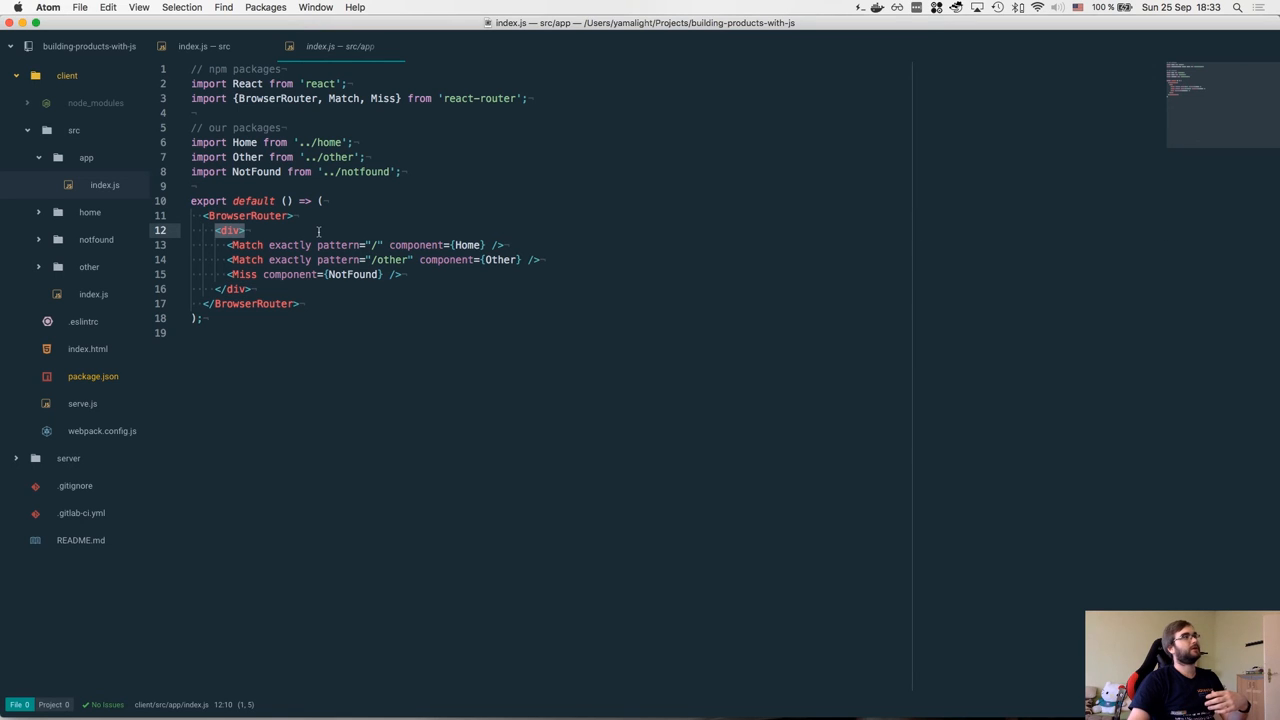
mouse_move(276, 216)
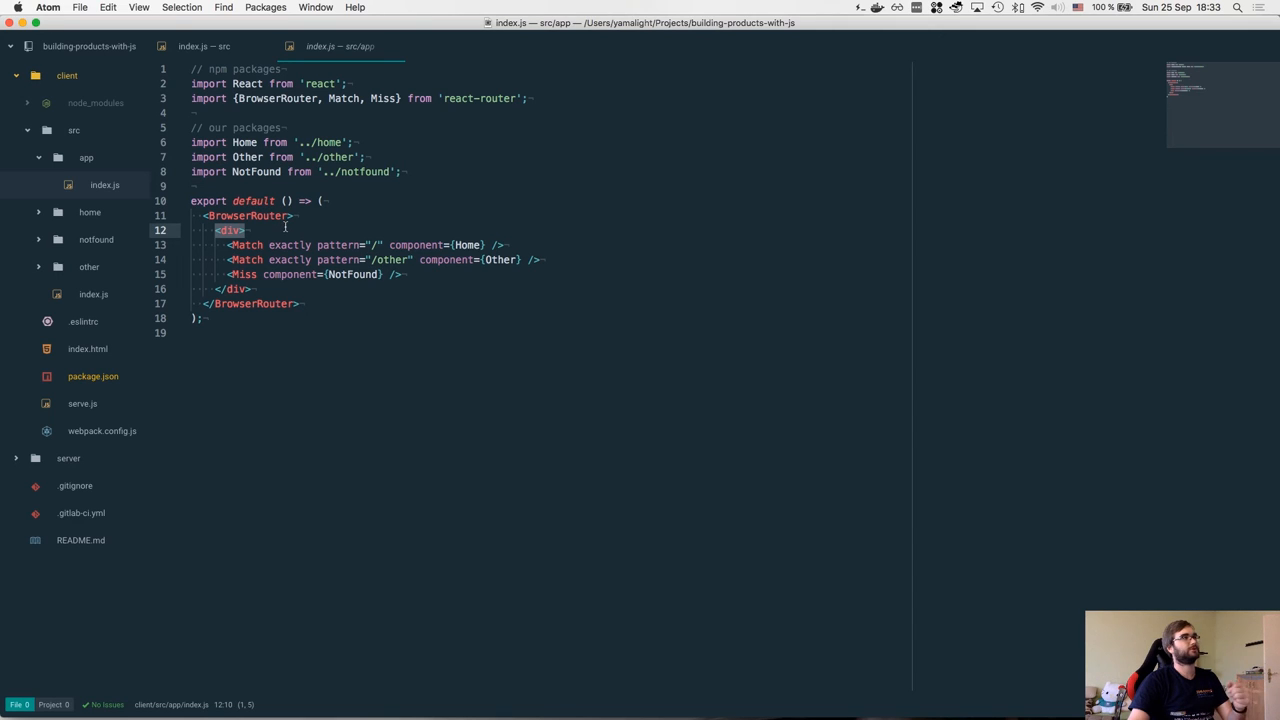
mouse_move(384, 226)
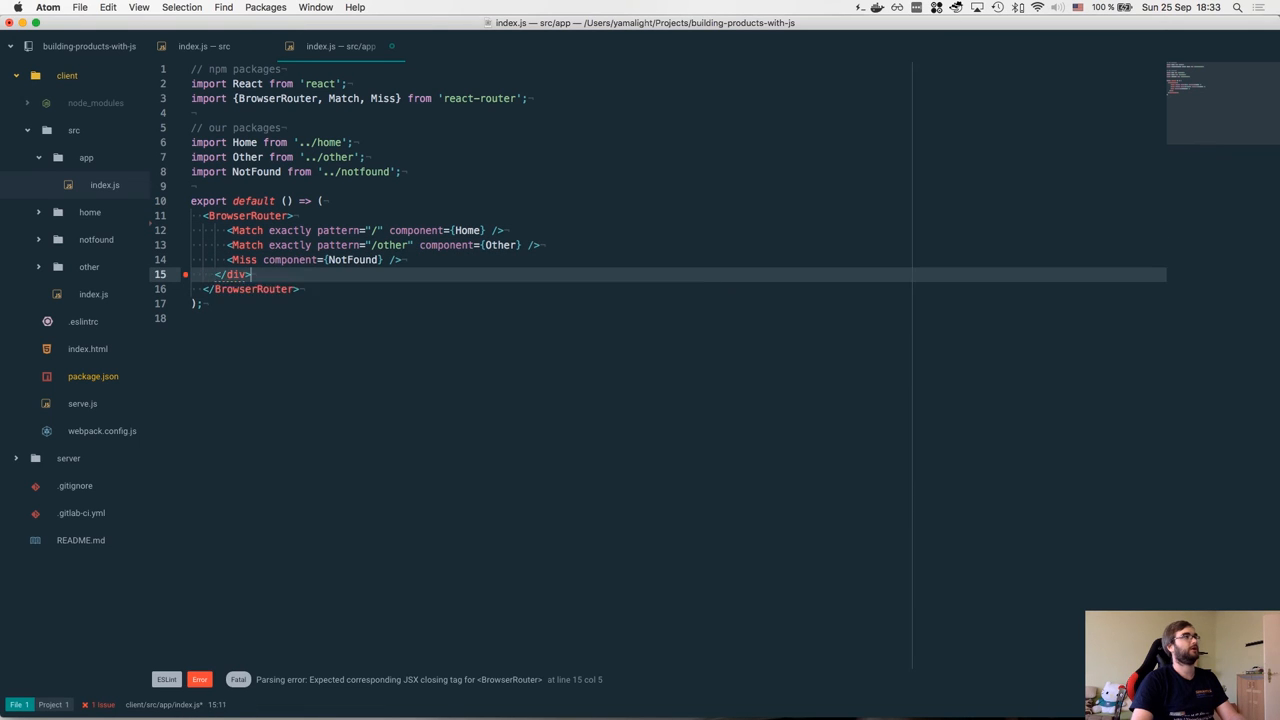
- Restore the wrapping div around the Home, Other and NotFound routes and expand the home and notfound folders
key(Backspace)
text(<div>)
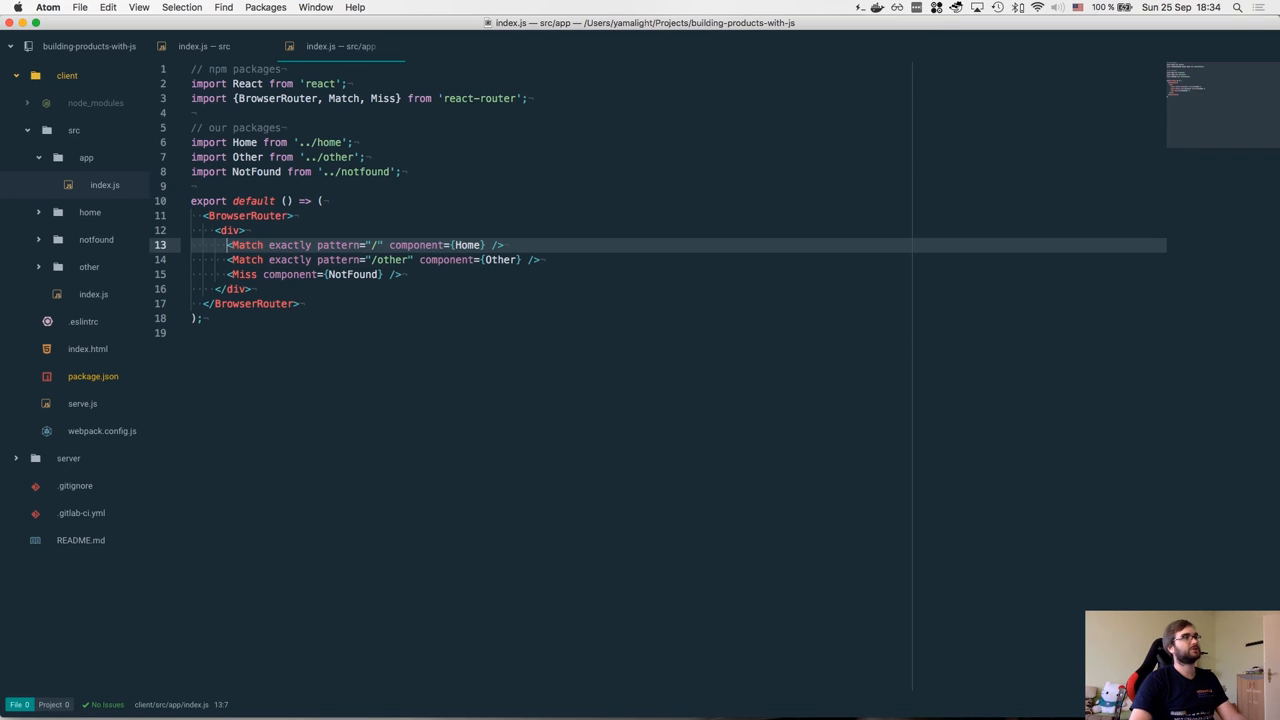
click(350, 260)
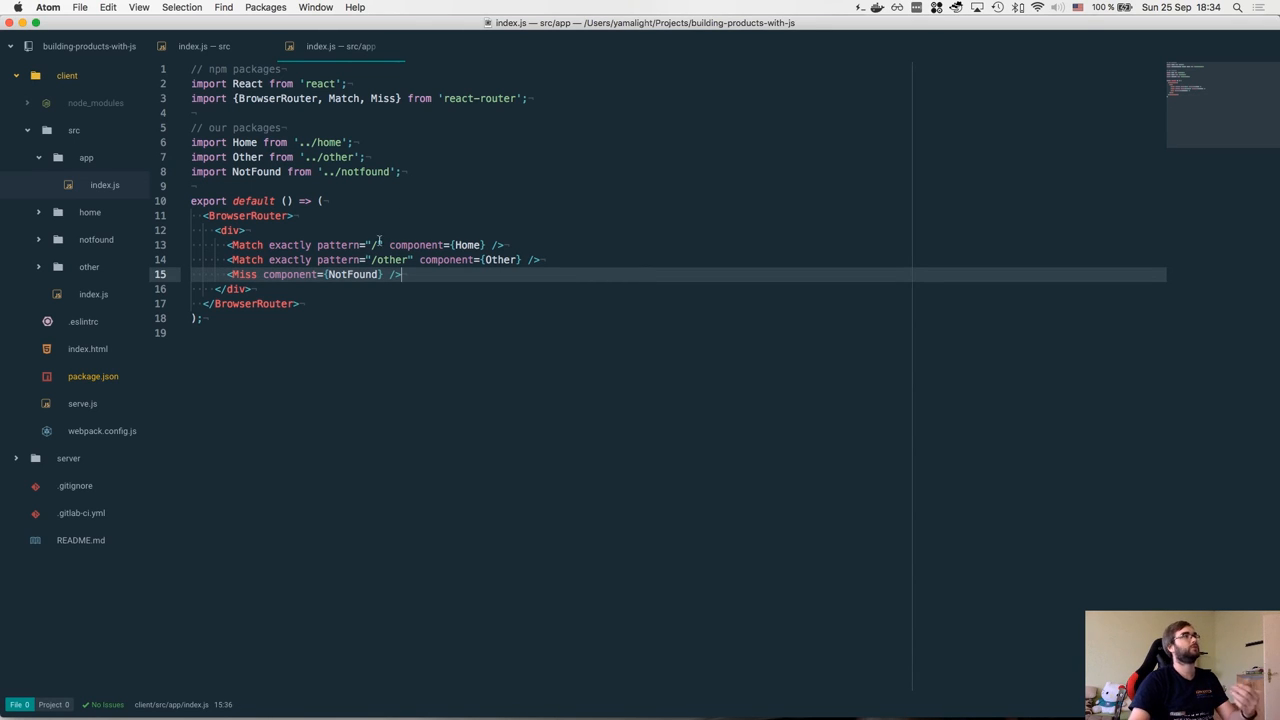
double_click(352, 274)
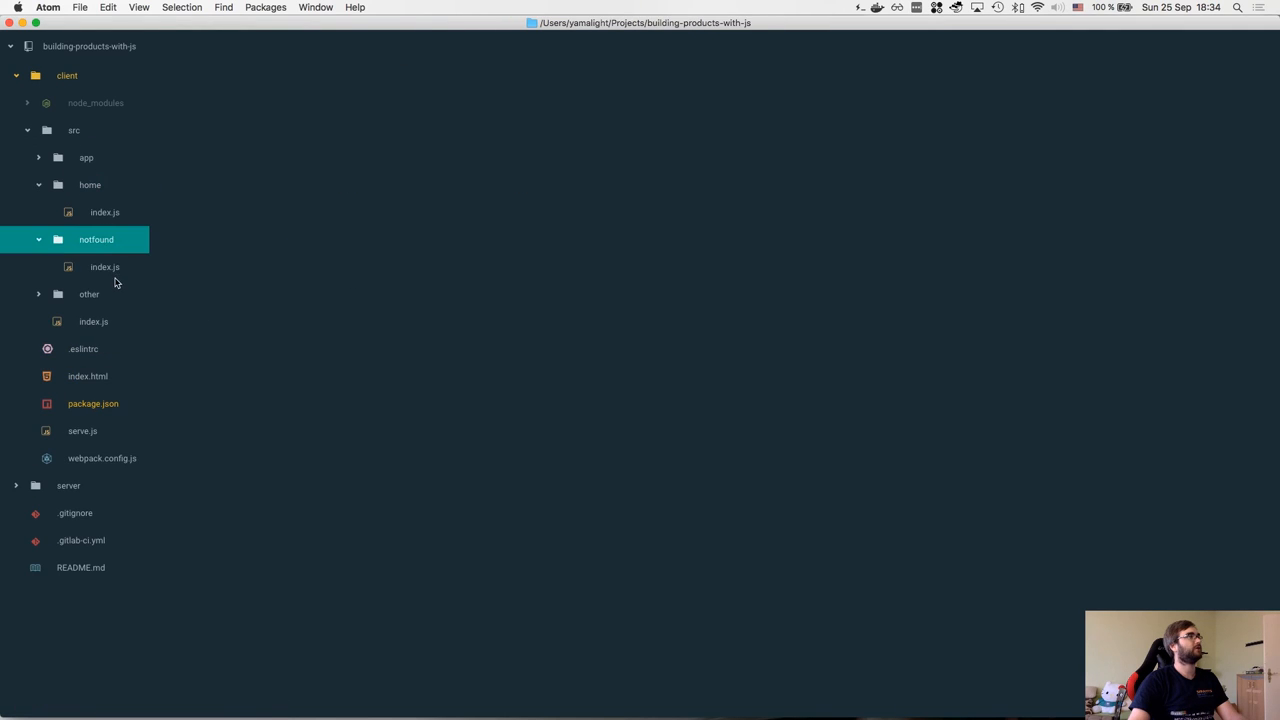
- Compare the other and notfound page components, then bring up the Home component with its Link to /other
click(92, 320)
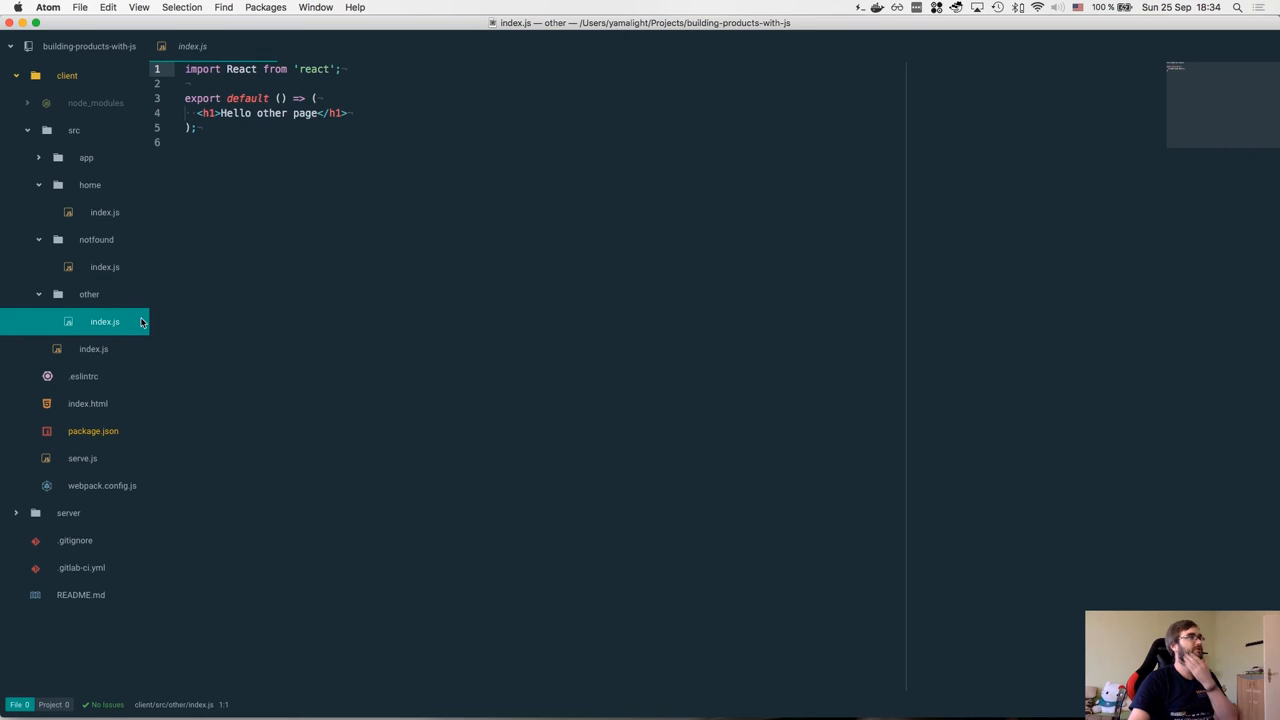
click(104, 268)
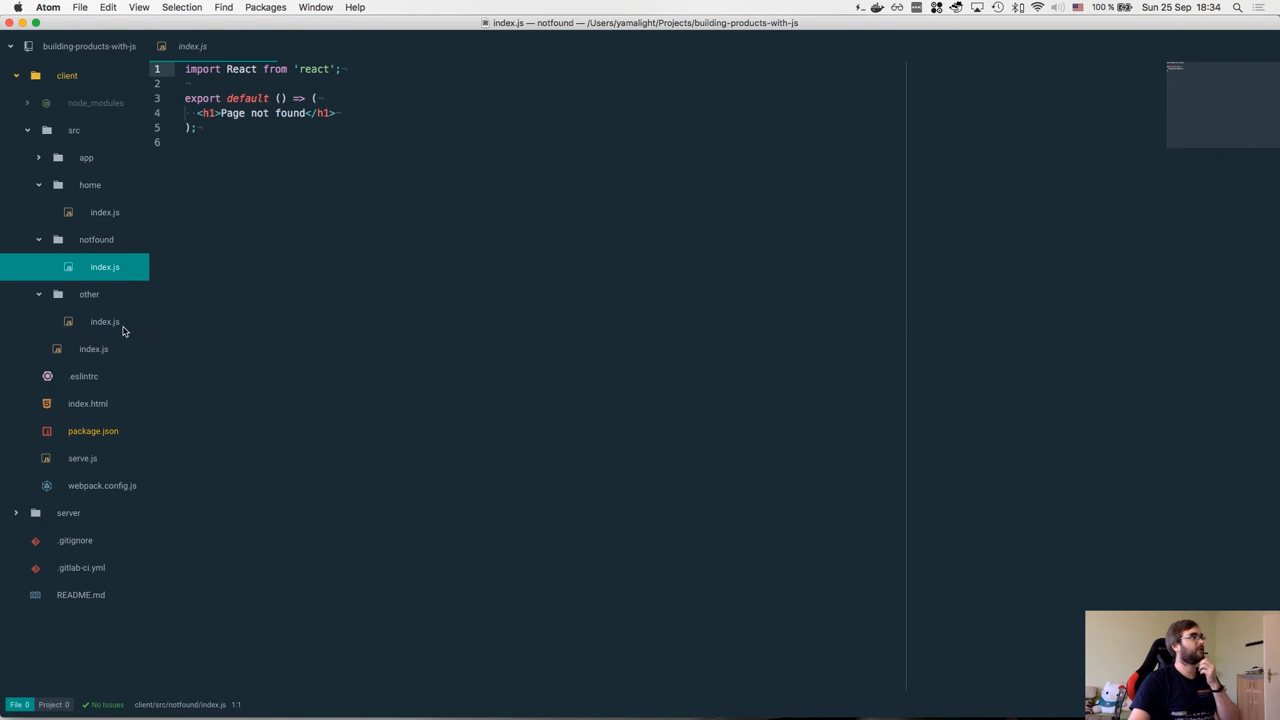
click(104, 320)
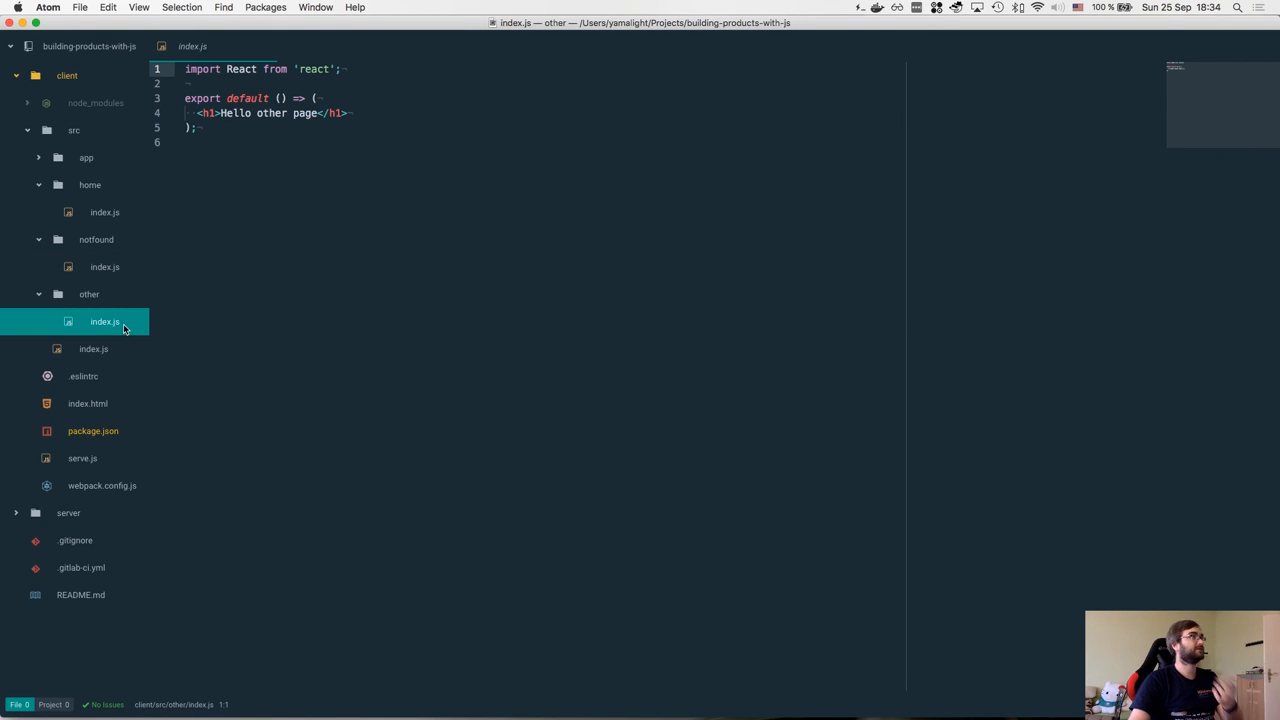
click(104, 268)
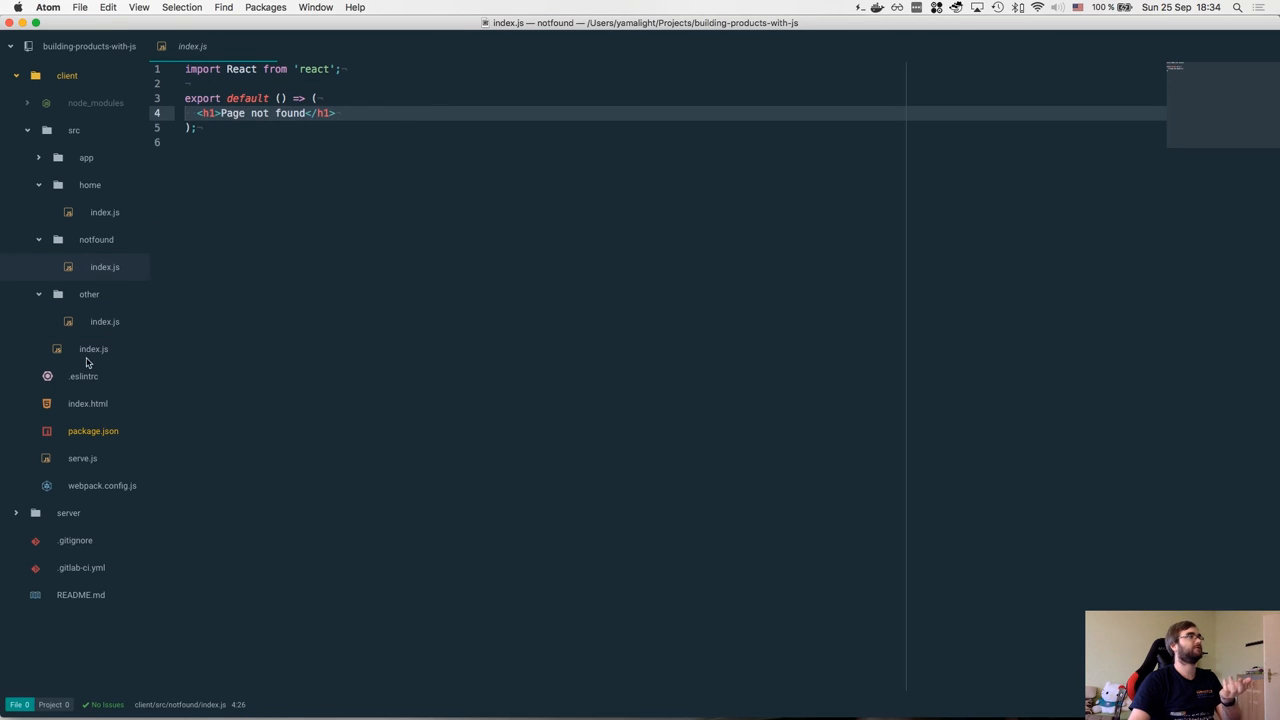
click(104, 320)
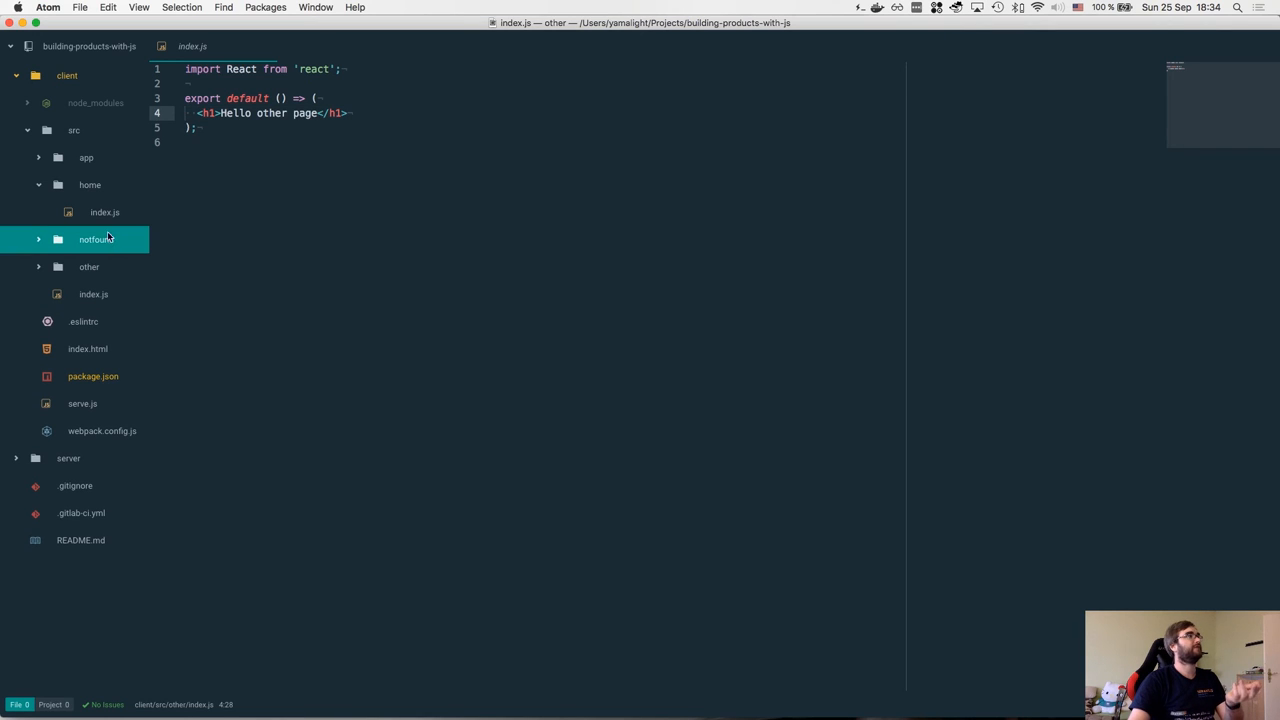
click(104, 212)
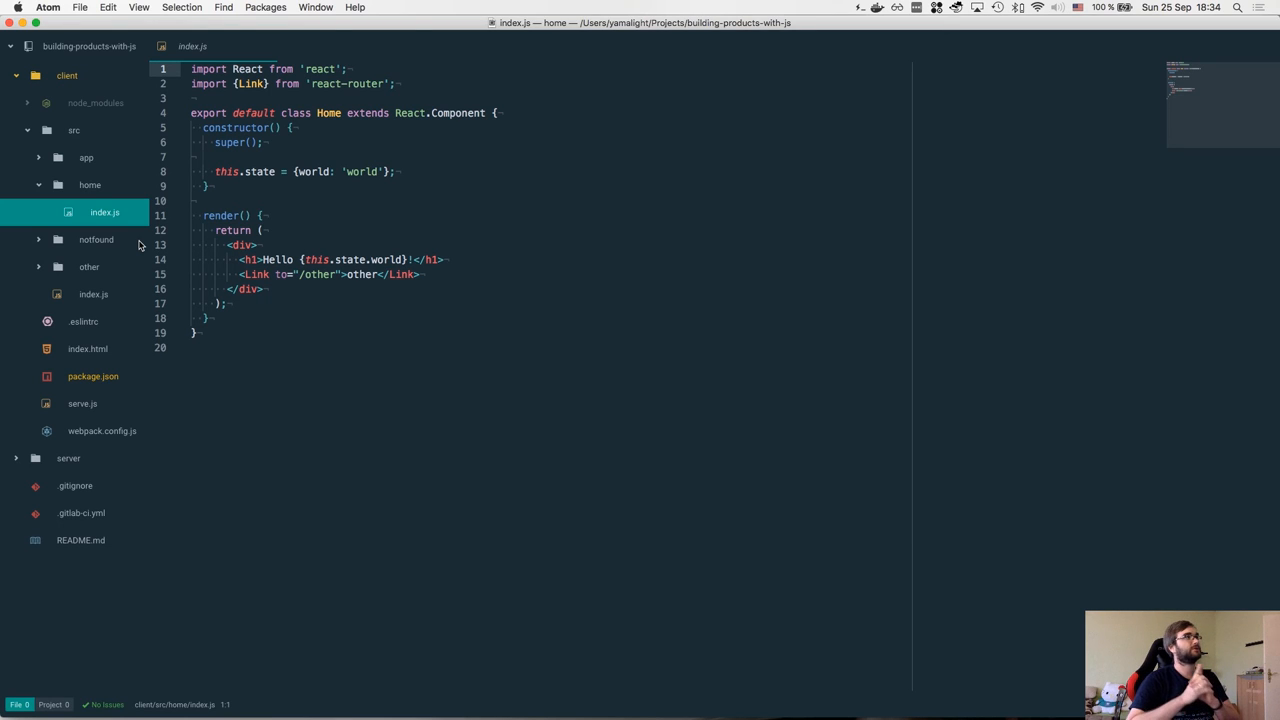
mouse_move(160, 232)
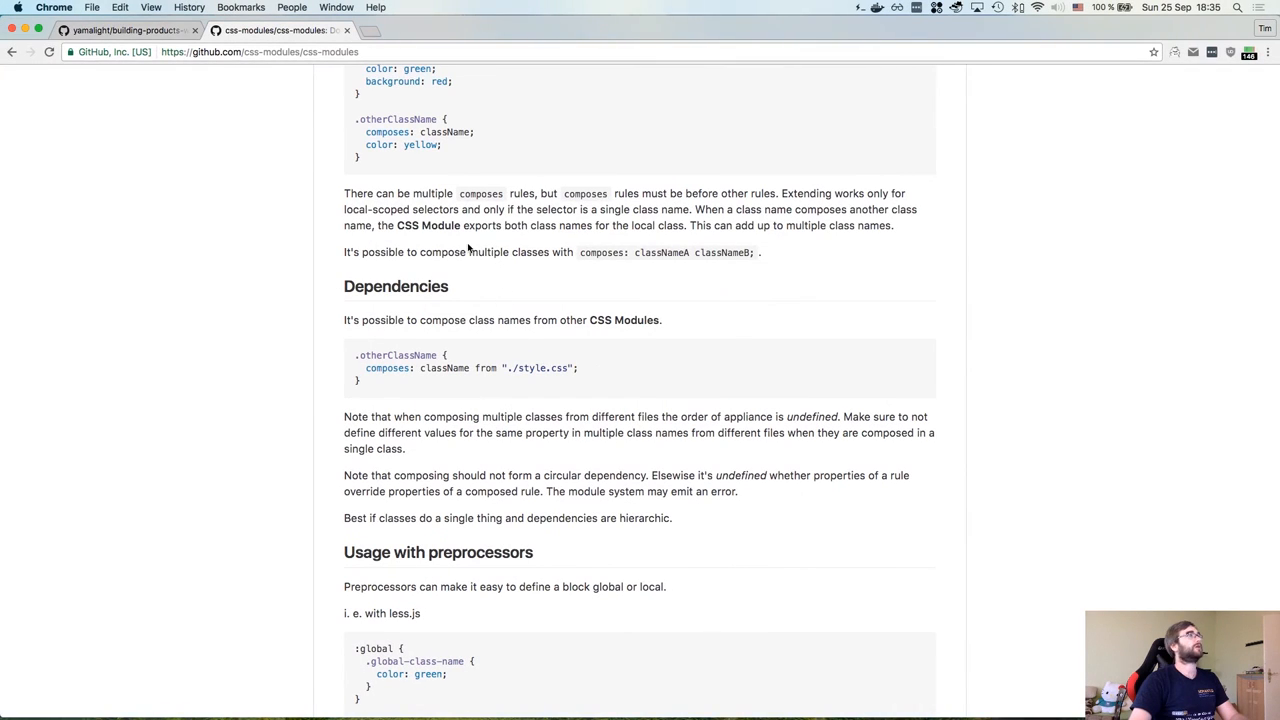
- Load localhost:3000 showing Hello world! and inspect the page with the developer tools Console
text(localhost:3000/sdalskdjlaksjd)
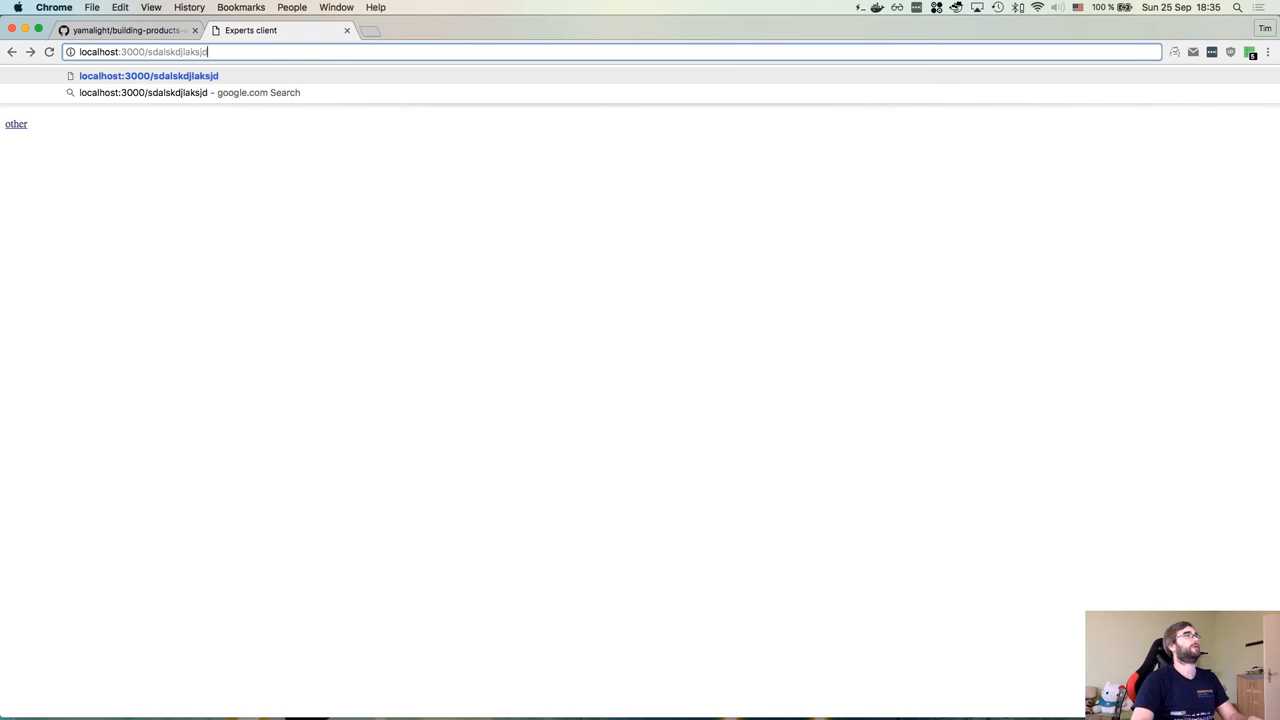
key(Return)
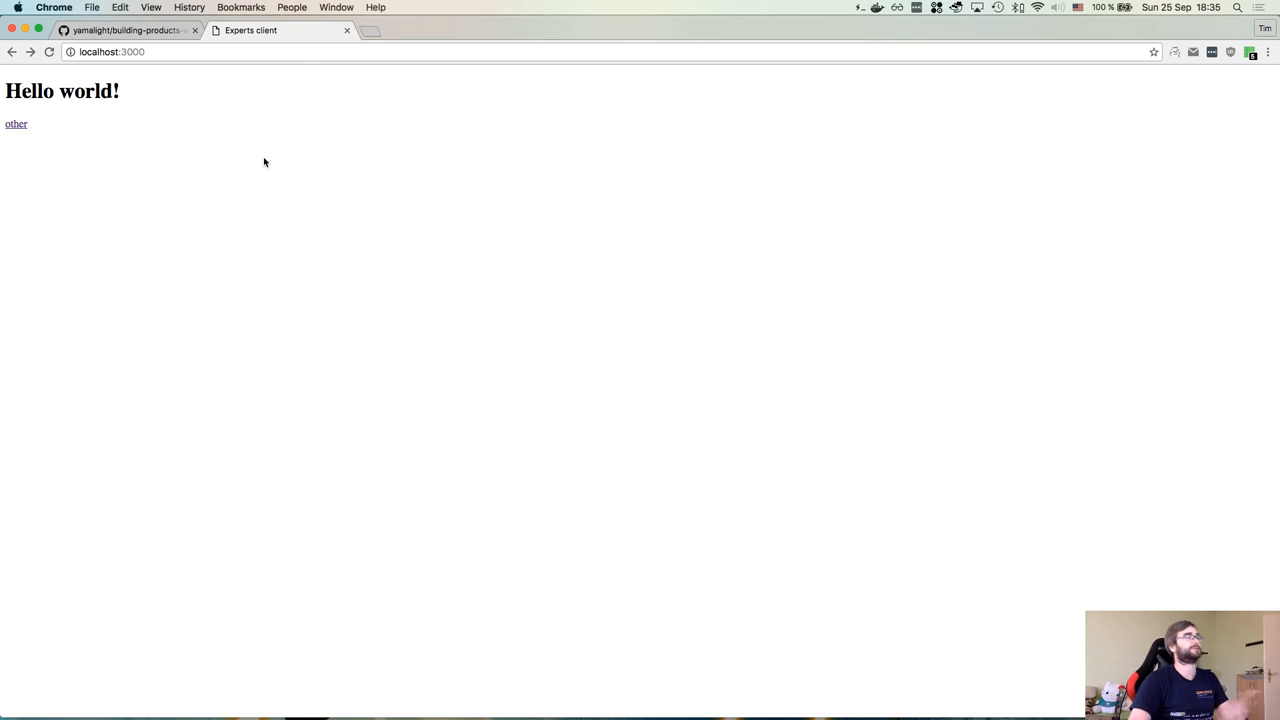
right_click(264, 162)
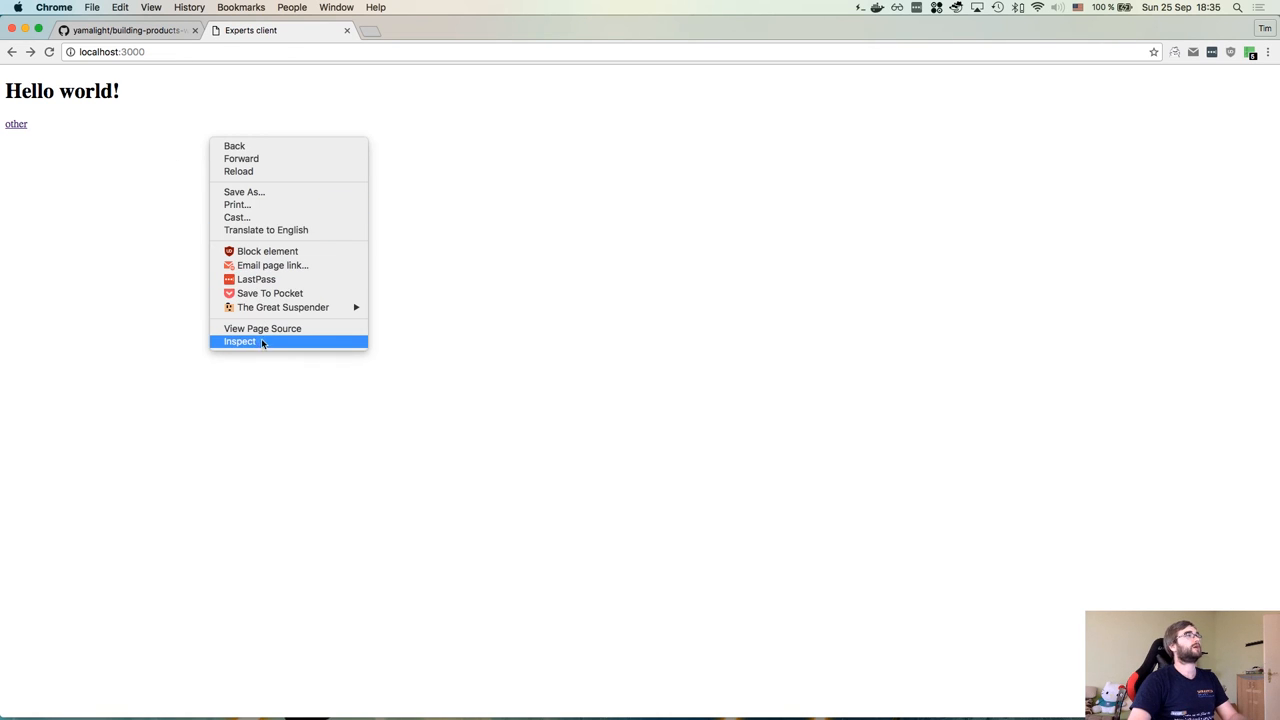
click(240, 340)
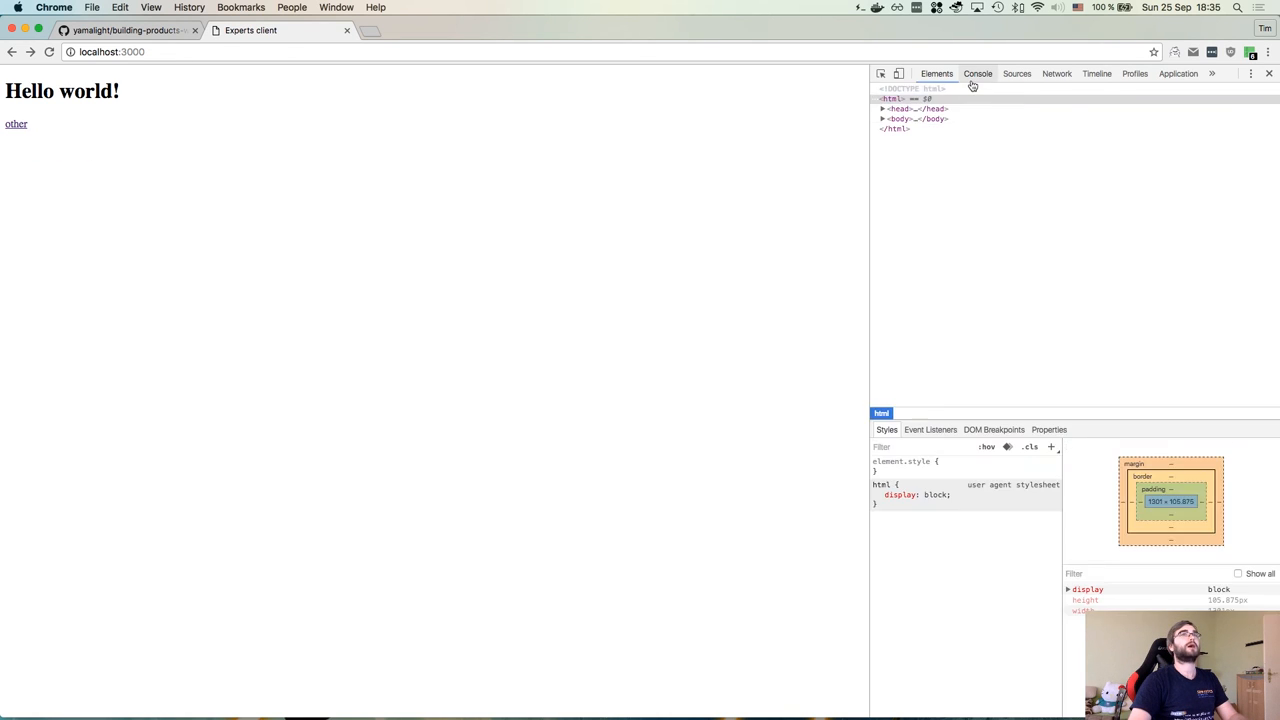
click(976, 72)
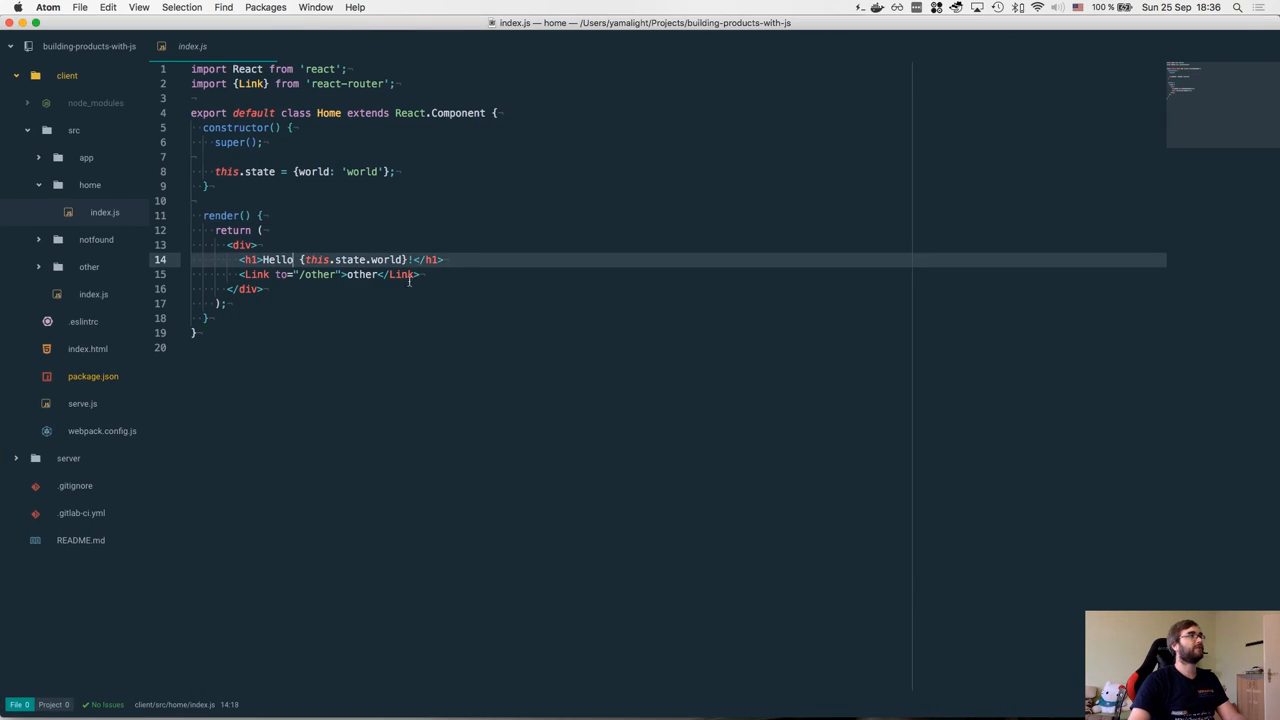
- Change the Home Link text to 'other link' and save to watch hot reloading log module updates in the console
click(376, 274)
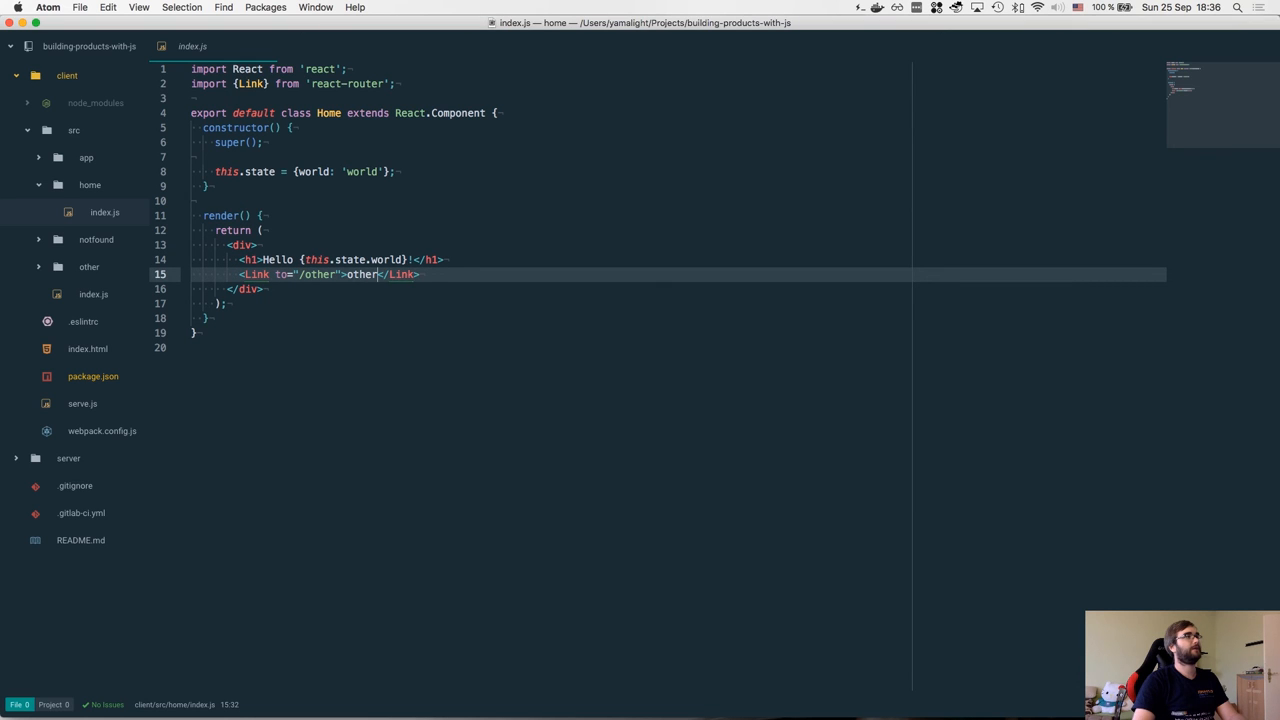
text(link)
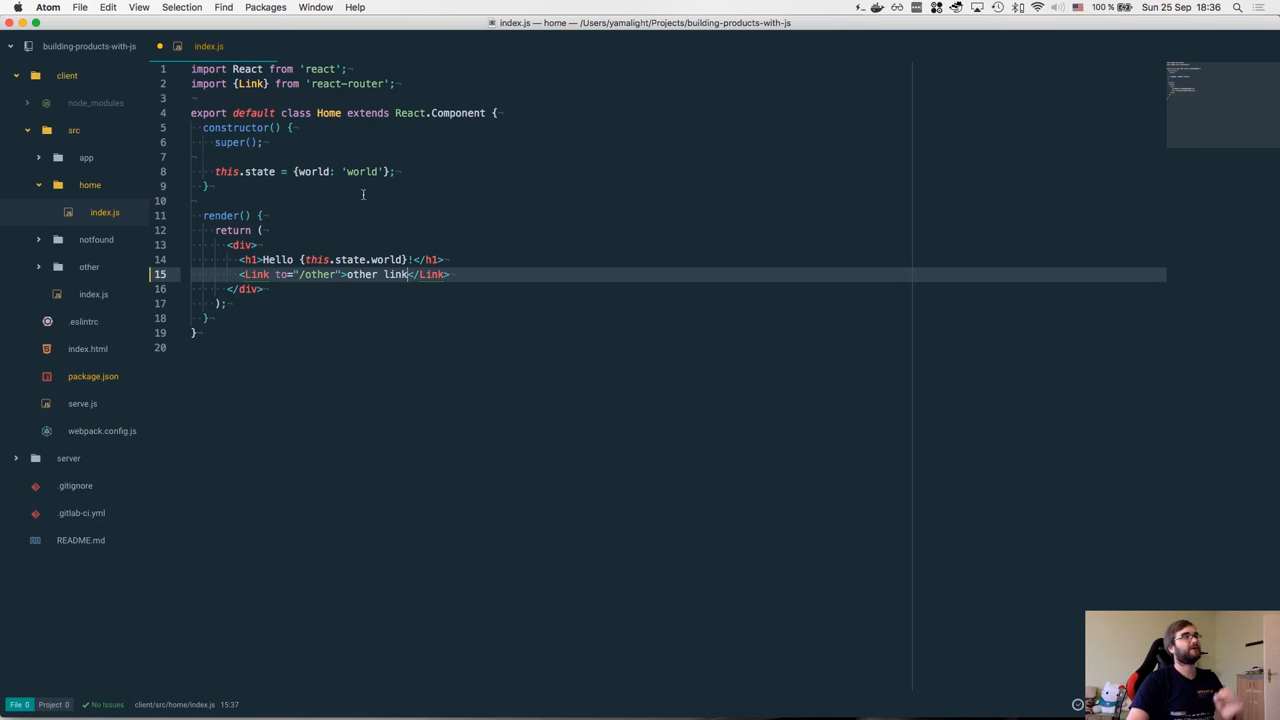
key(backspace)
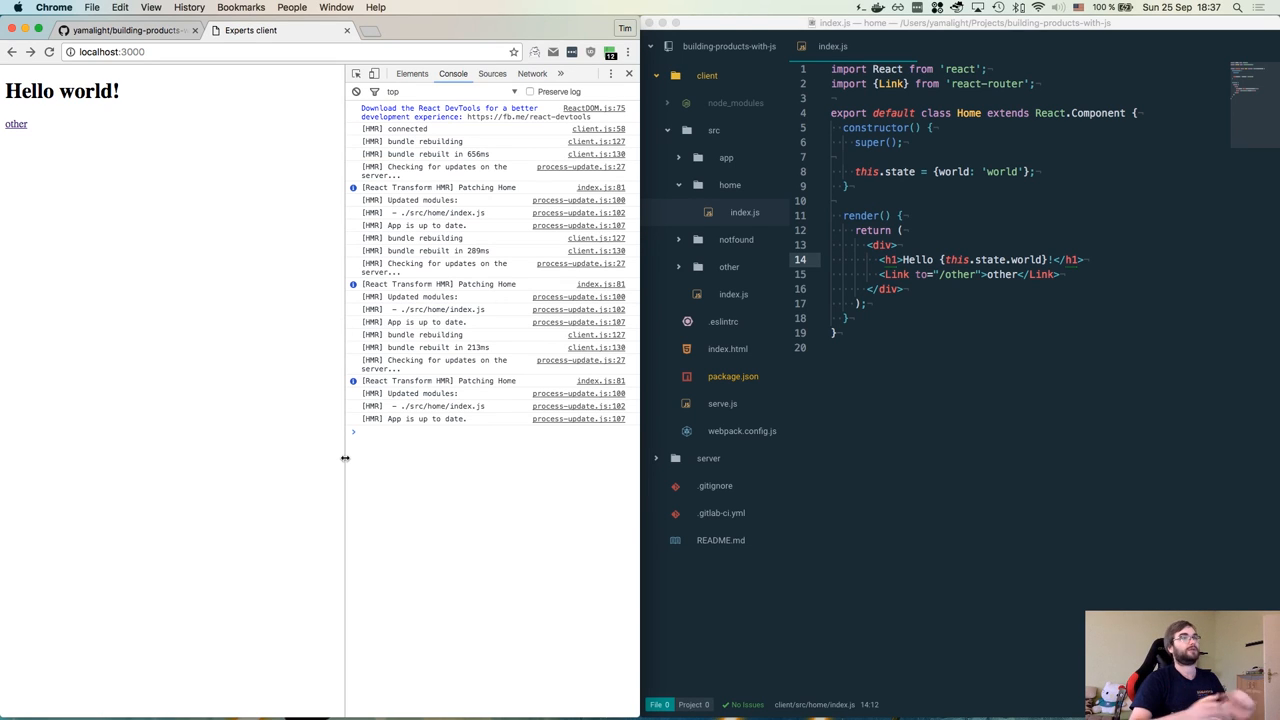
click(940, 298)
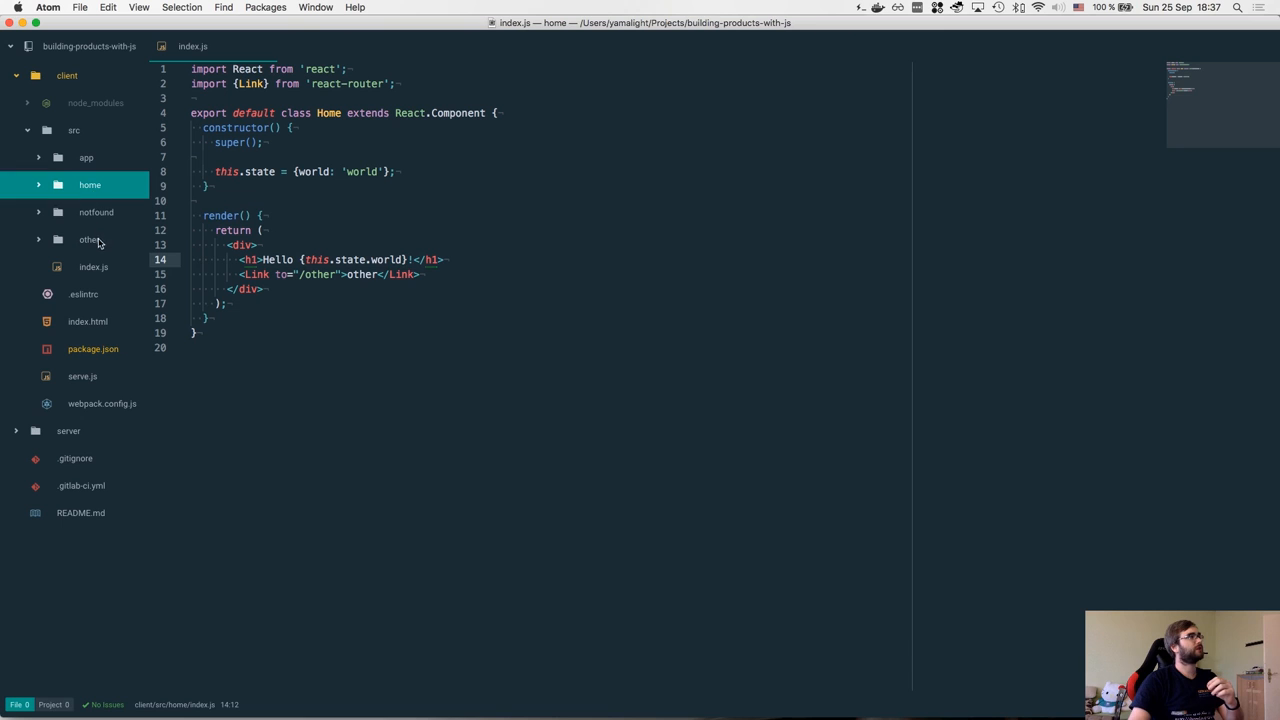
- Bring Chrome with the Hello world! page and hot-reload console back into view
click(72, 130)
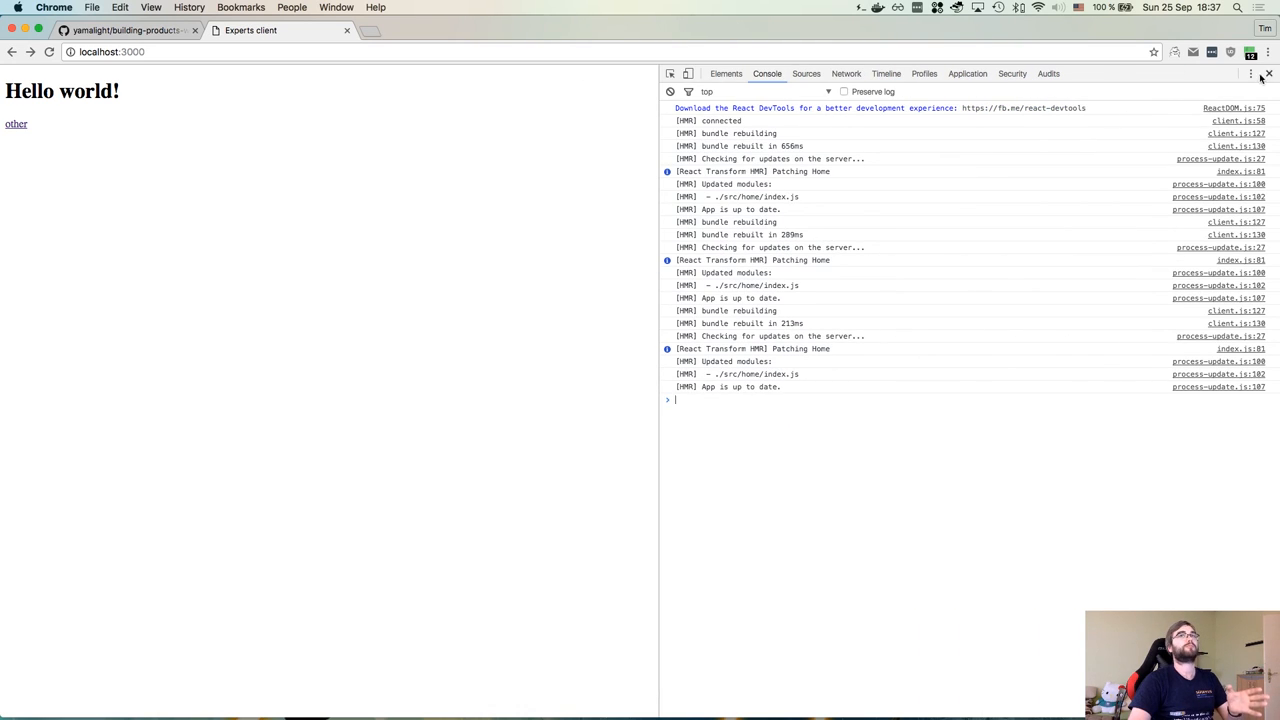
- Close DevTools and follow the 'other' link to /other showing Hello other page
click(1268, 74)
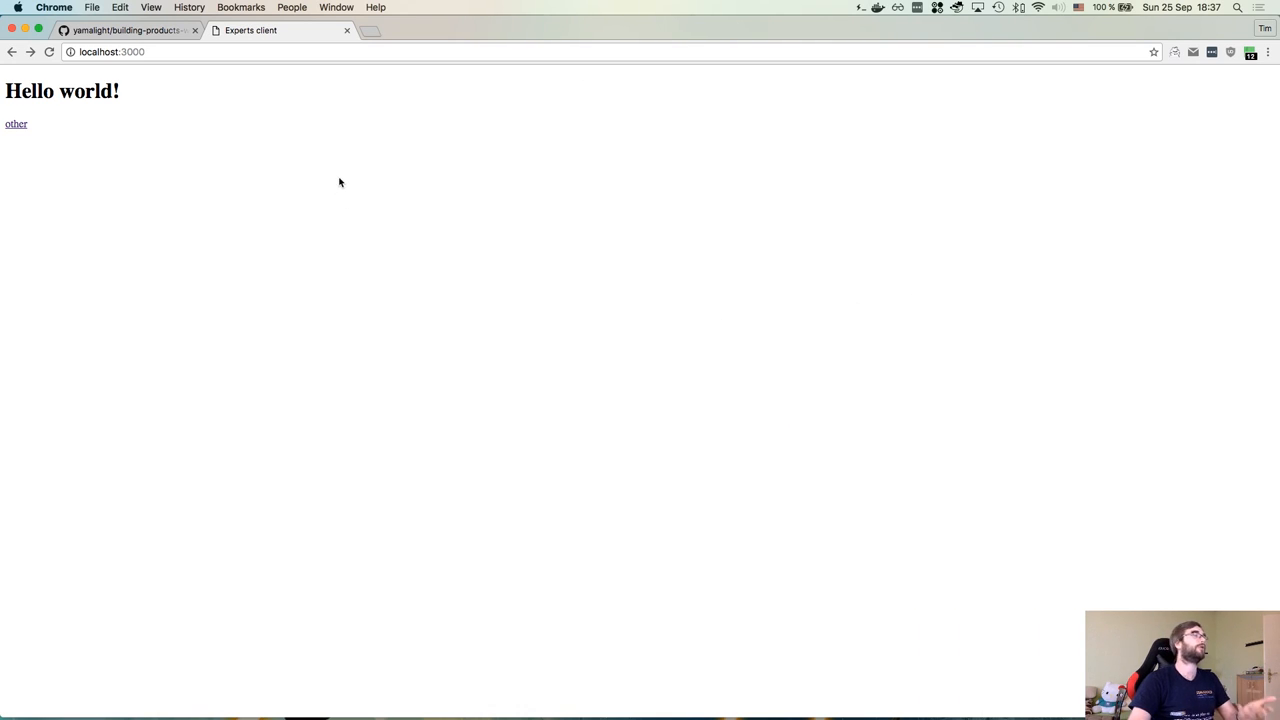
mouse_move(332, 132)
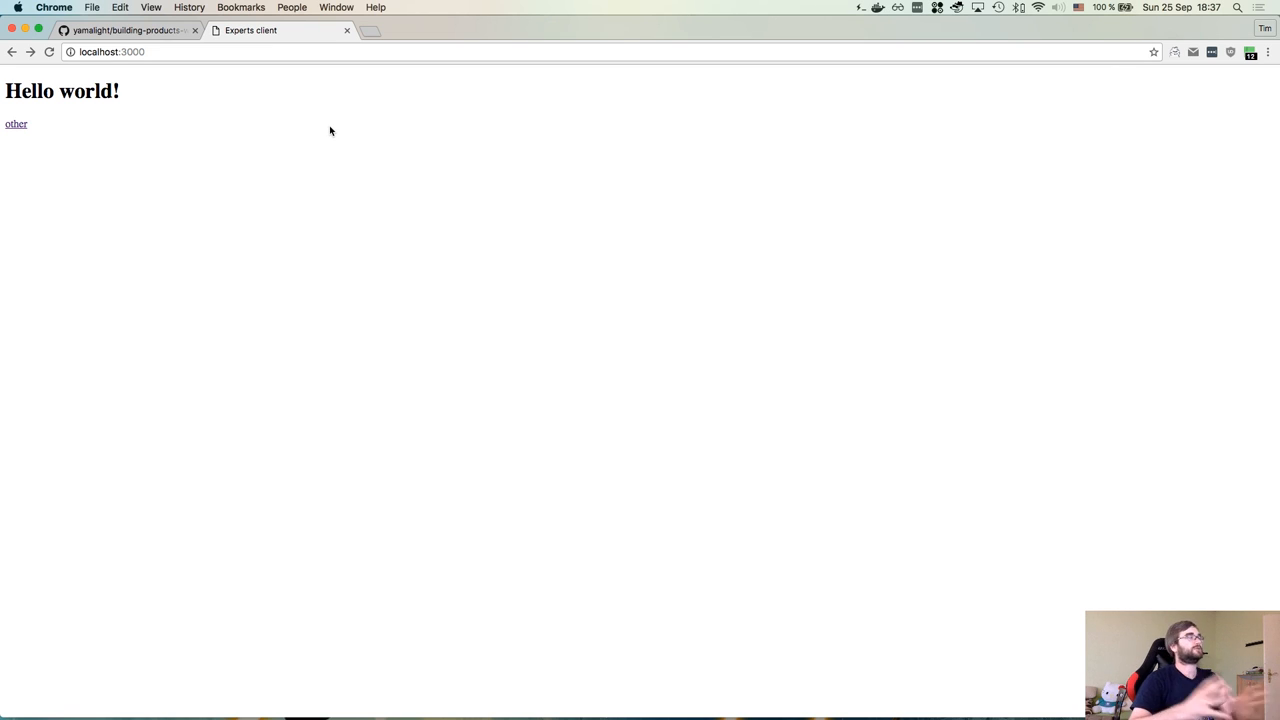
click(16, 124)
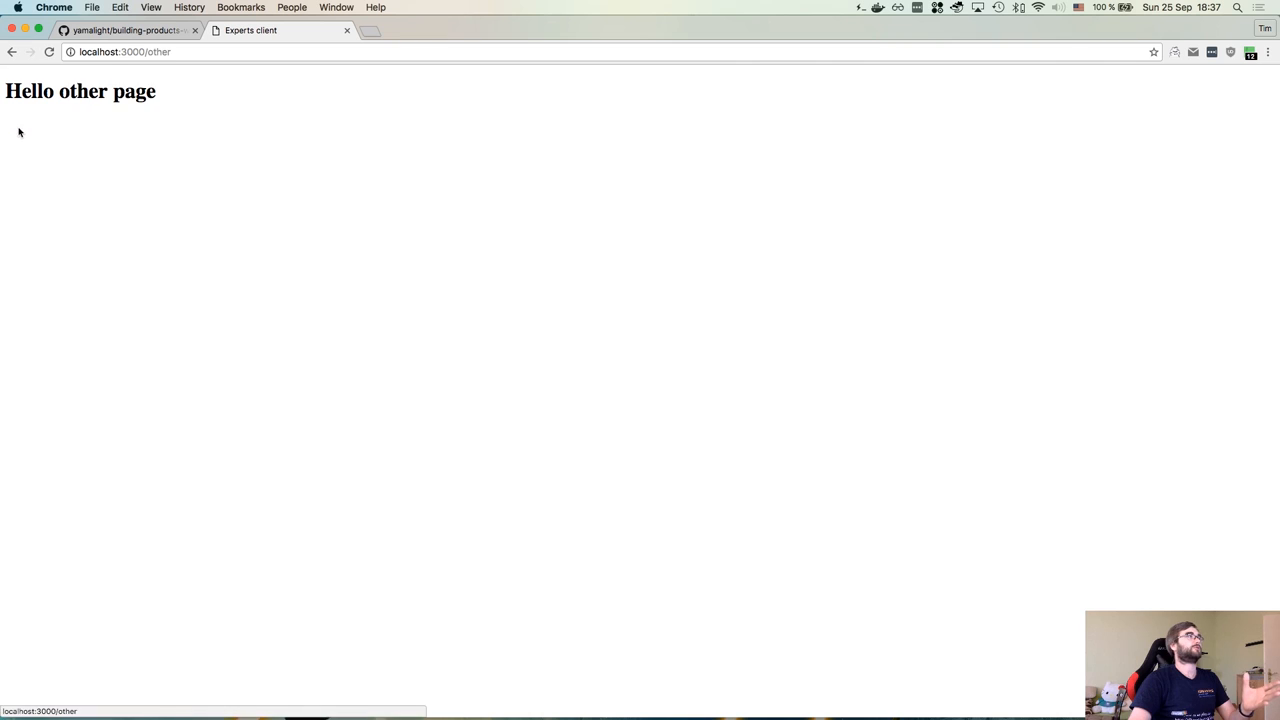